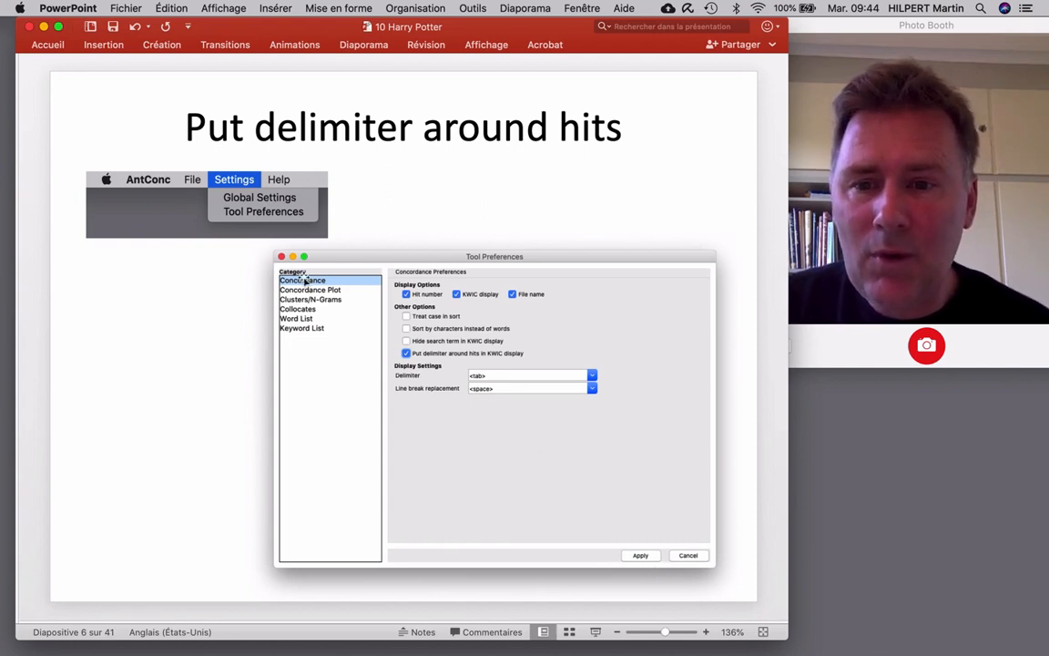
pyautogui.moveTo(273, 230)
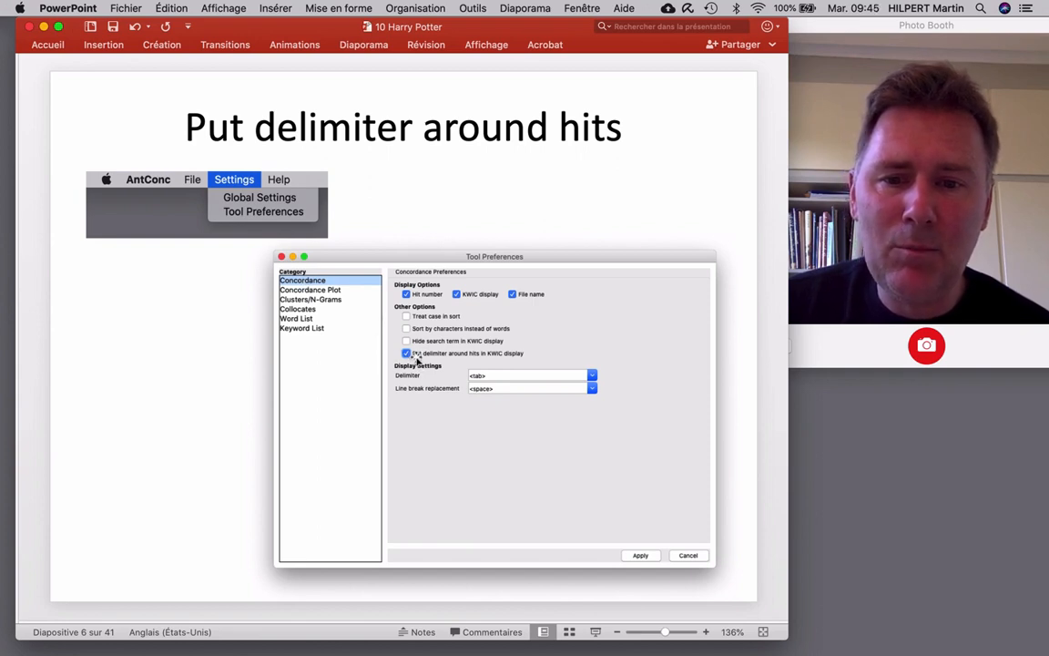
pyautogui.moveTo(599, 354)
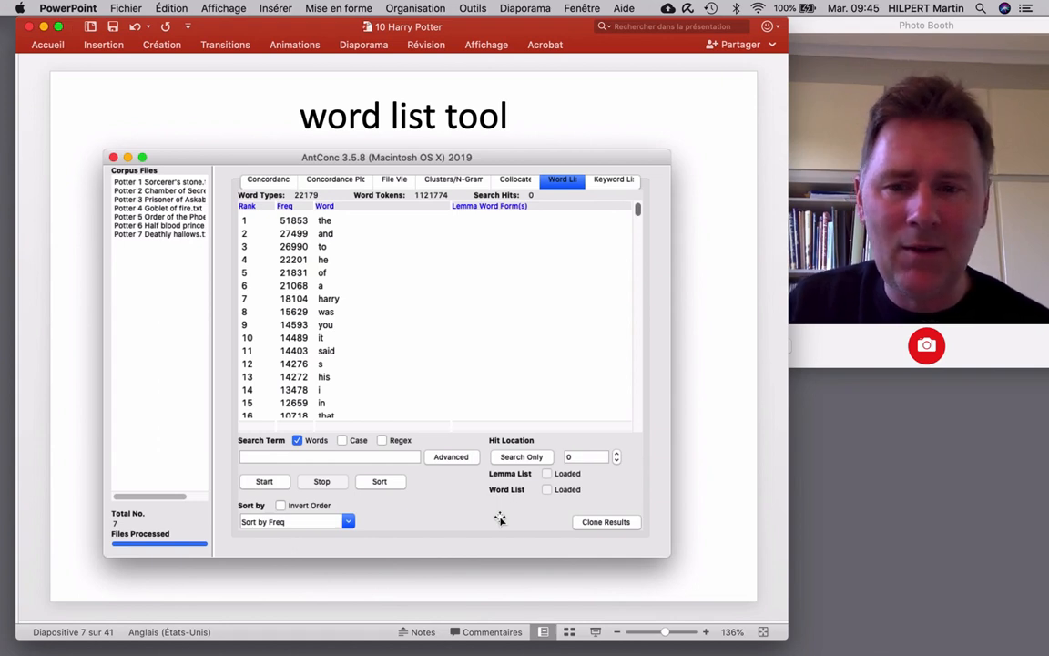
pyautogui.moveTo(253, 488)
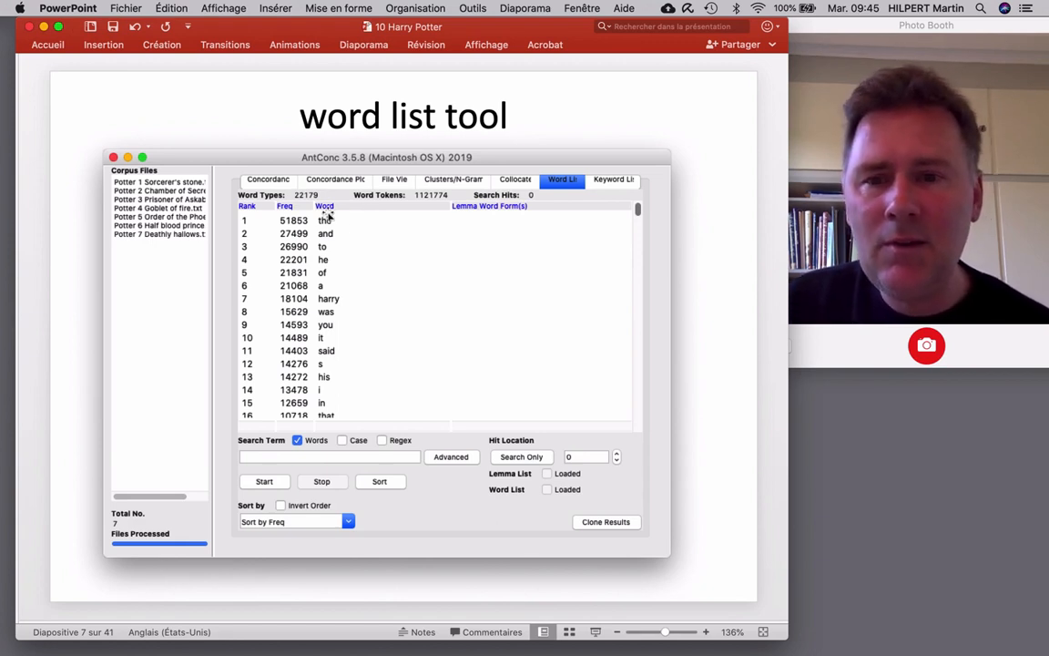
pyautogui.moveTo(365, 220)
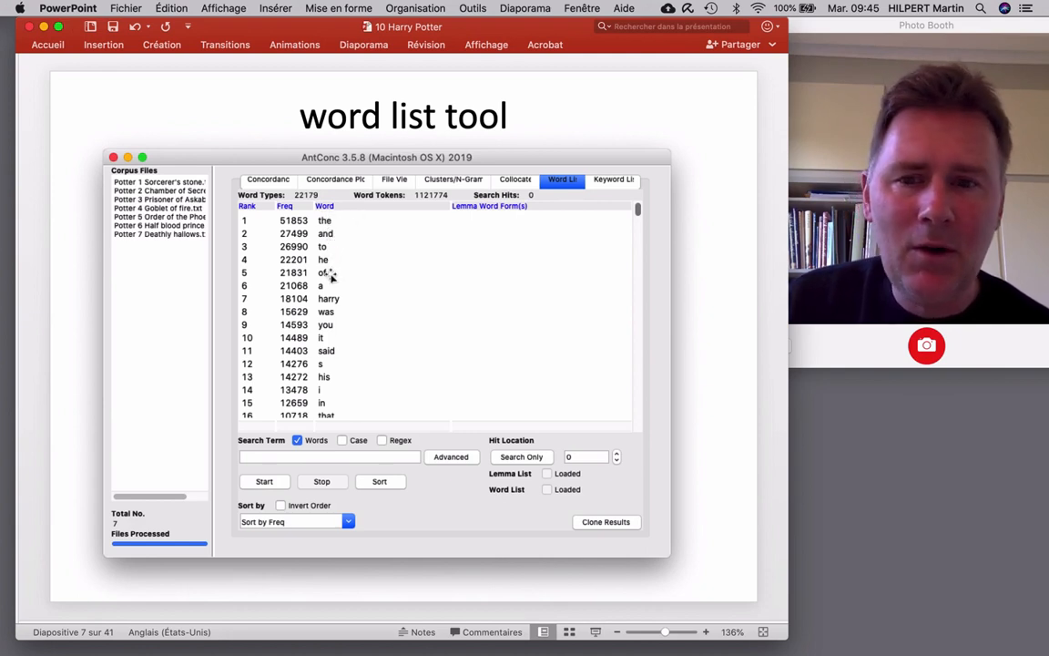
pyautogui.moveTo(392, 301)
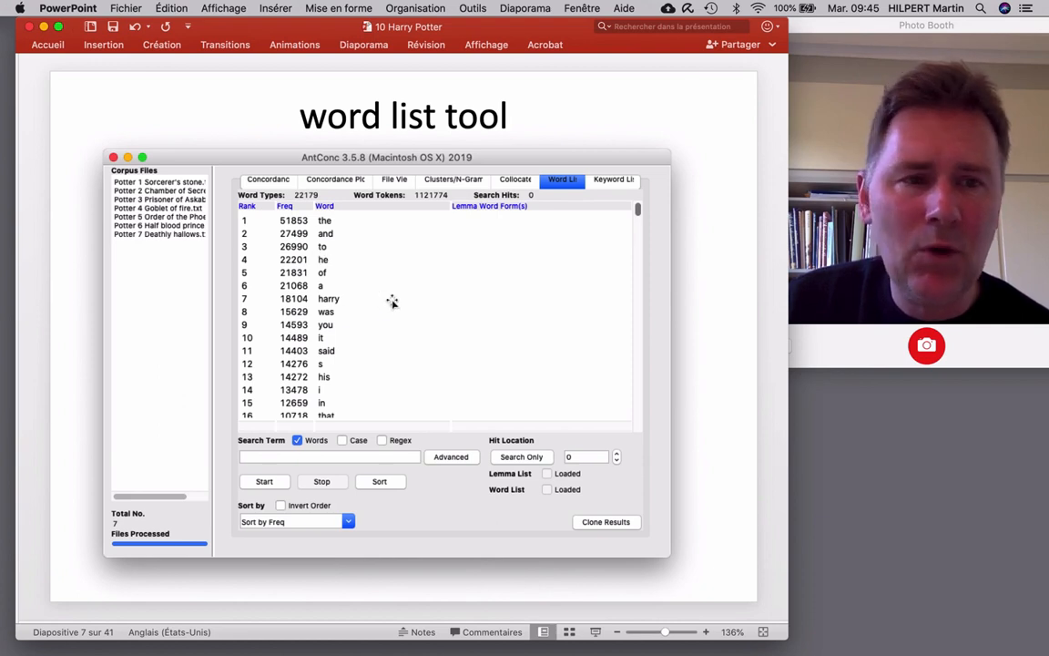
pyautogui.moveTo(339, 301)
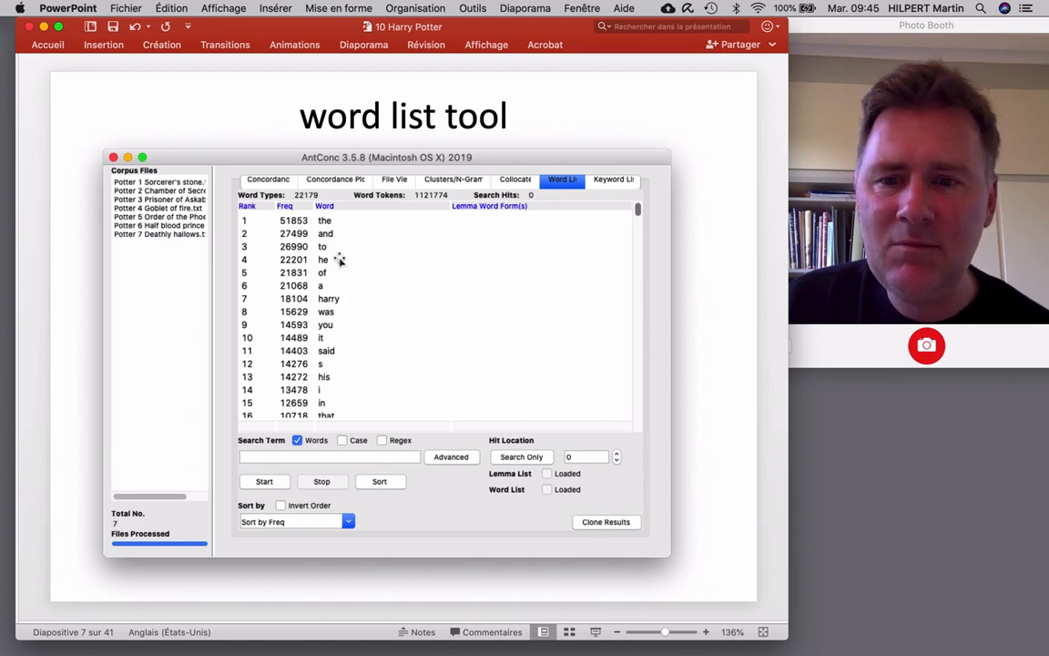
pyautogui.moveTo(389, 357)
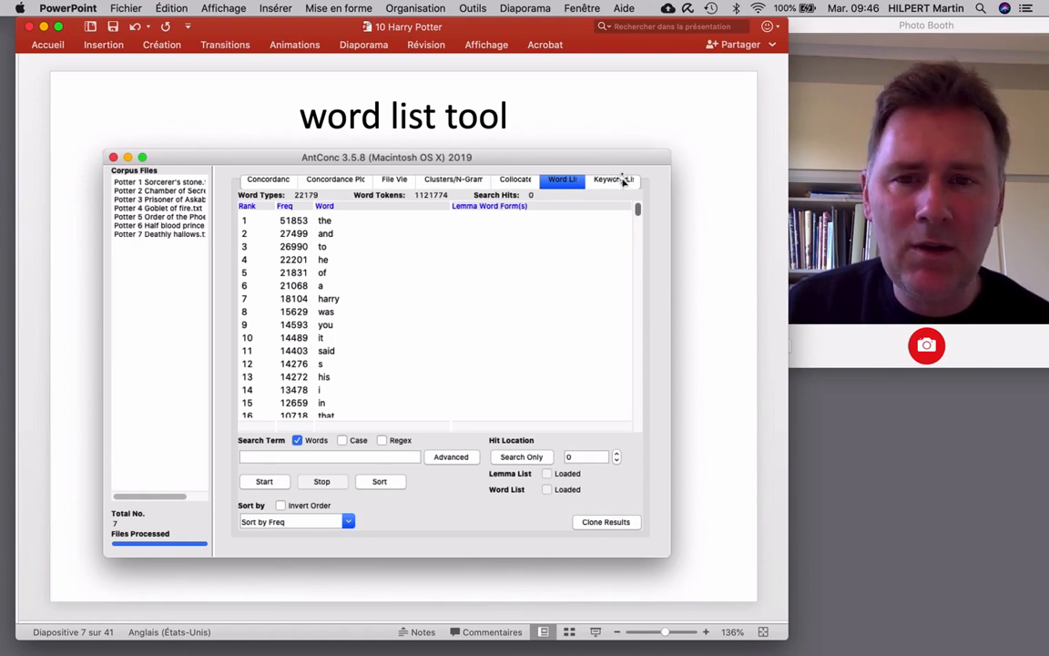
# - Advance to slide 8, the keyword list tool slide ranking harry first by keyness
pyautogui.click(624, 180)
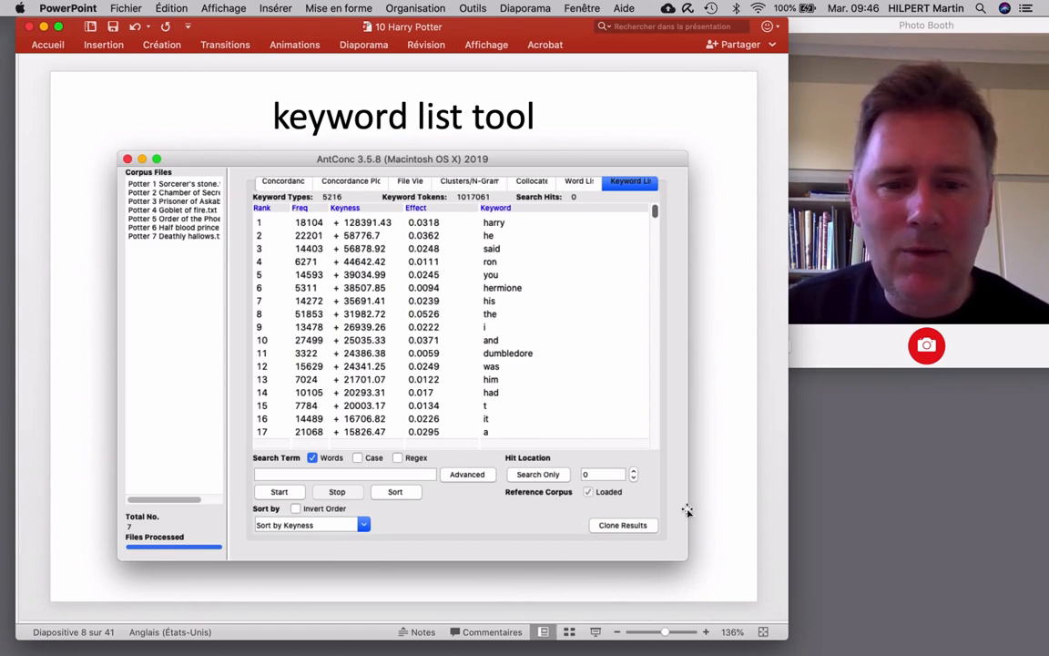
pyautogui.moveTo(540, 567)
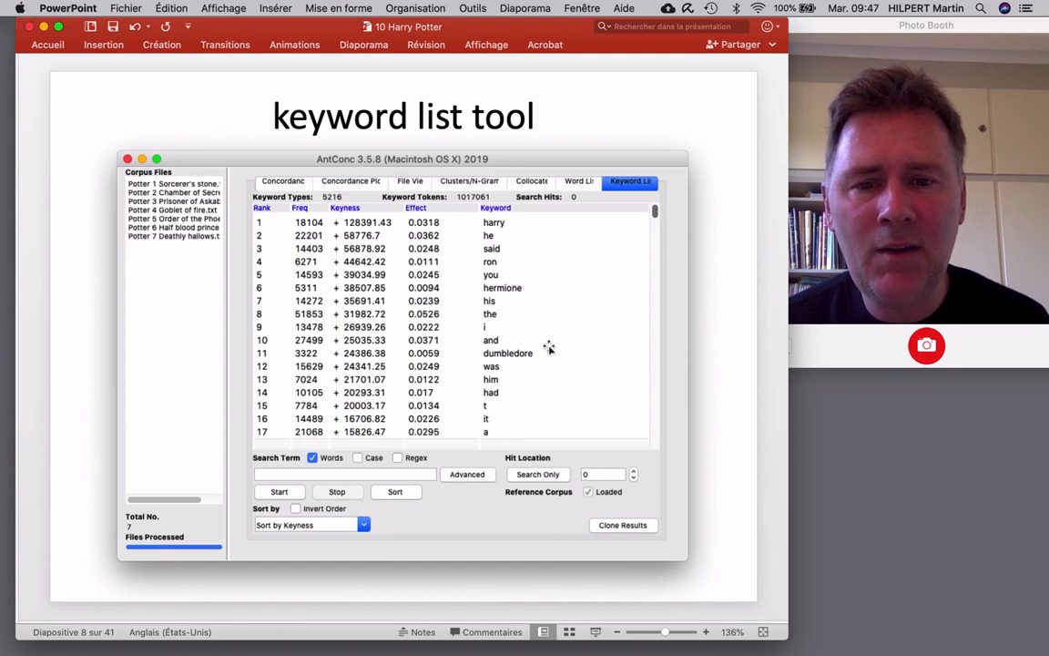
pyautogui.moveTo(542, 357)
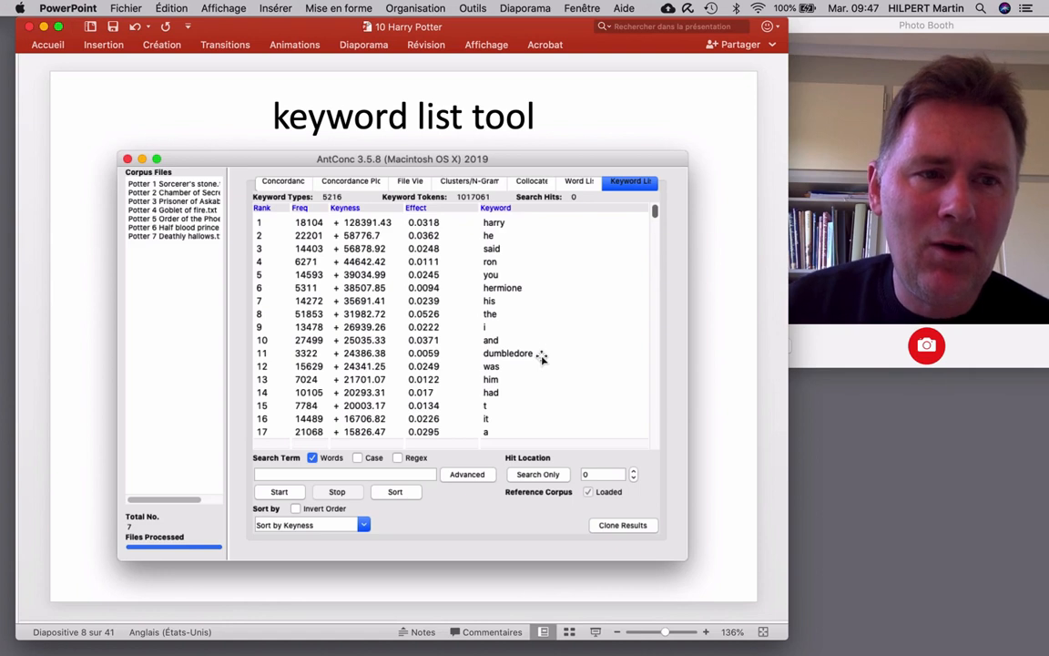
pyautogui.moveTo(510, 347)
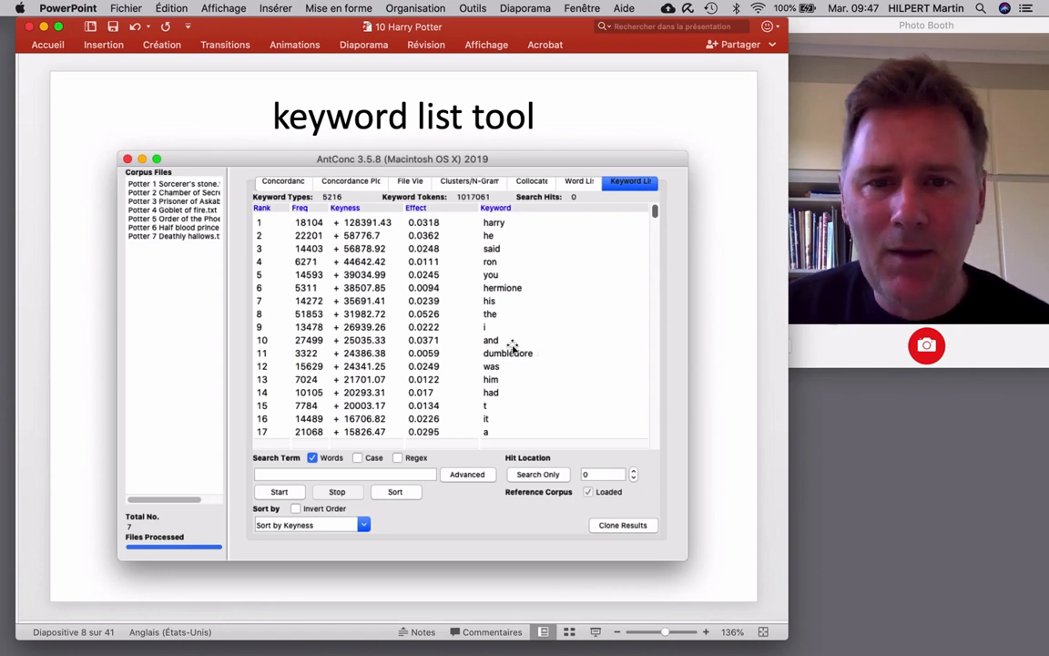
pyautogui.moveTo(544, 275)
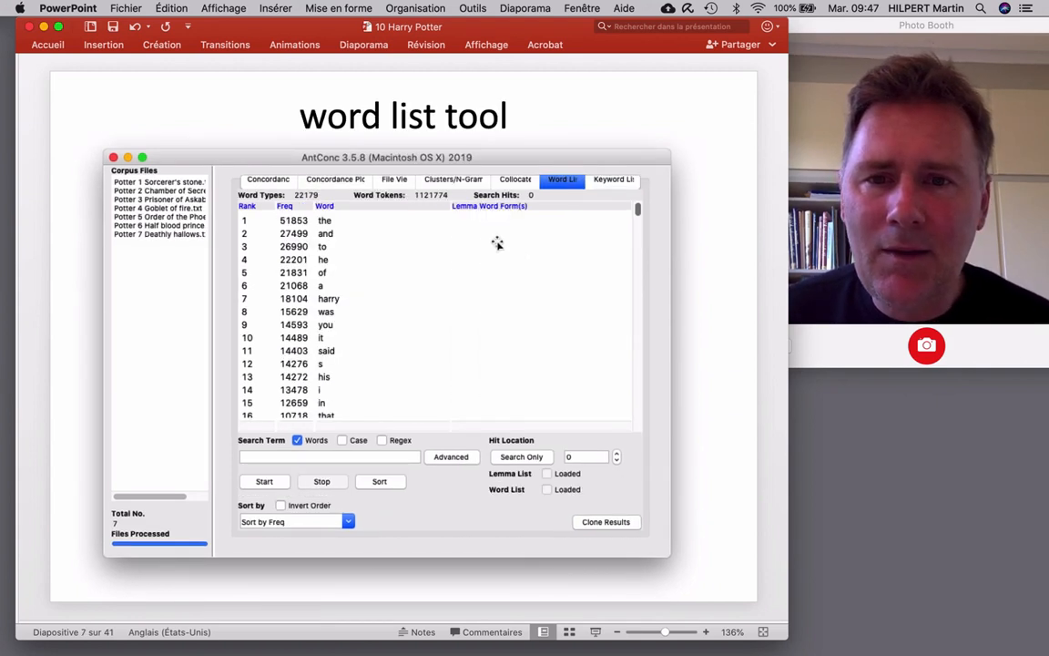
pyautogui.moveTo(601, 172)
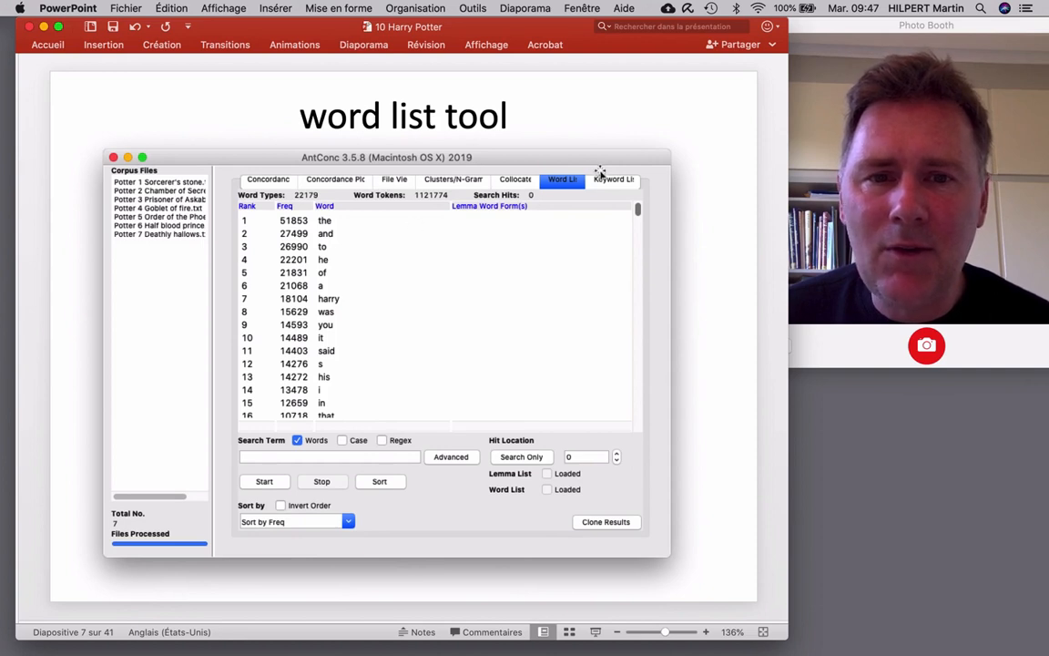
pyautogui.moveTo(518, 229)
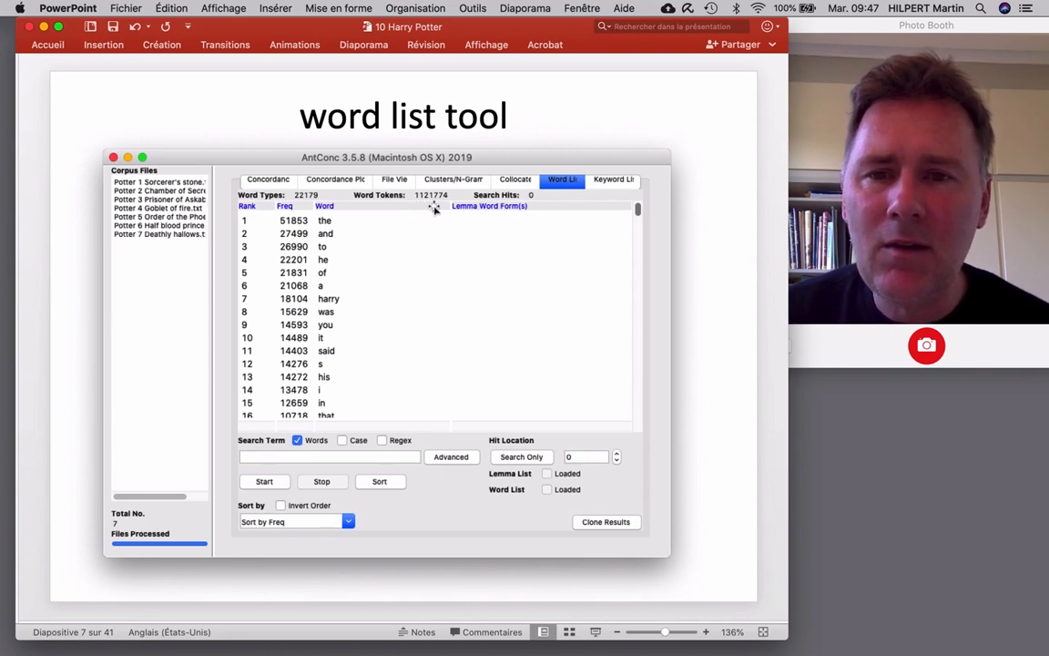
pyautogui.moveTo(445, 212)
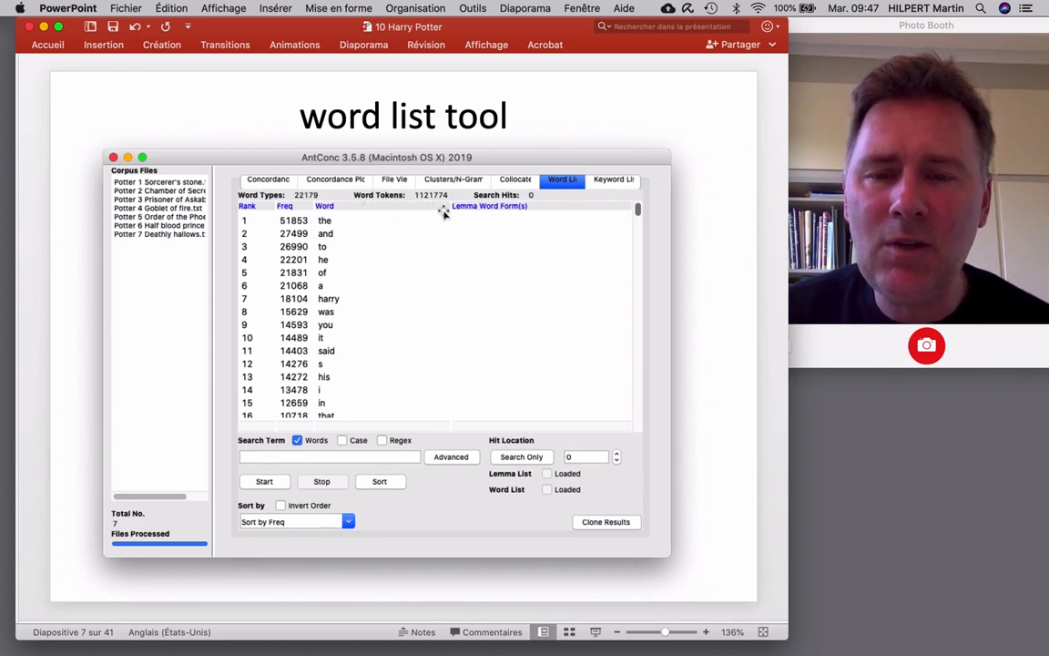
pyautogui.moveTo(412, 208)
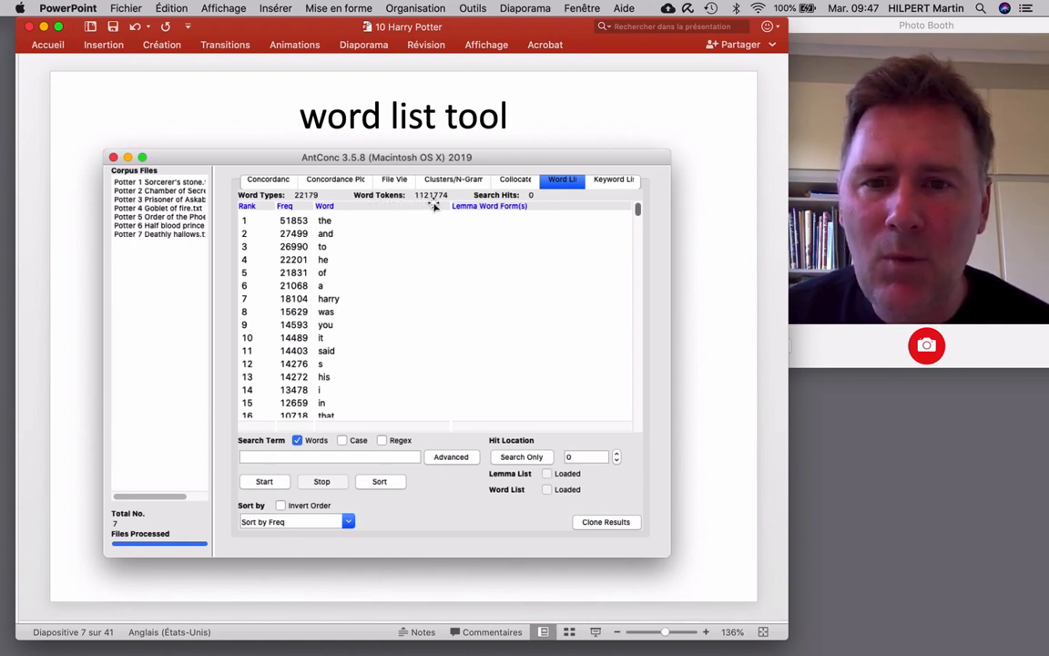
pyautogui.moveTo(472, 226)
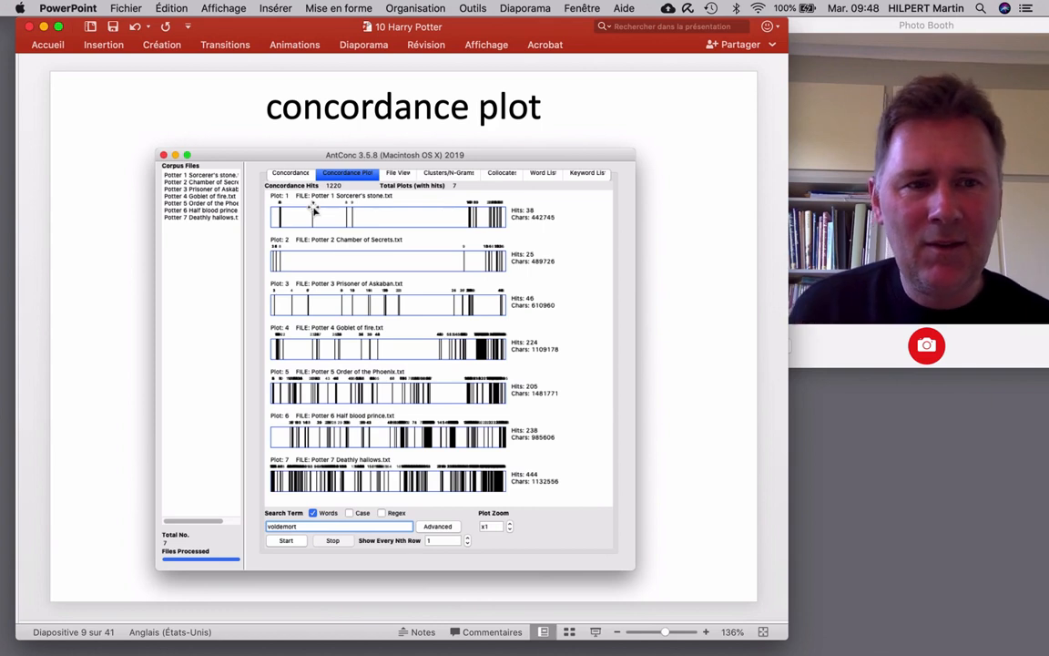
pyautogui.moveTo(441, 216)
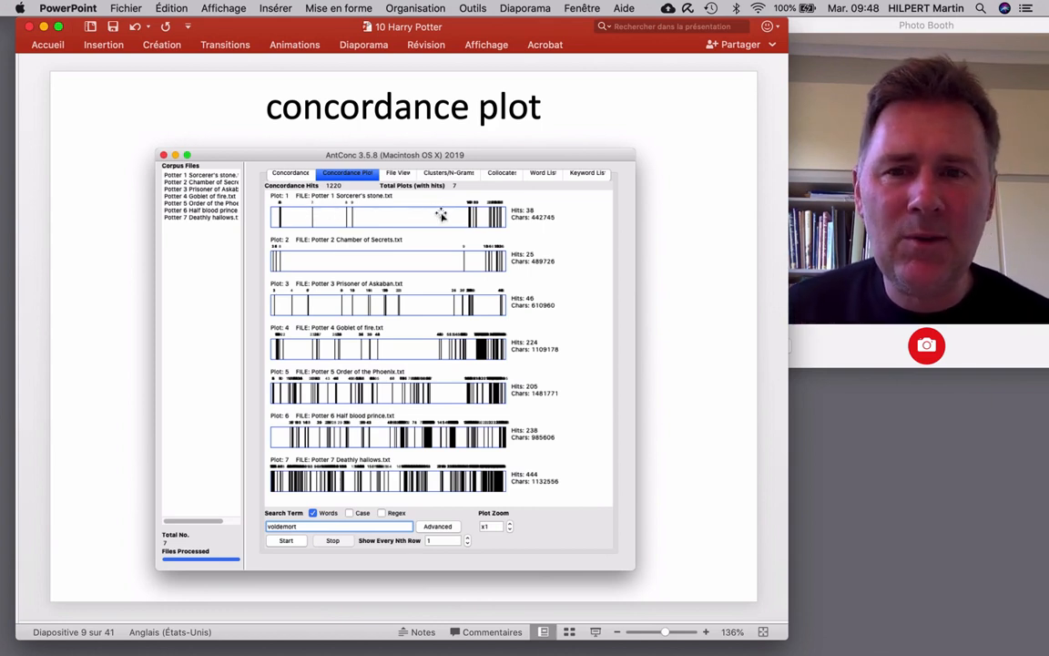
pyautogui.moveTo(604, 267)
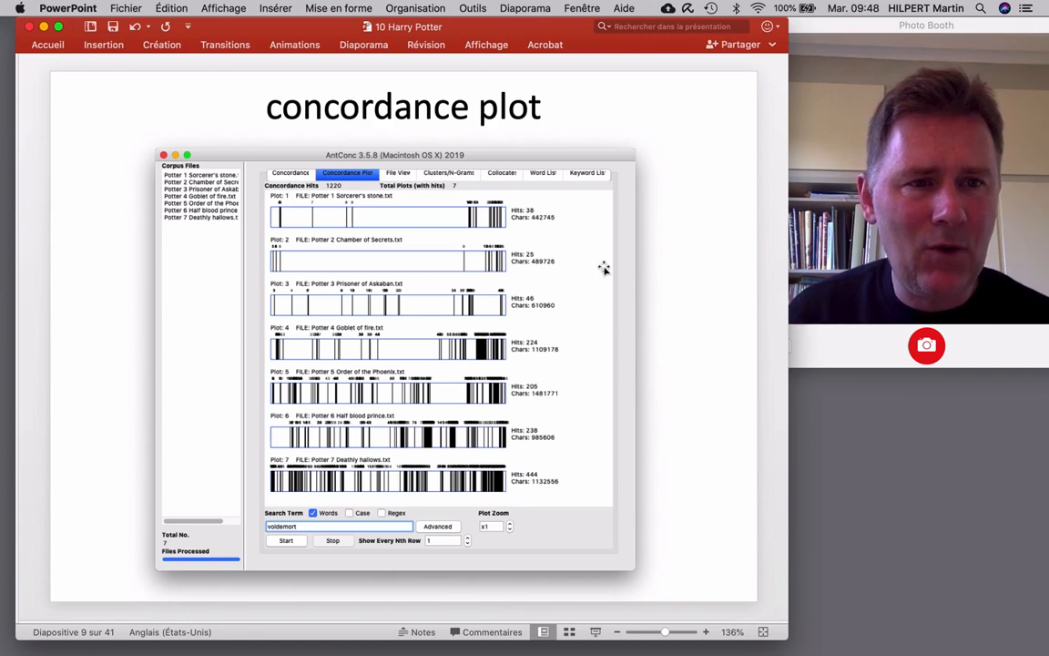
pyautogui.moveTo(200, 244)
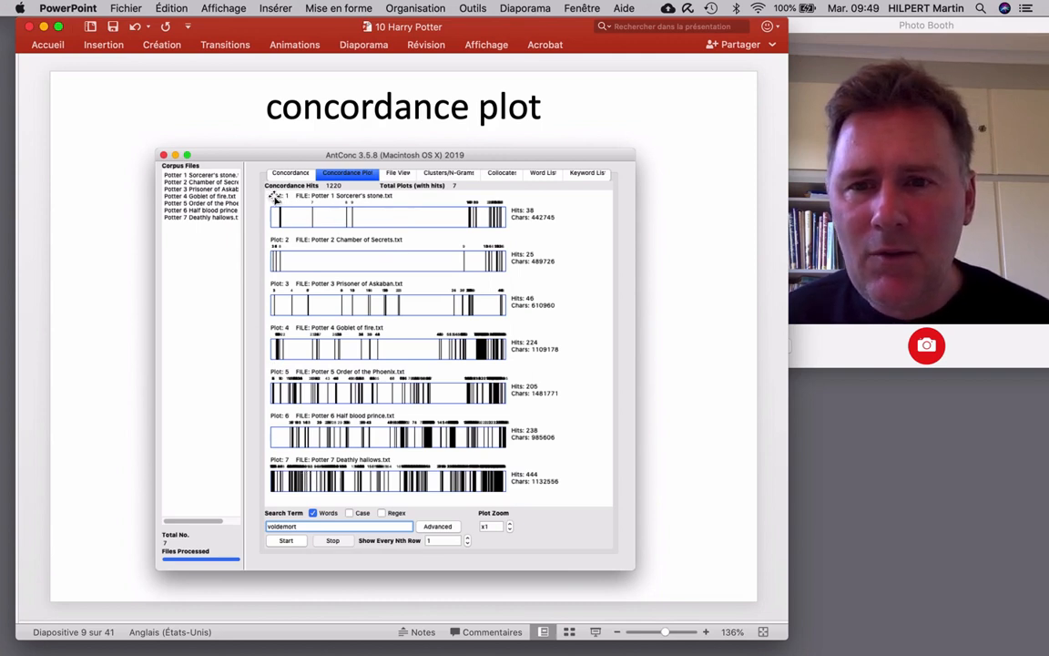
pyautogui.moveTo(435, 207)
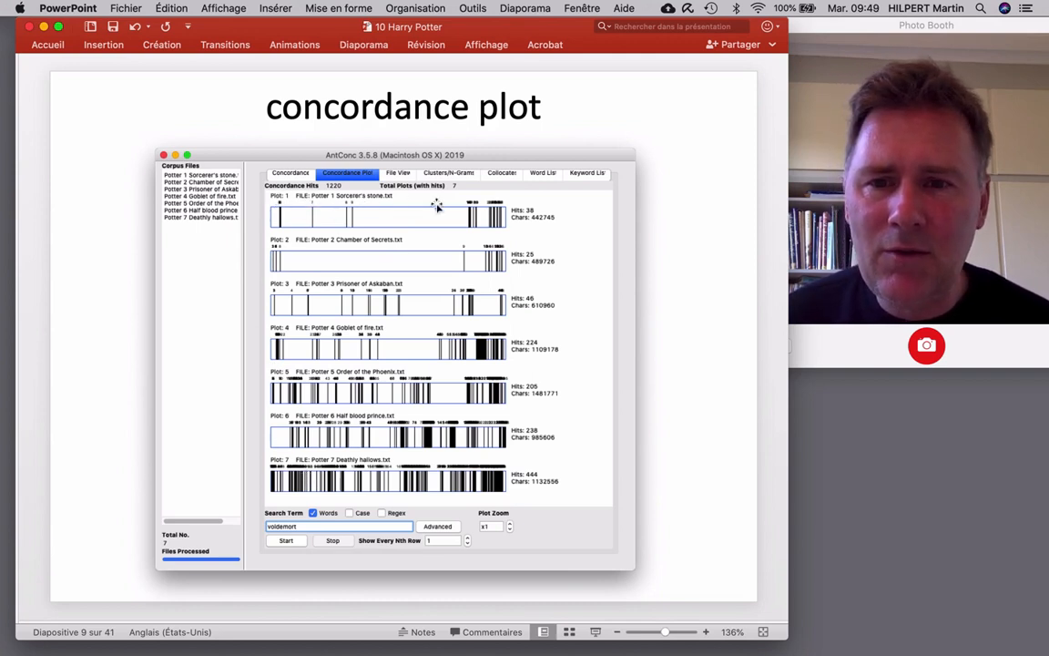
pyautogui.moveTo(325, 253)
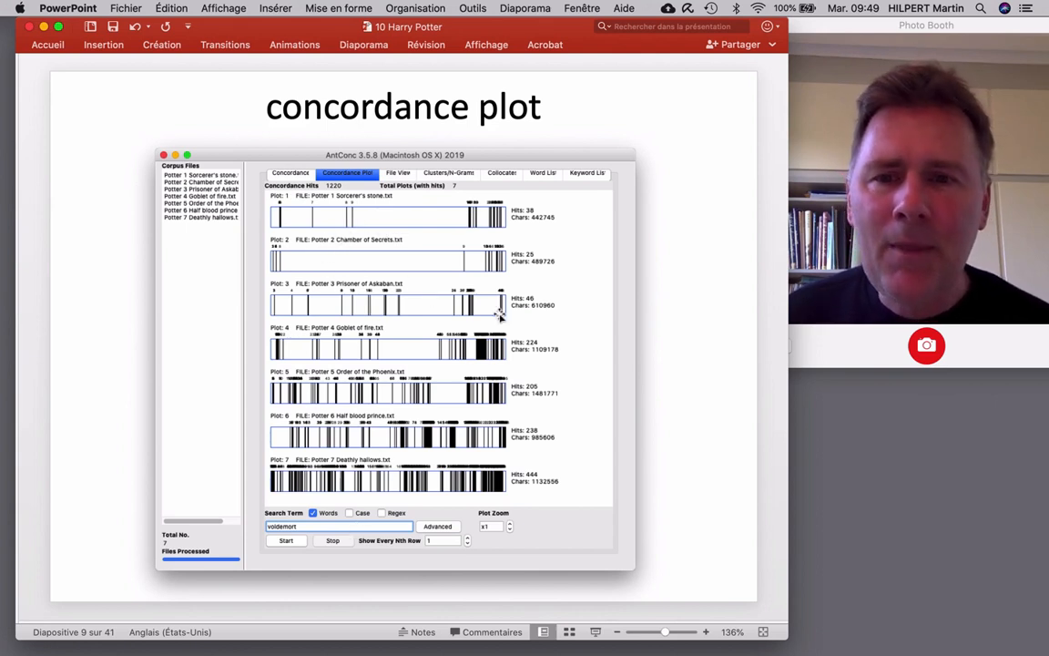
pyautogui.moveTo(275, 219)
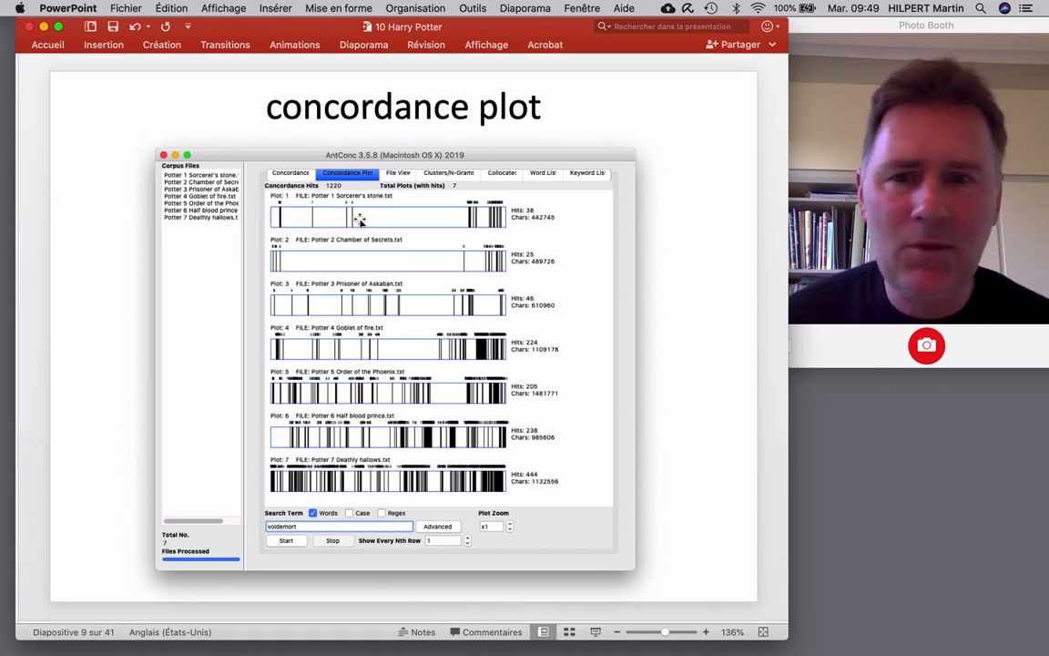
pyautogui.moveTo(332, 223)
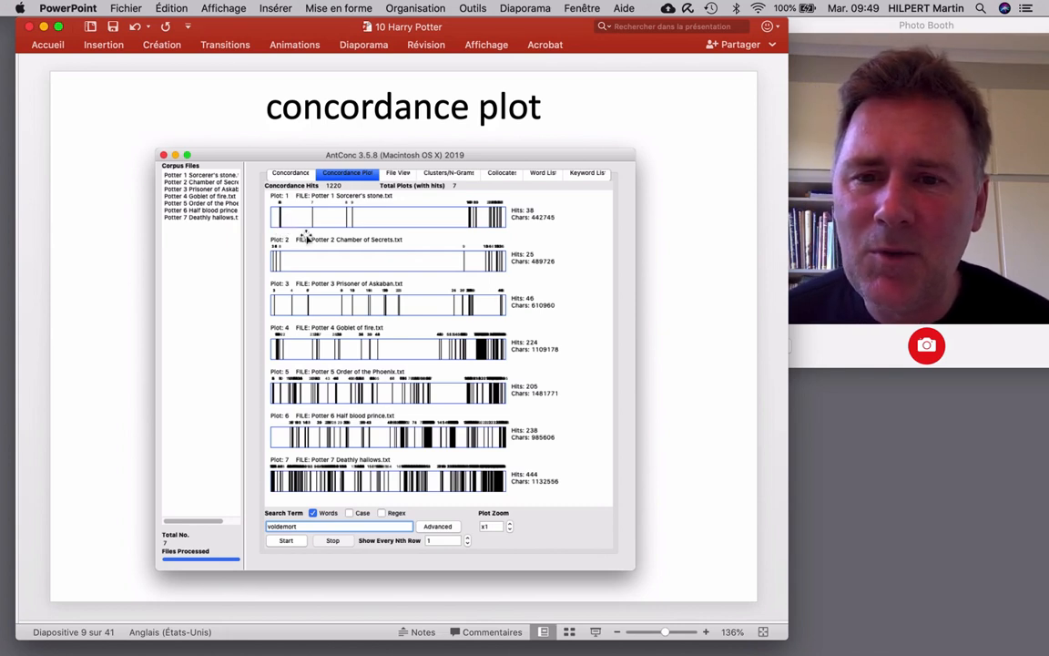
pyautogui.moveTo(453, 218)
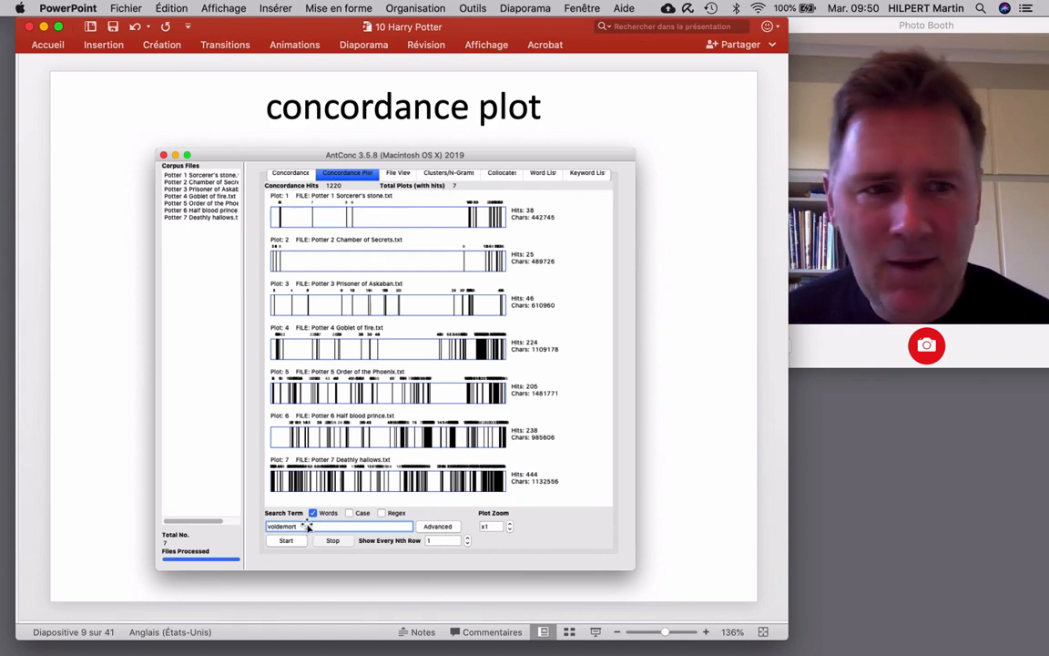
pyautogui.moveTo(296, 555)
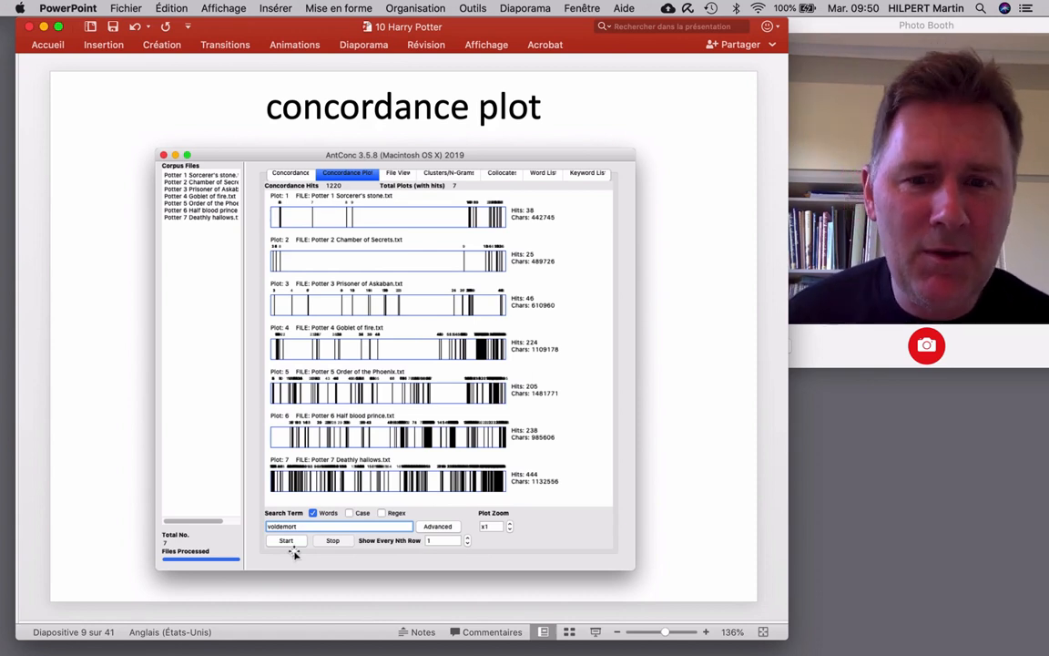
pyautogui.moveTo(436, 404)
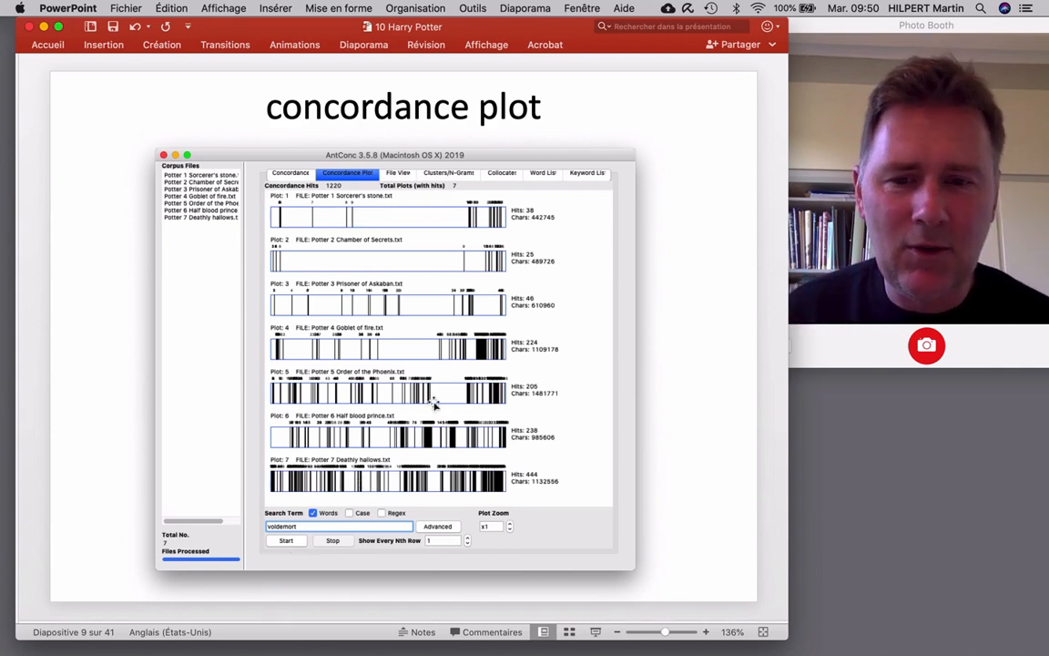
pyautogui.moveTo(466, 465)
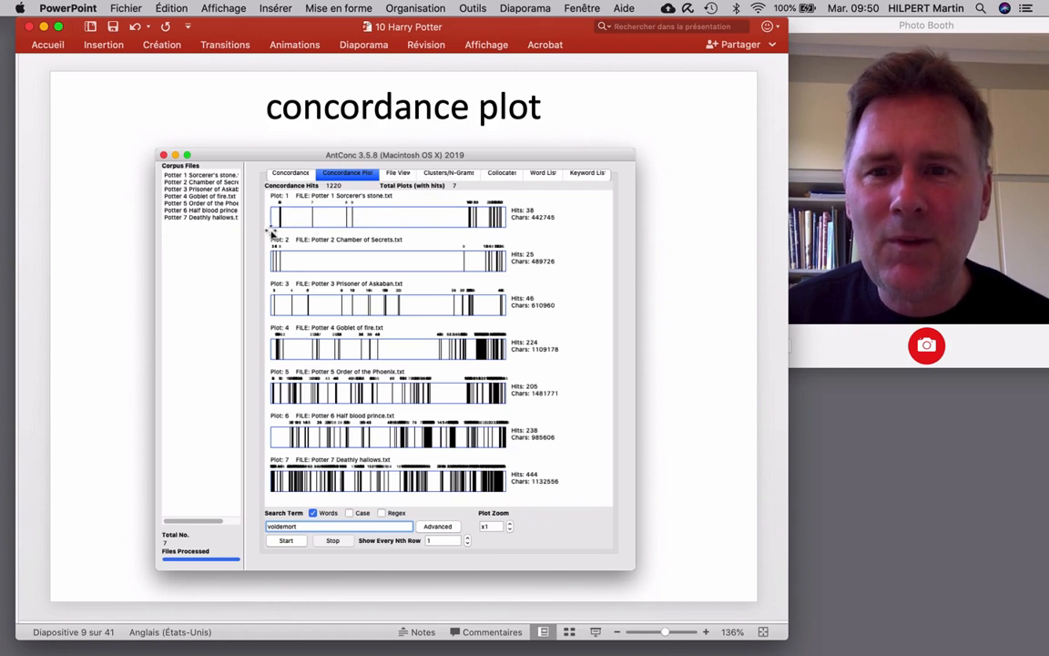
pyautogui.moveTo(445, 276)
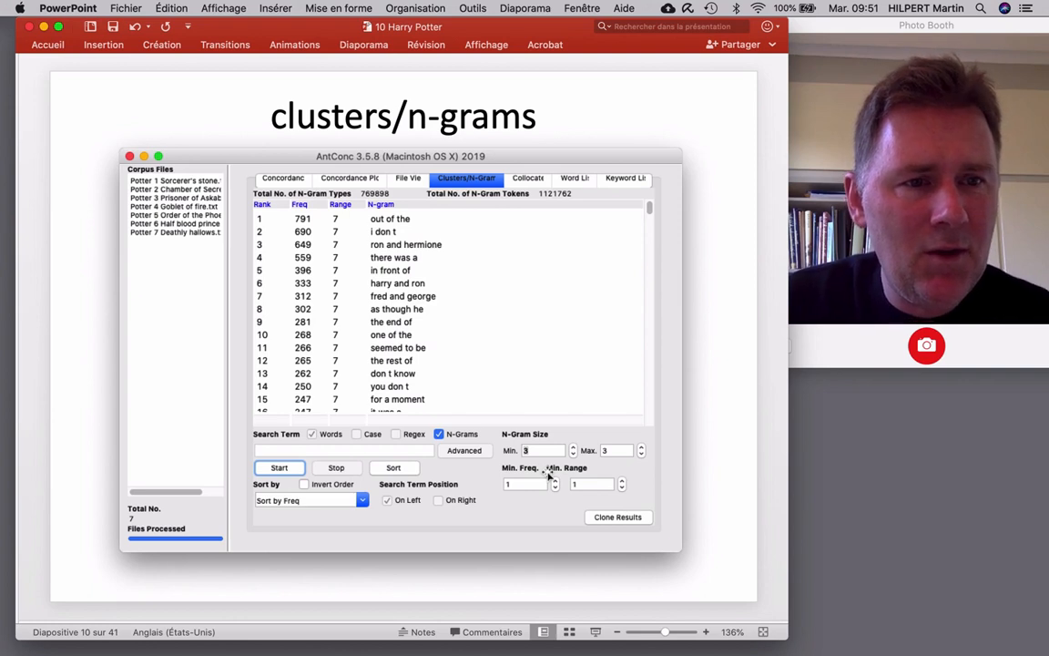
pyautogui.moveTo(469, 465)
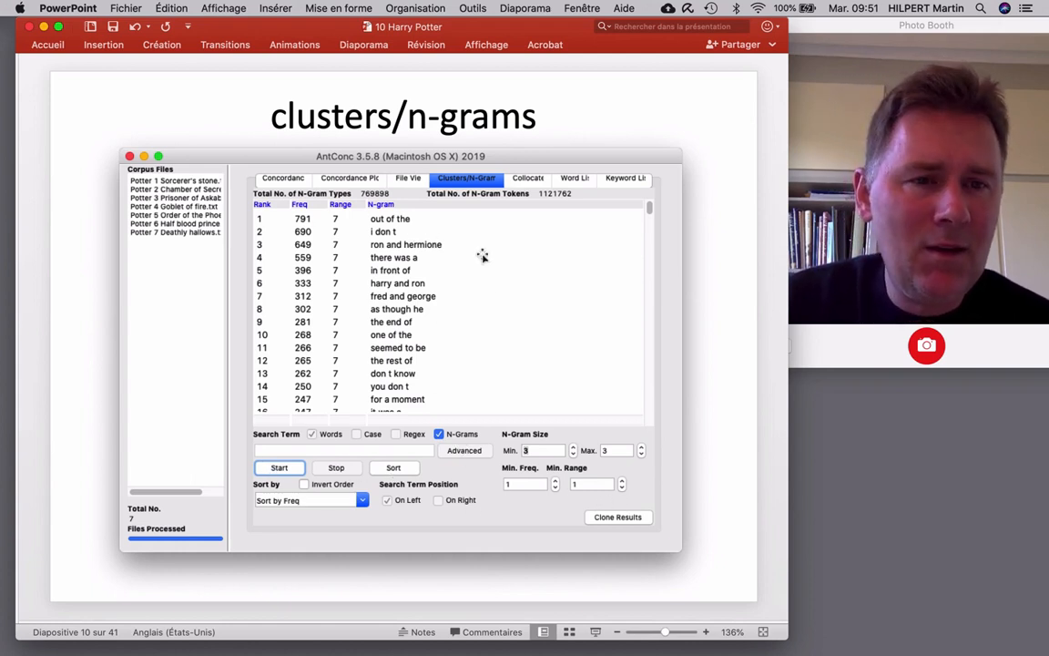
pyautogui.moveTo(487, 327)
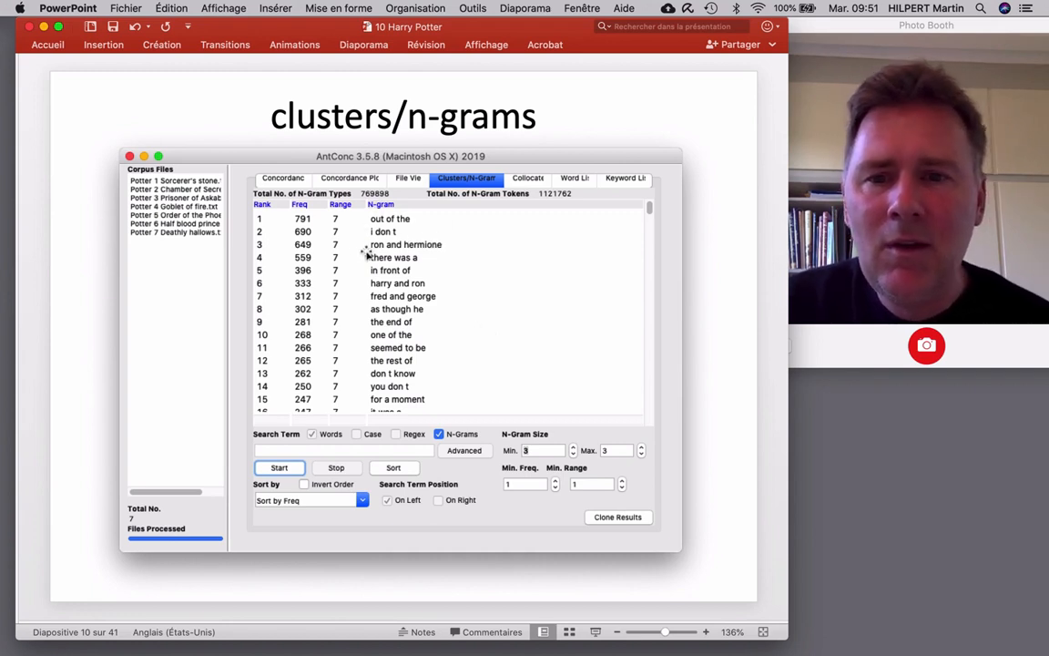
pyautogui.moveTo(362, 260)
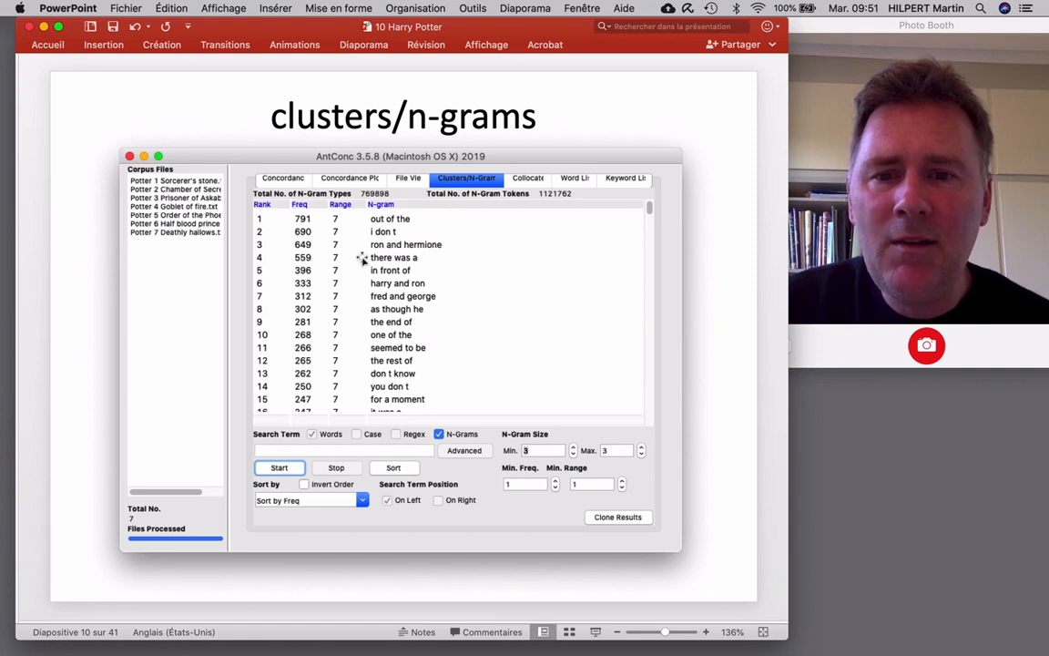
pyautogui.moveTo(536, 294)
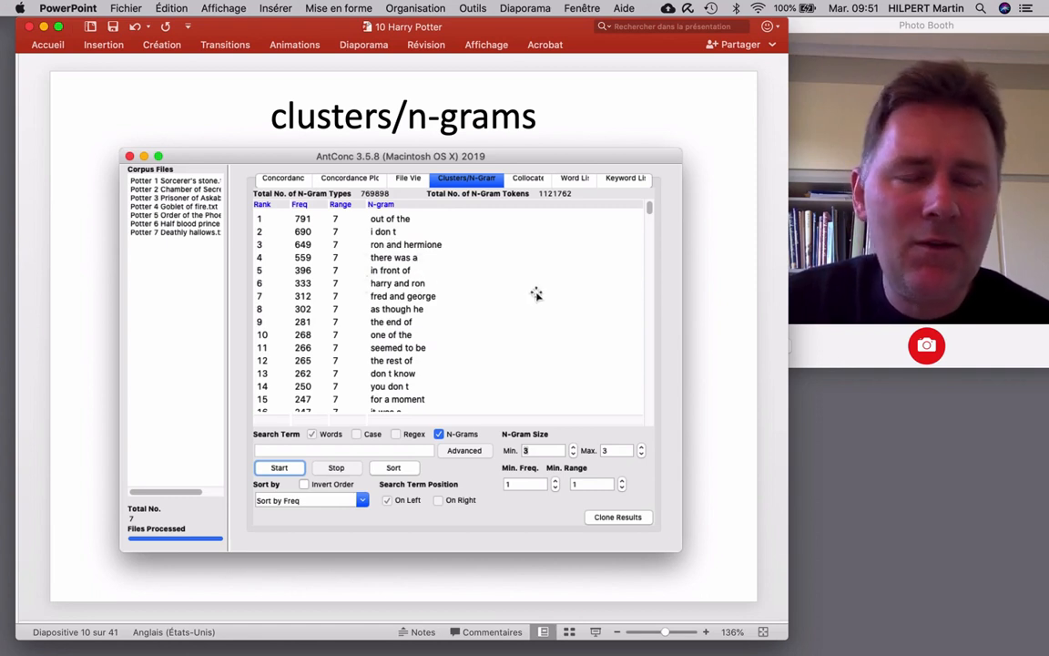
pyautogui.moveTo(601, 322)
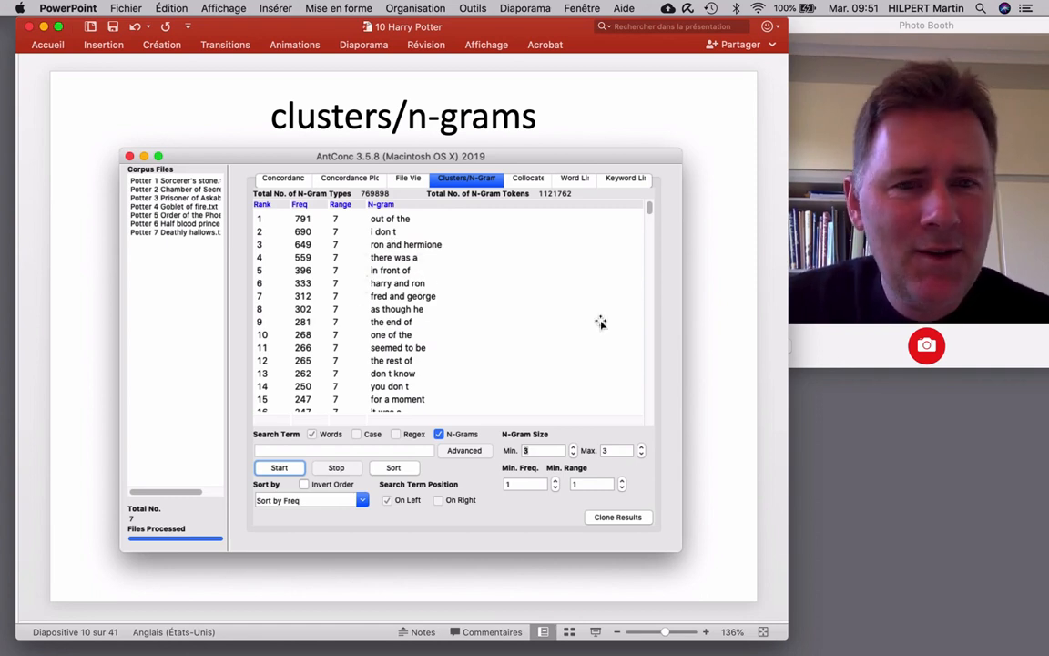
pyautogui.moveTo(558, 310)
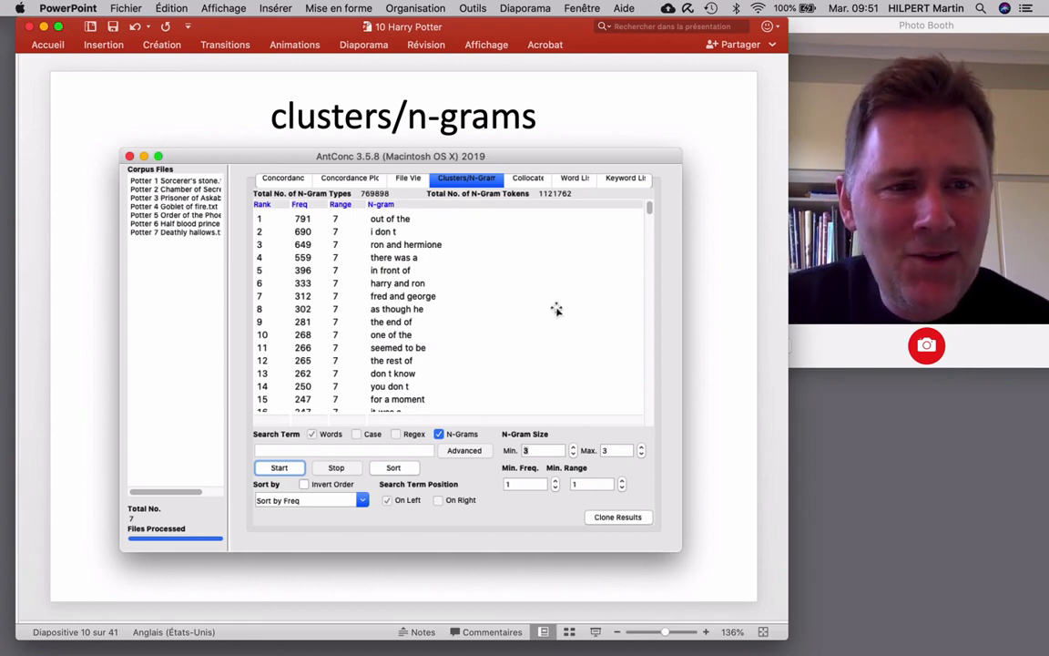
pyautogui.moveTo(460, 293)
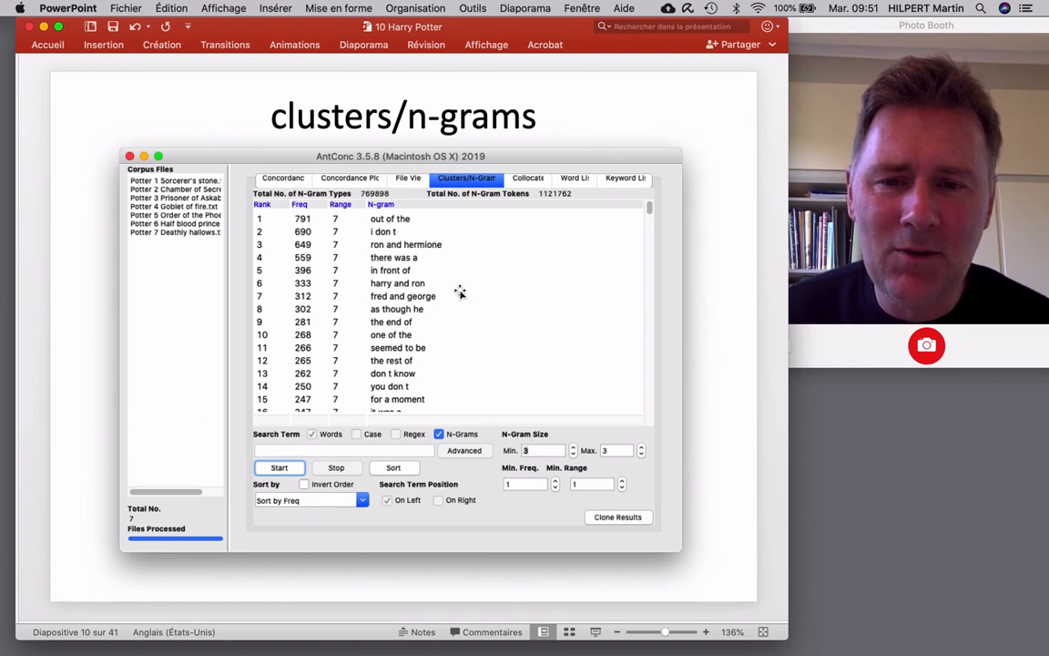
pyautogui.moveTo(486, 242)
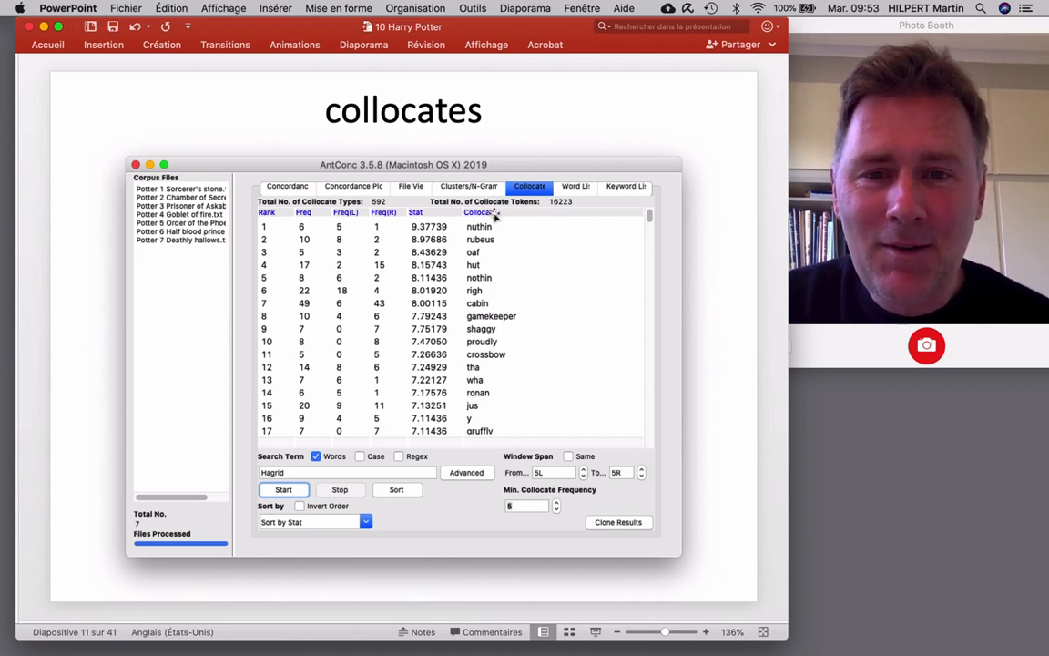
pyautogui.moveTo(519, 331)
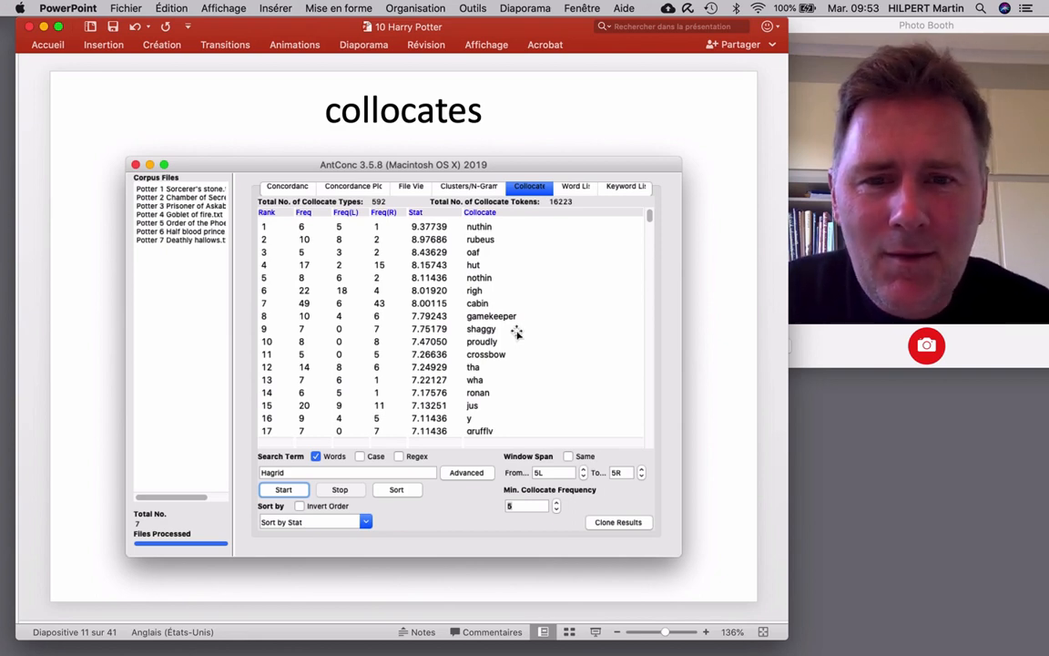
pyautogui.moveTo(535, 256)
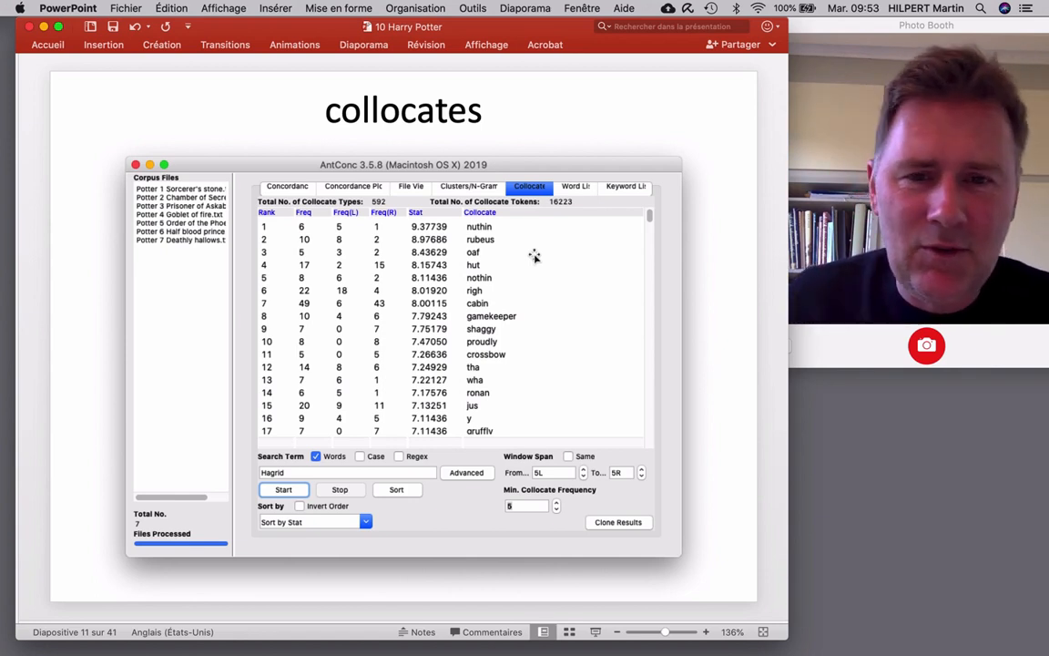
pyautogui.moveTo(501, 219)
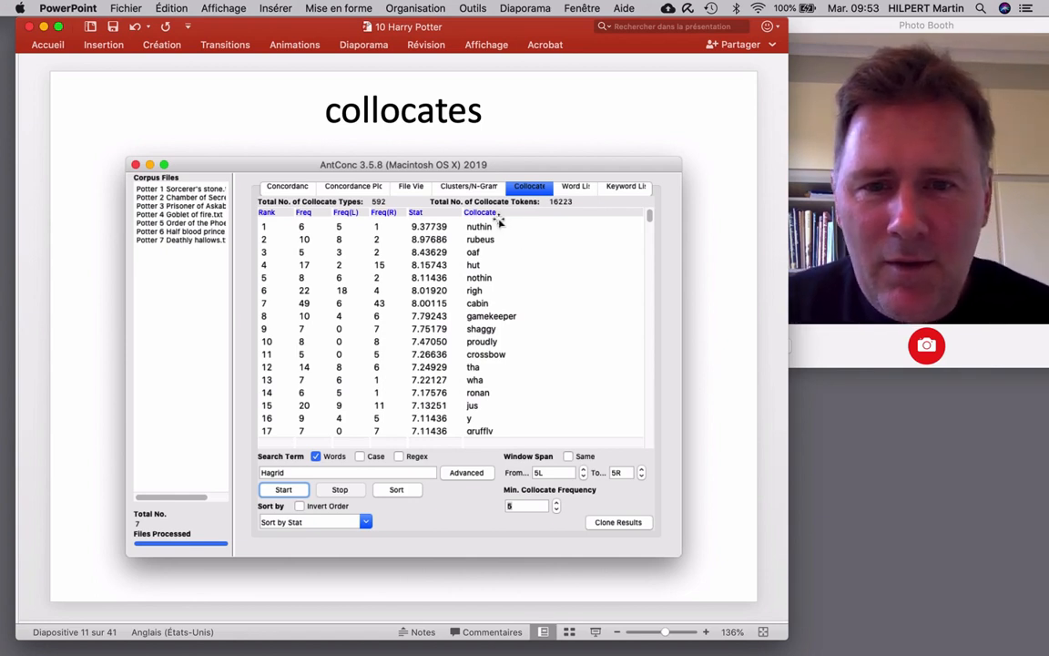
pyautogui.moveTo(507, 309)
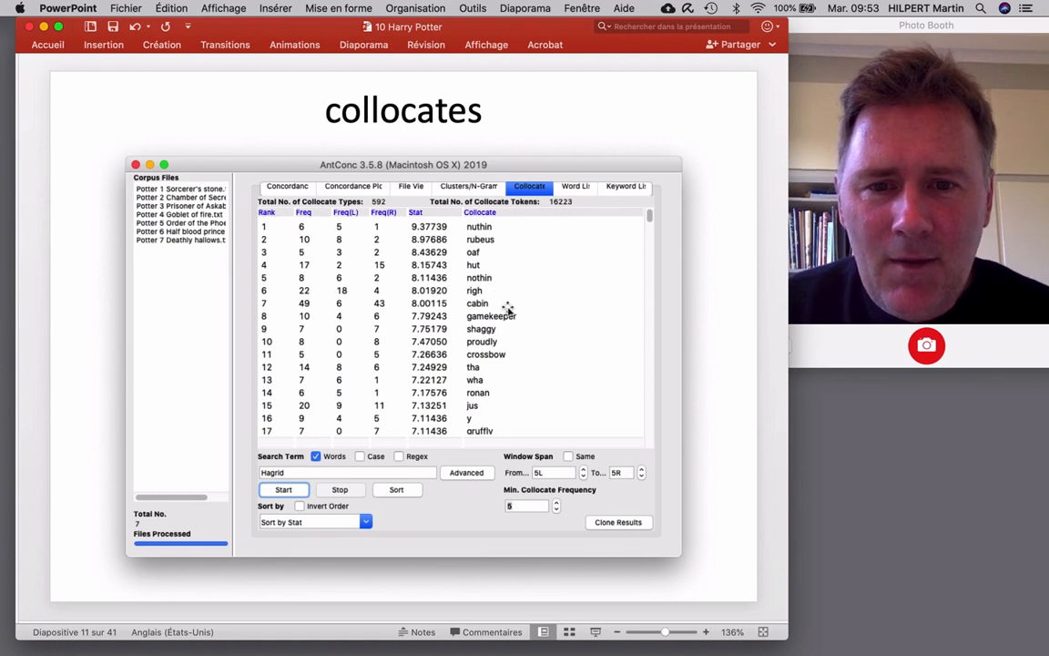
pyautogui.moveTo(481, 260)
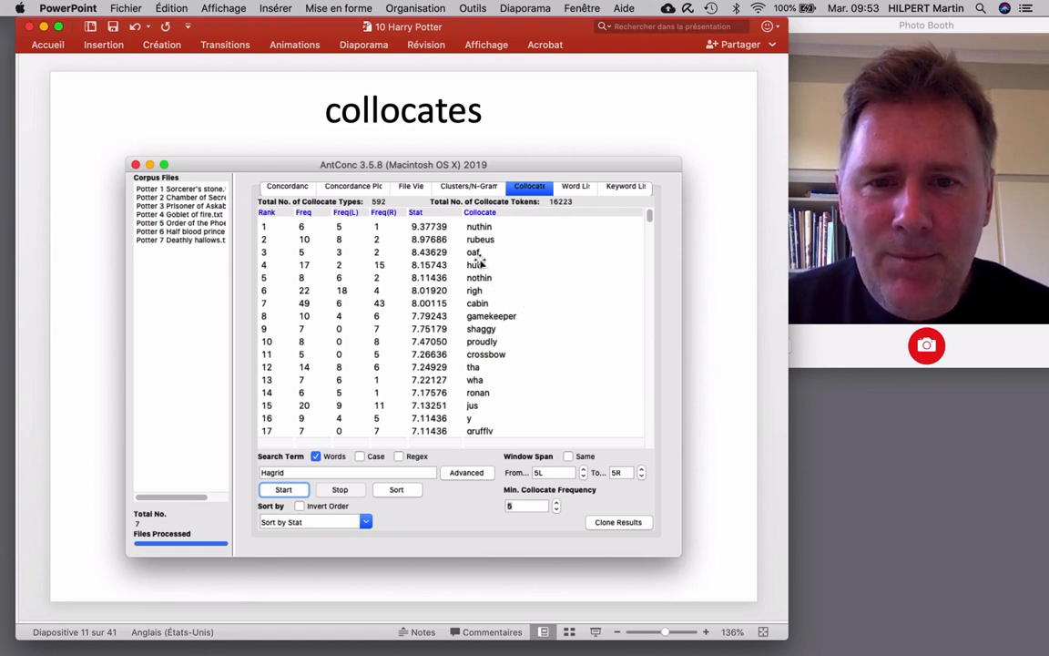
pyautogui.moveTo(498, 267)
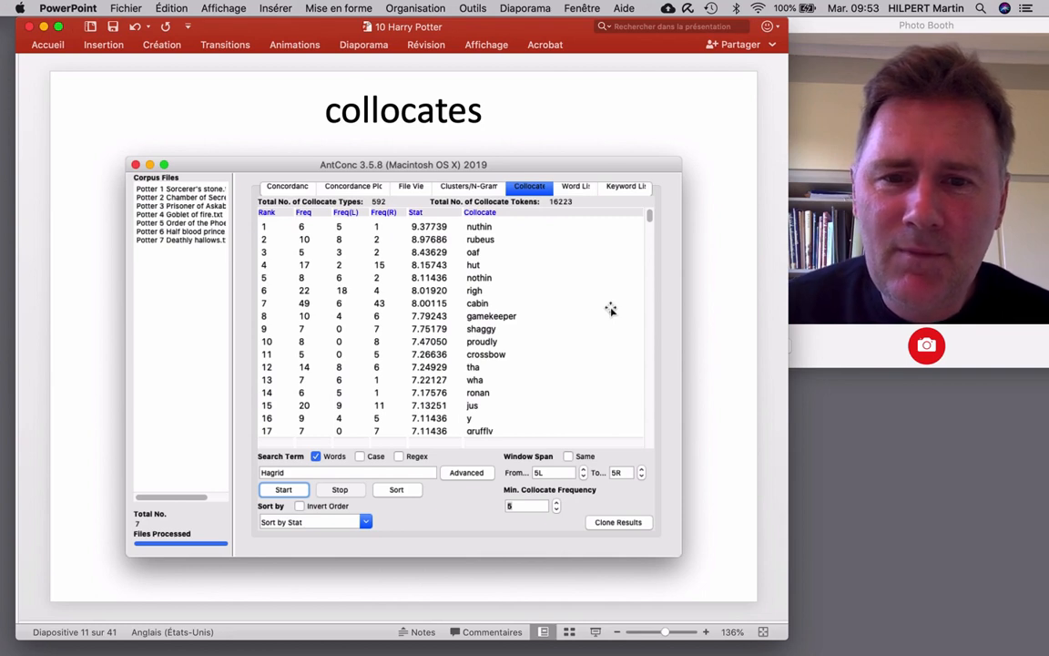
pyautogui.moveTo(503, 302)
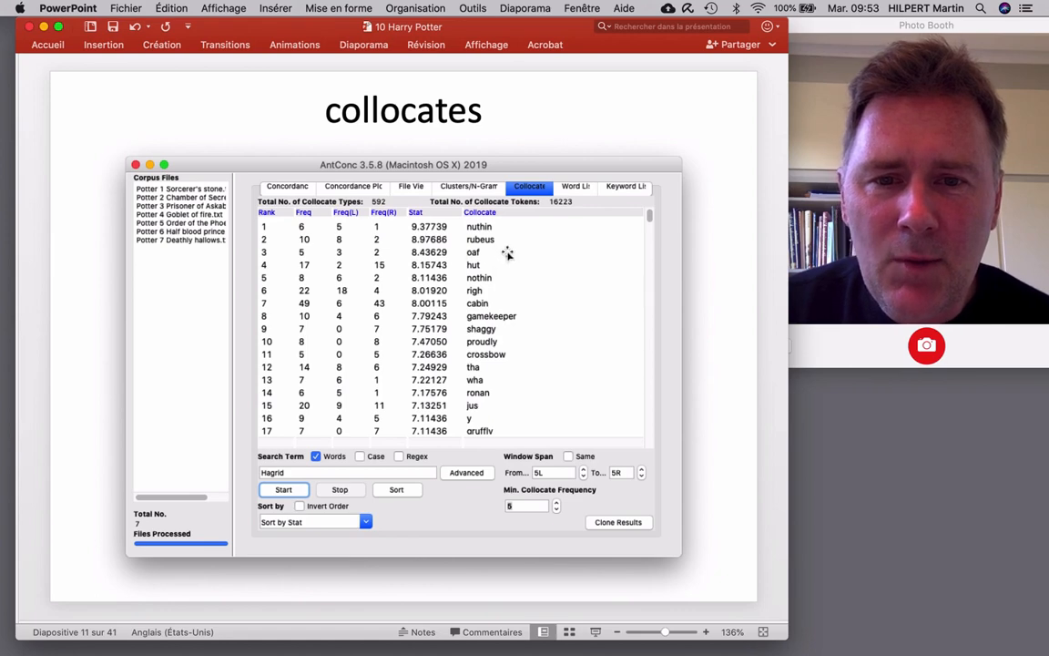
pyautogui.moveTo(585, 274)
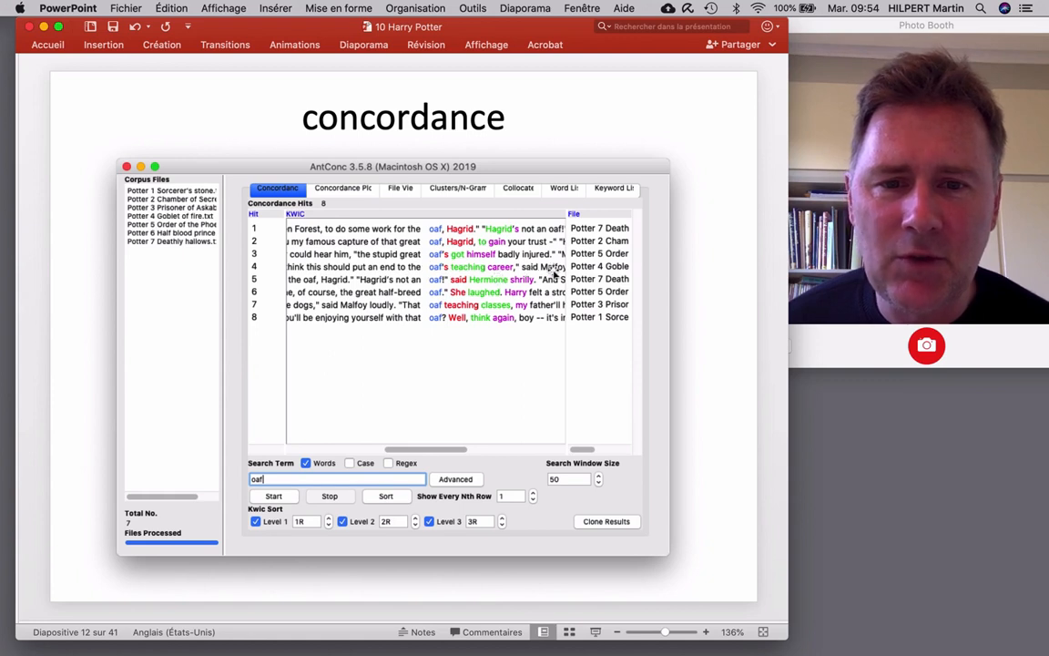
pyautogui.moveTo(323, 287)
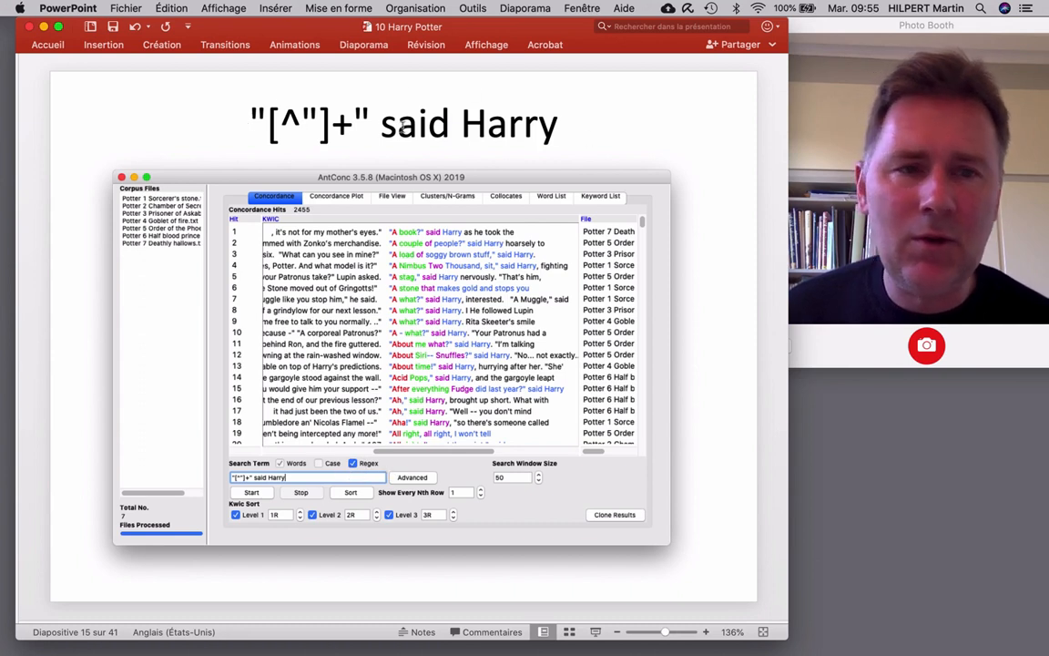
pyautogui.moveTo(515, 159)
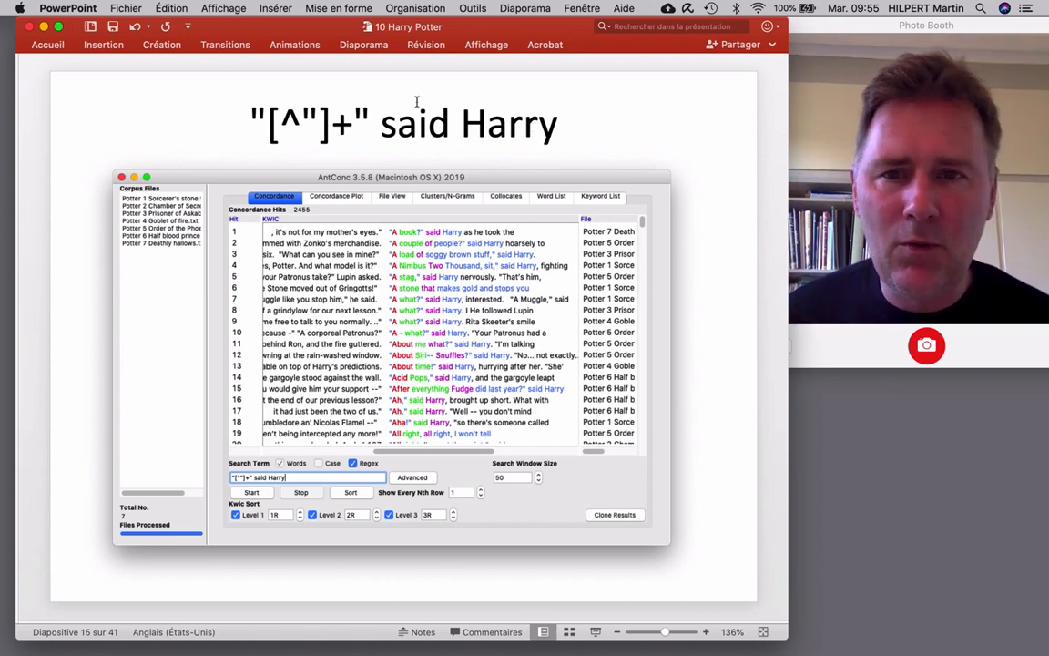
pyautogui.moveTo(655, 158)
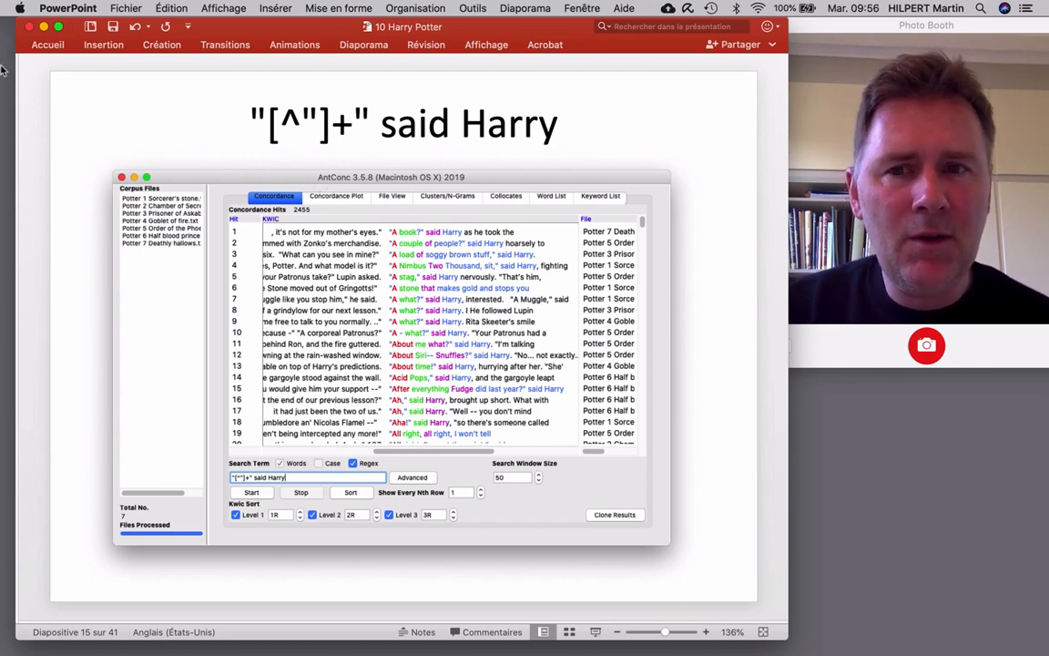
pyautogui.moveTo(405, 162)
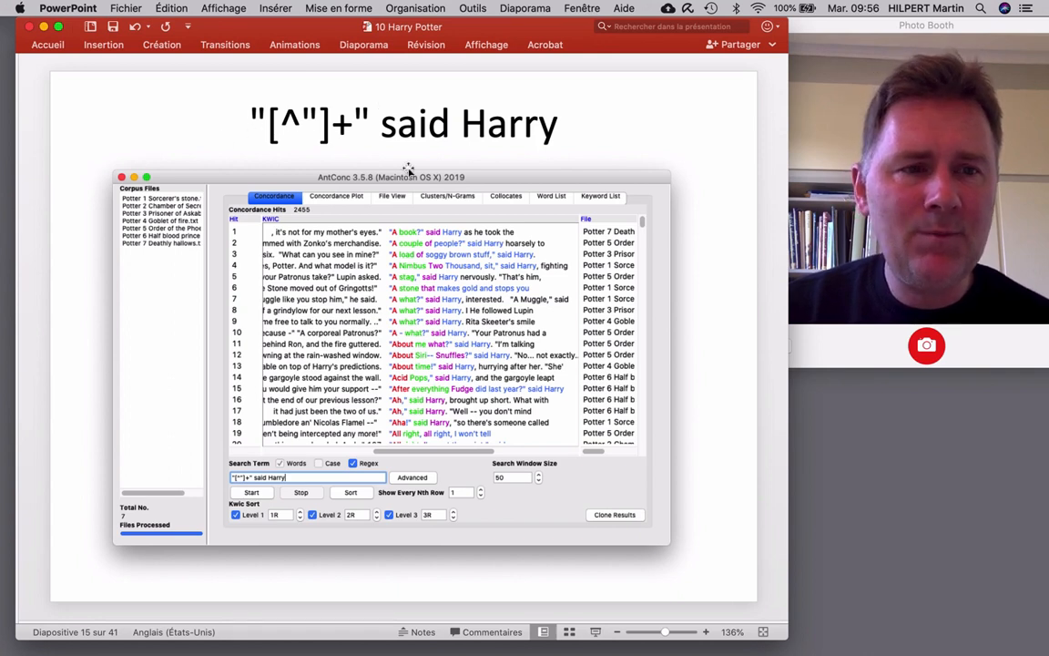
pyautogui.moveTo(705, 333)
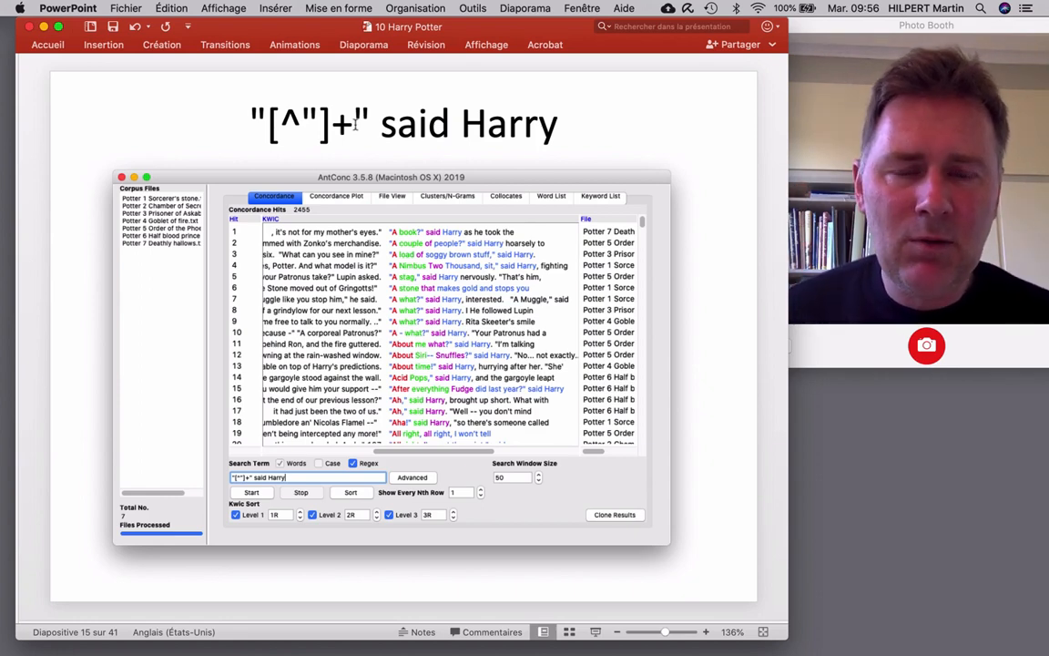
pyautogui.moveTo(202, 112)
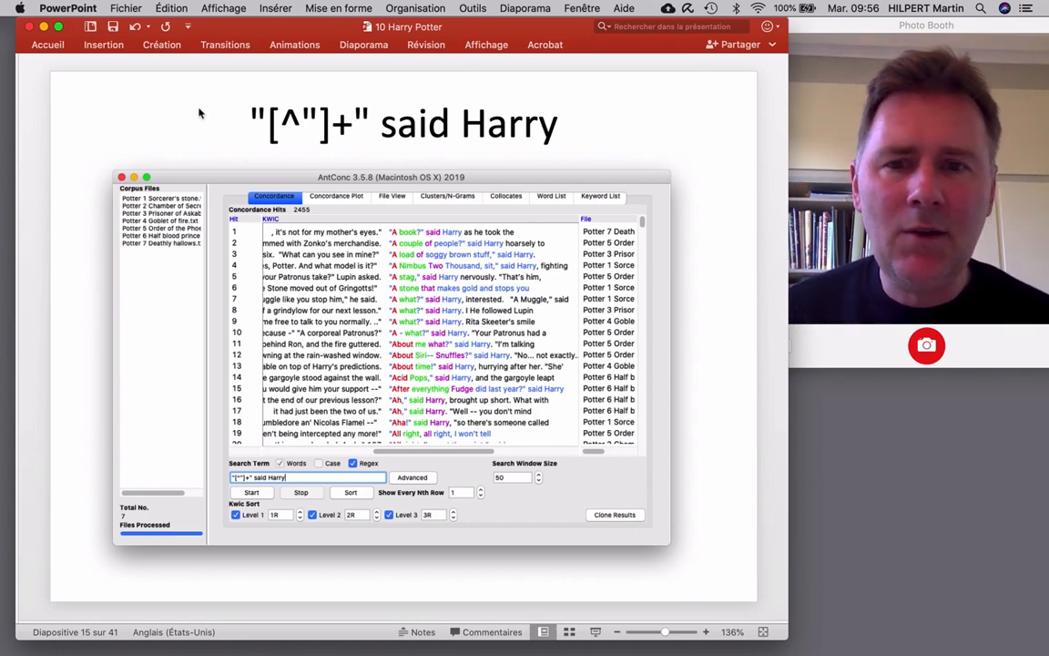
pyautogui.moveTo(336, 148)
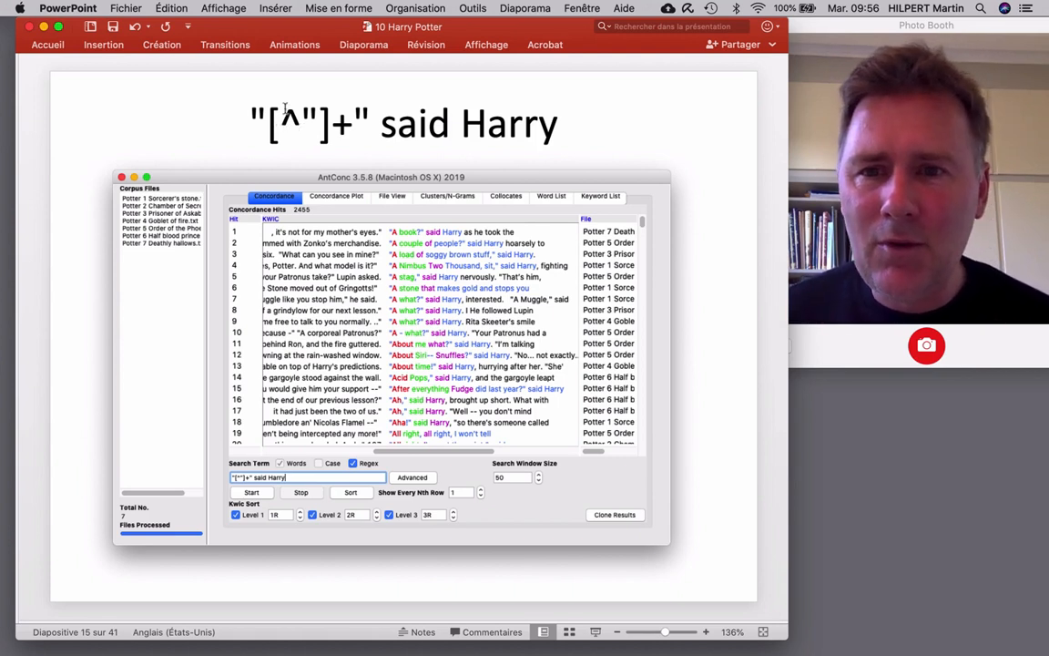
pyautogui.moveTo(322, 151)
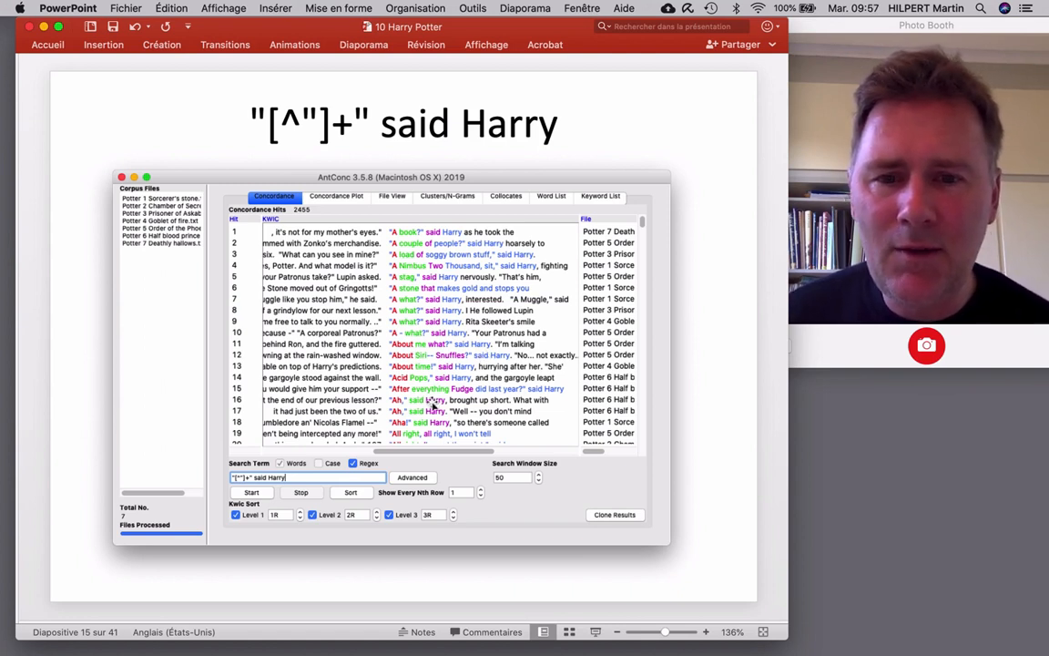
pyautogui.moveTo(457, 366)
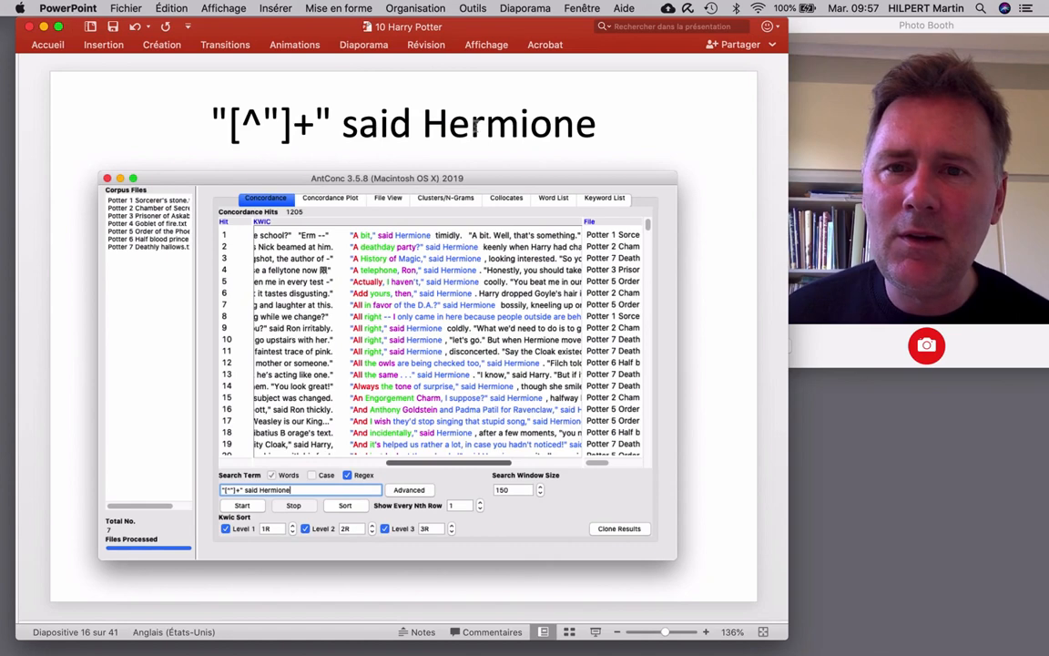
pyautogui.moveTo(600, 167)
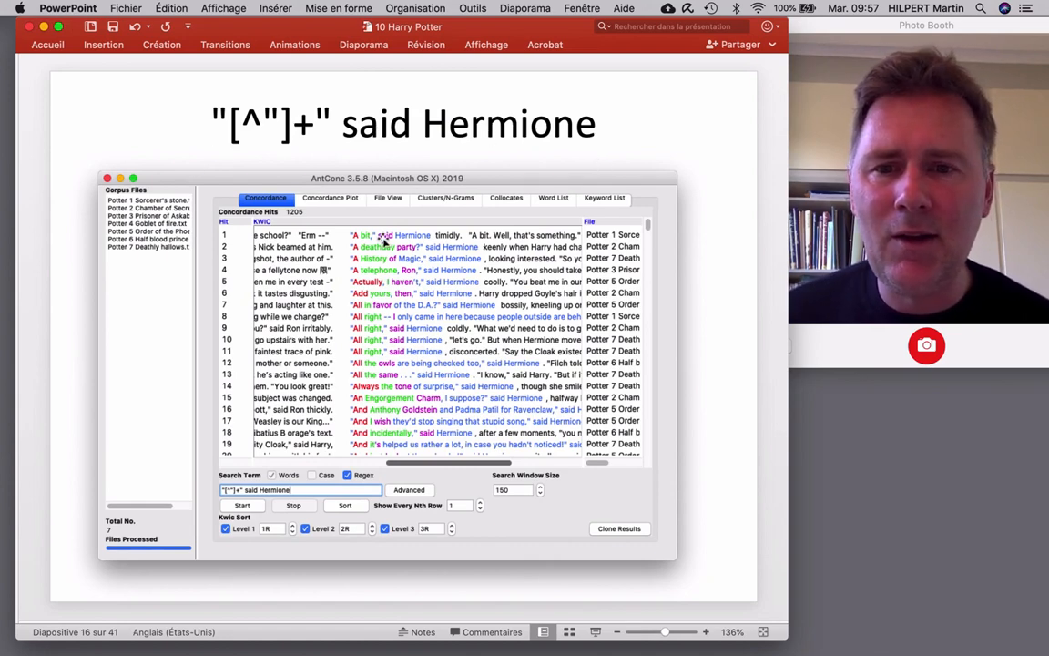
pyautogui.moveTo(528, 325)
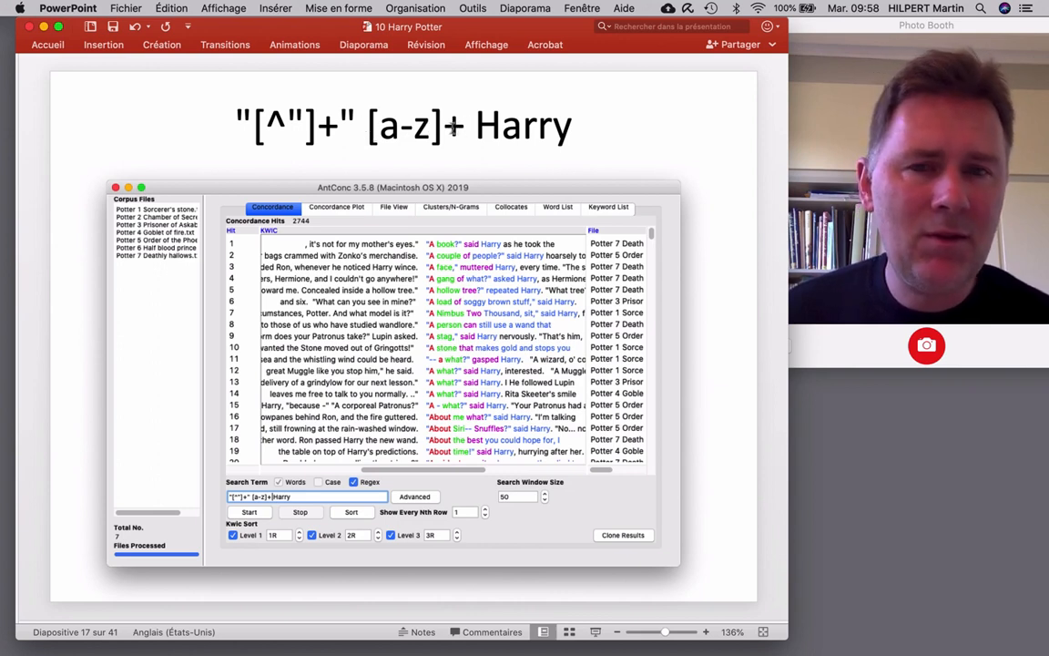
pyautogui.moveTo(417, 157)
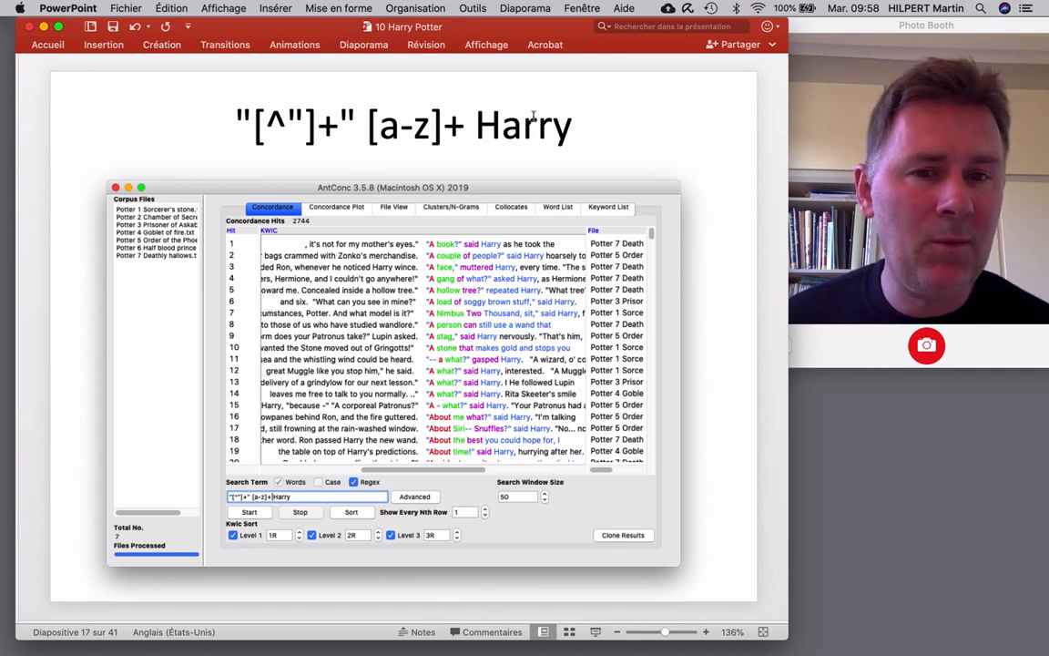
pyautogui.moveTo(504, 195)
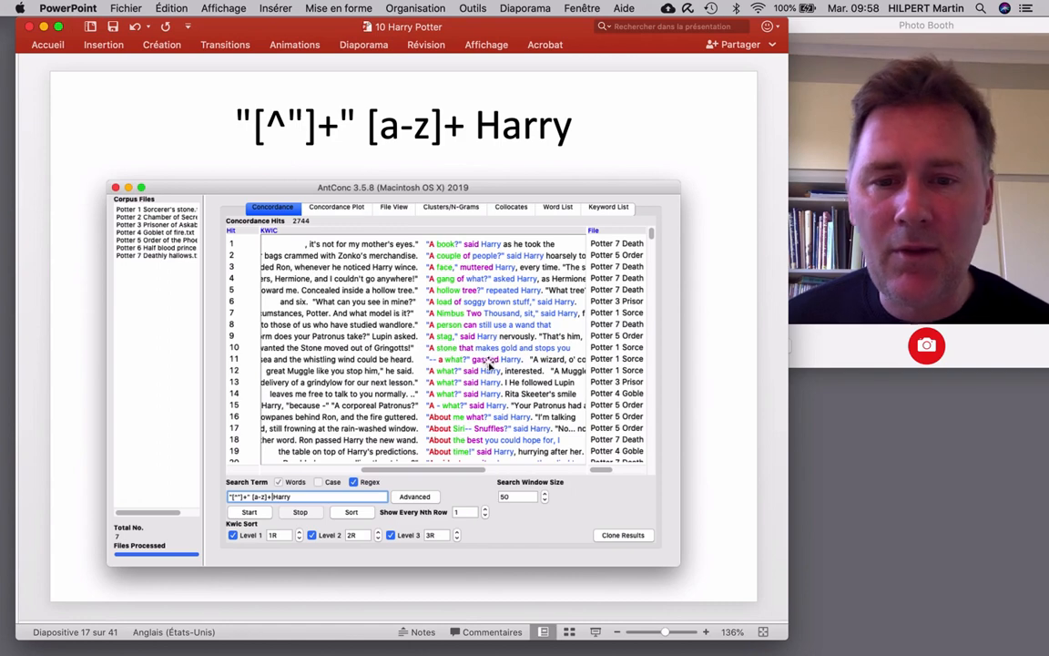
pyautogui.moveTo(527, 442)
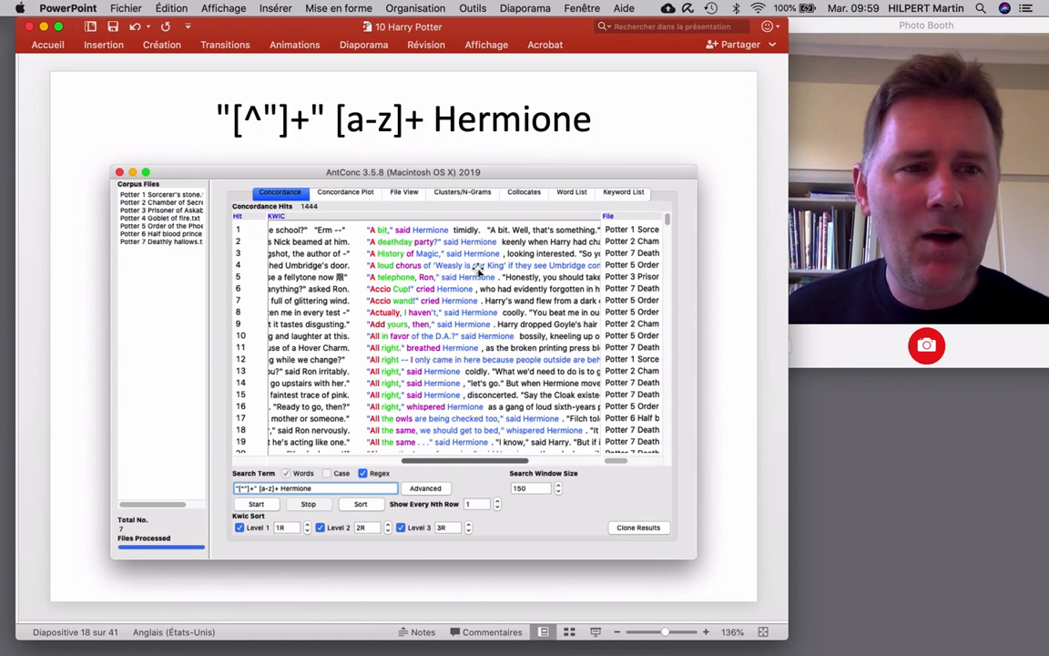
pyautogui.moveTo(494, 270)
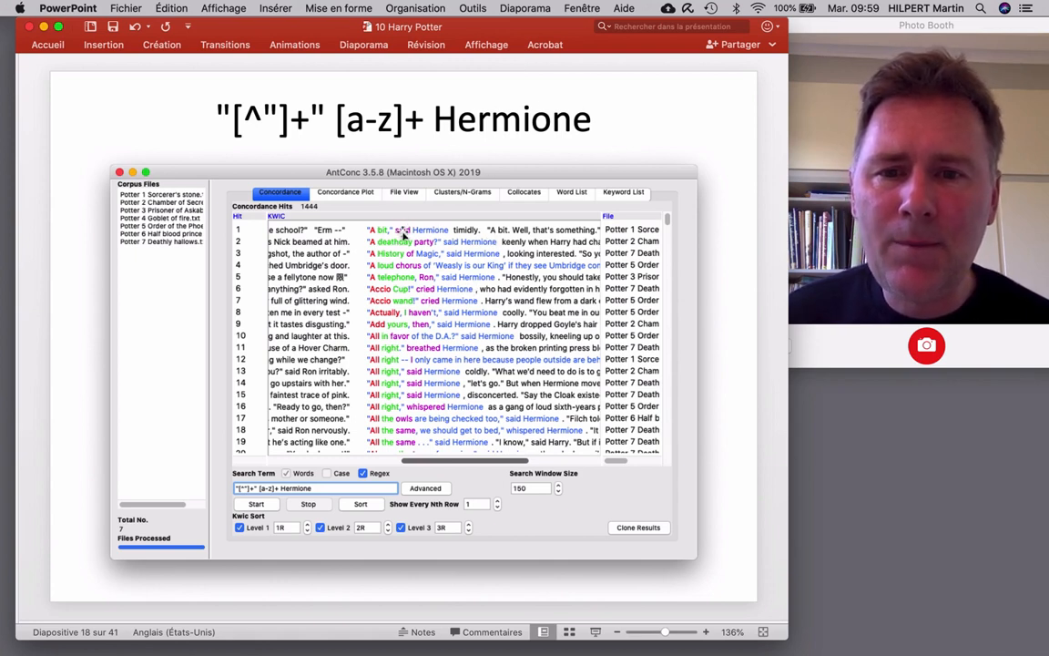
pyautogui.moveTo(480, 272)
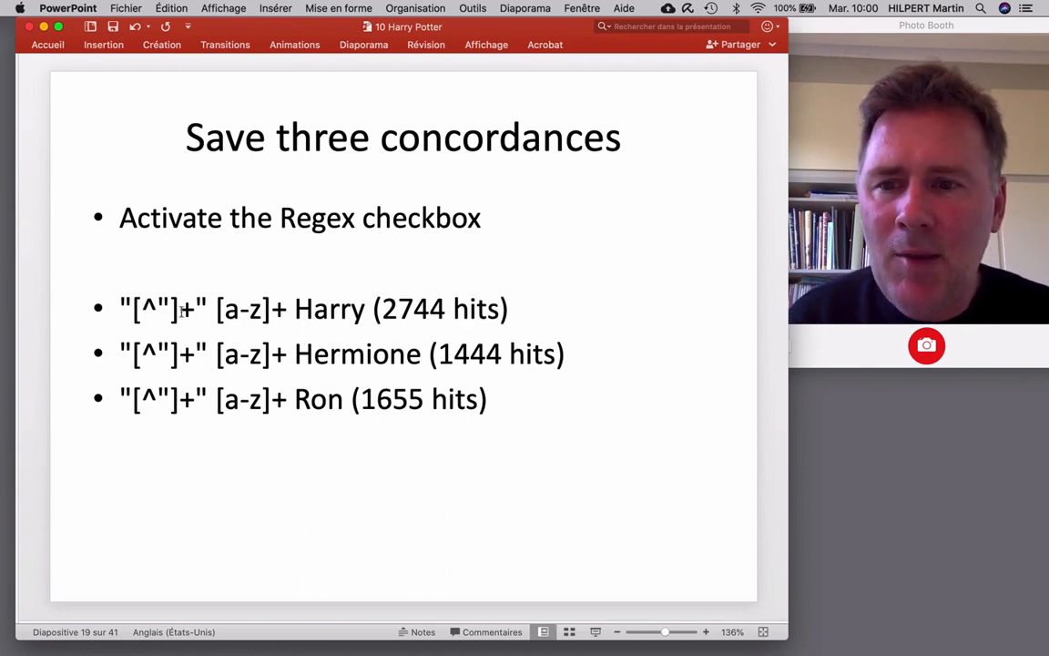
pyautogui.moveTo(287, 353)
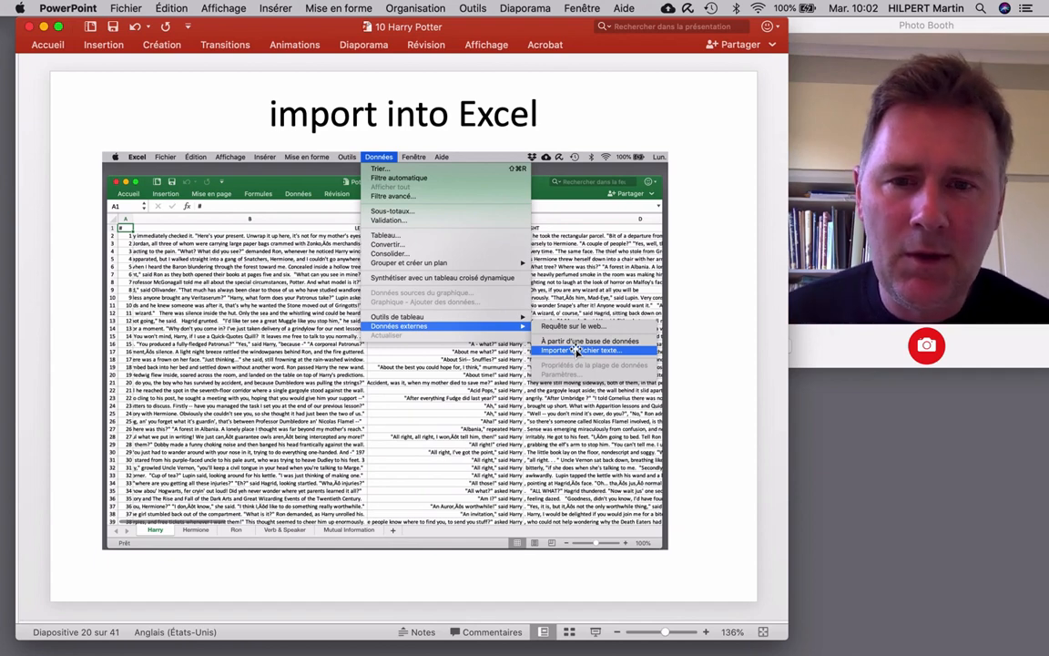
# - Advance through the text import wizard slides to step 2 with tab delimiter options
pyautogui.click(588, 349)
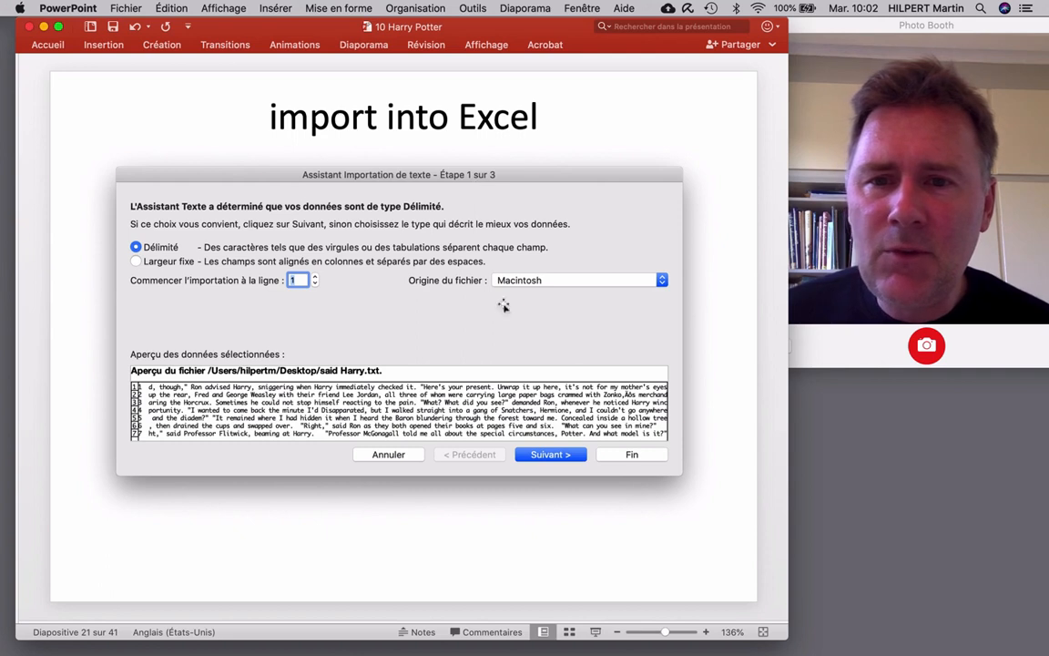
pyautogui.moveTo(411, 182)
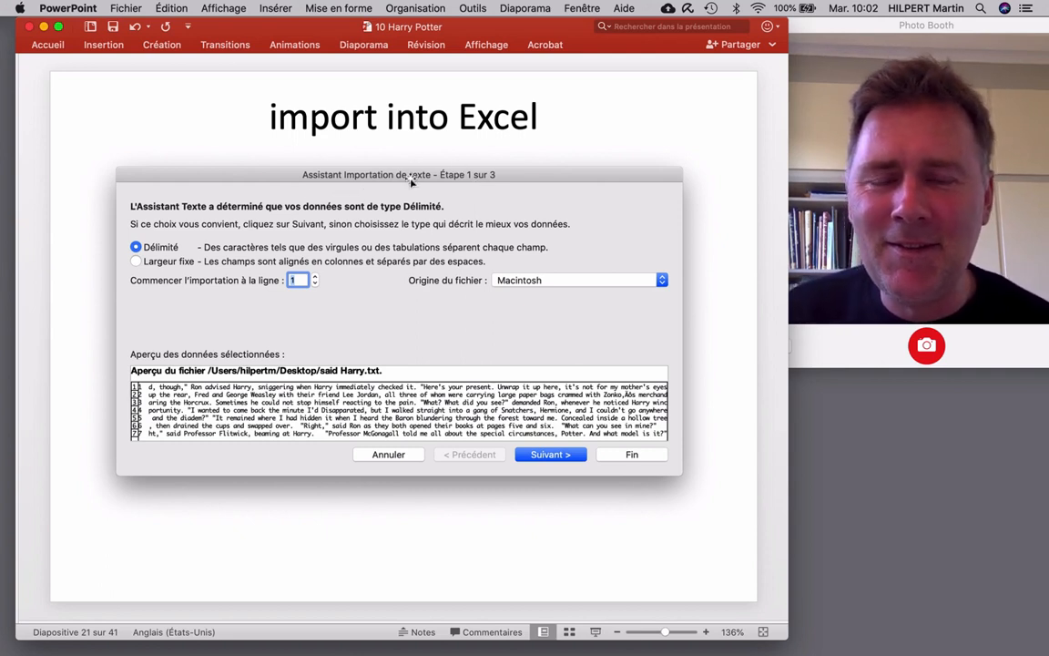
pyautogui.moveTo(494, 181)
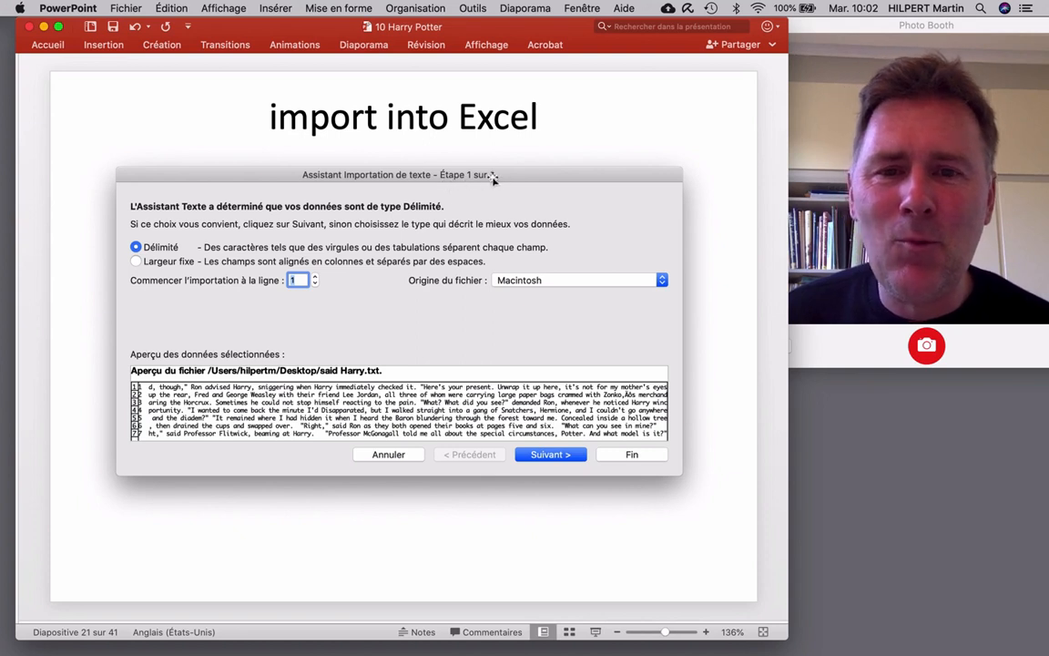
pyautogui.moveTo(542, 267)
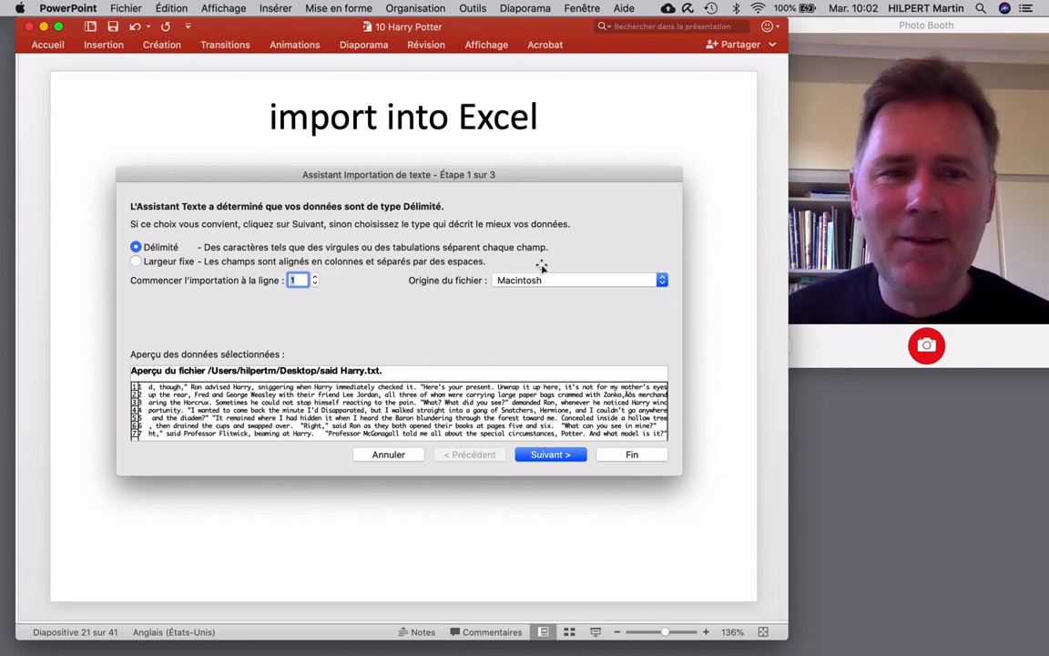
pyautogui.moveTo(571, 323)
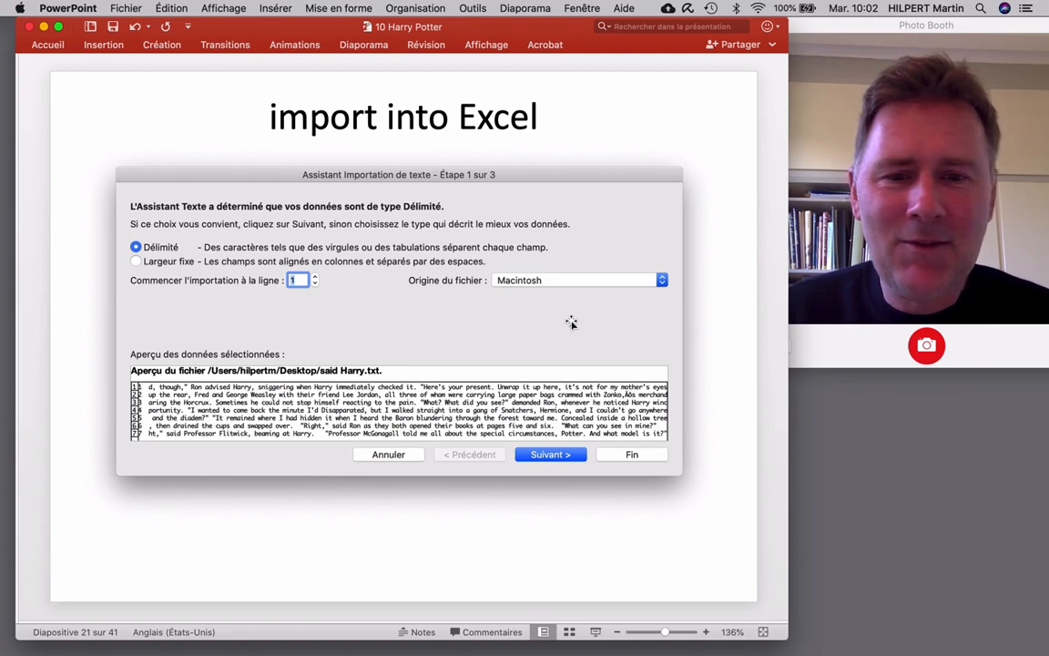
pyautogui.moveTo(531, 338)
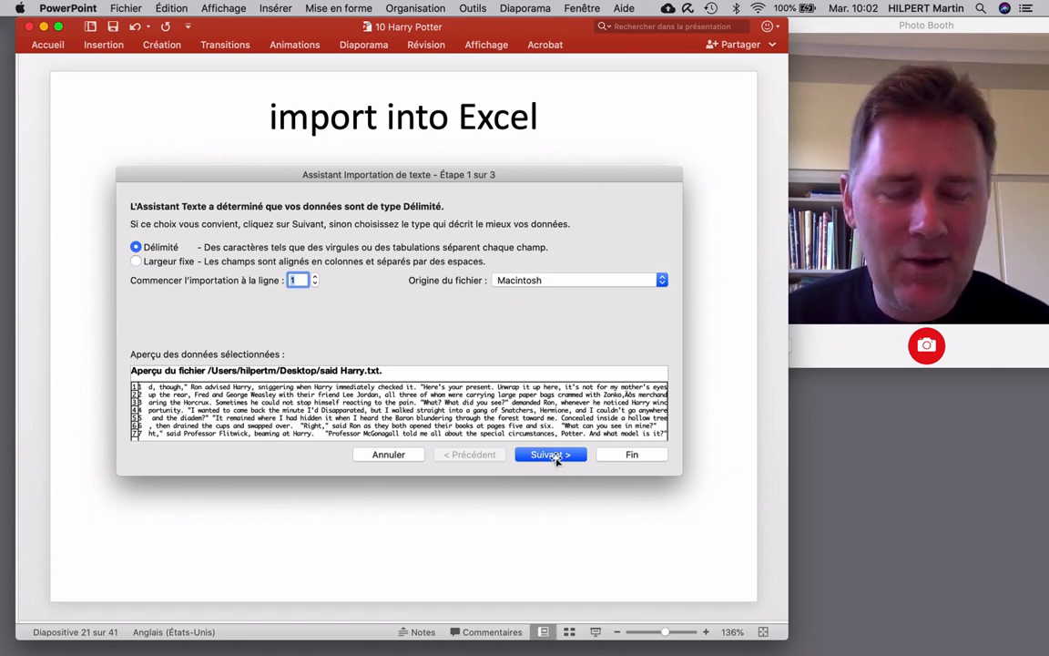
pyautogui.click(551, 454)
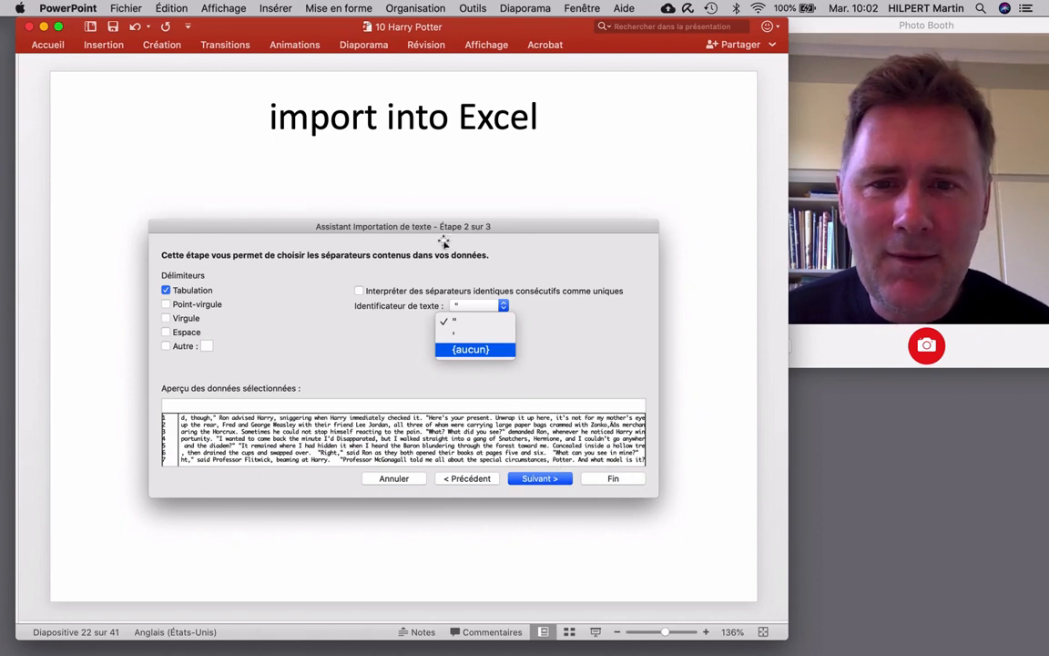
pyautogui.moveTo(535, 246)
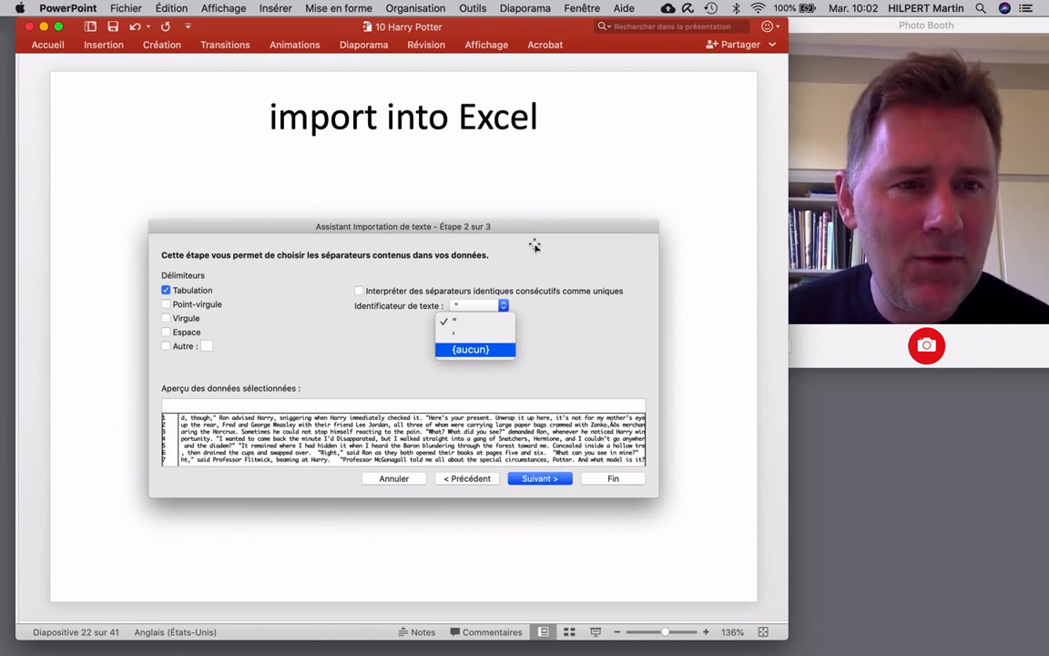
pyautogui.moveTo(384, 312)
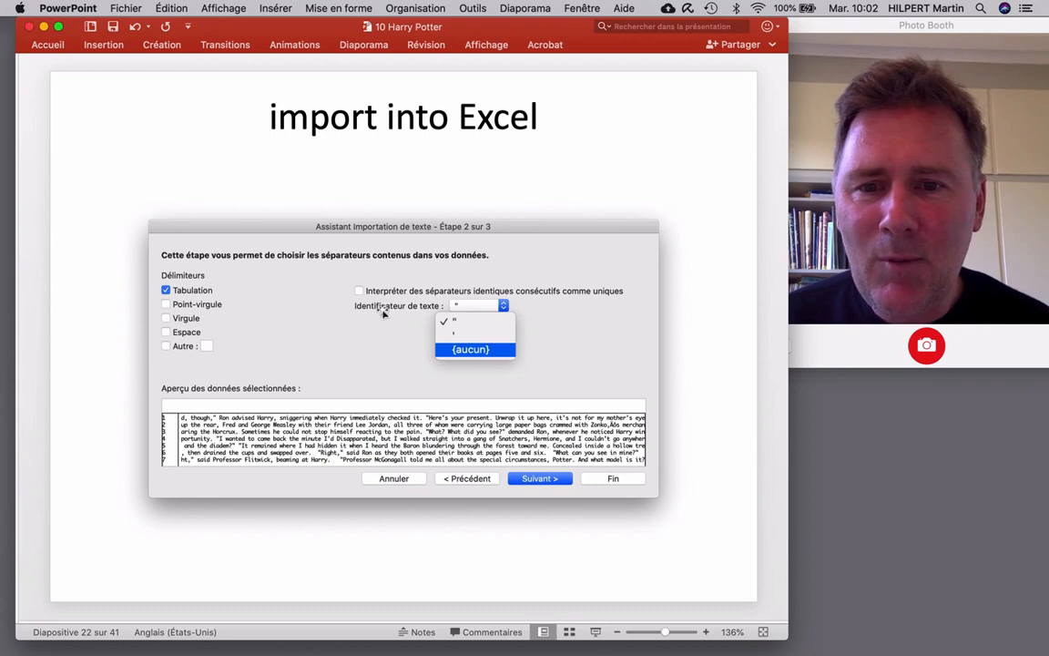
pyautogui.moveTo(429, 316)
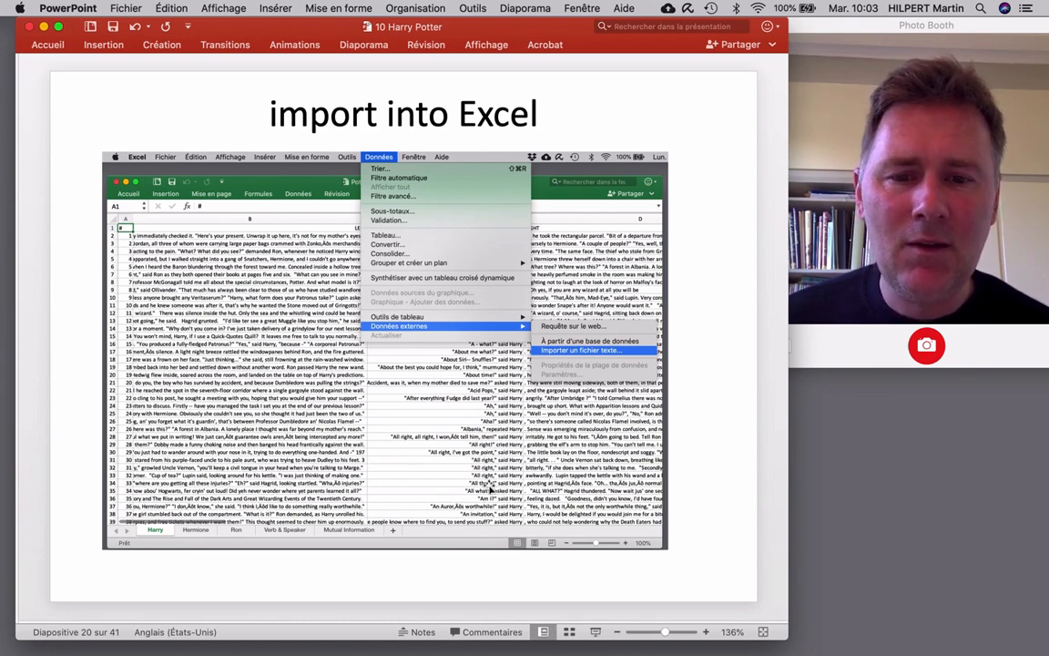
pyautogui.moveTo(390, 449)
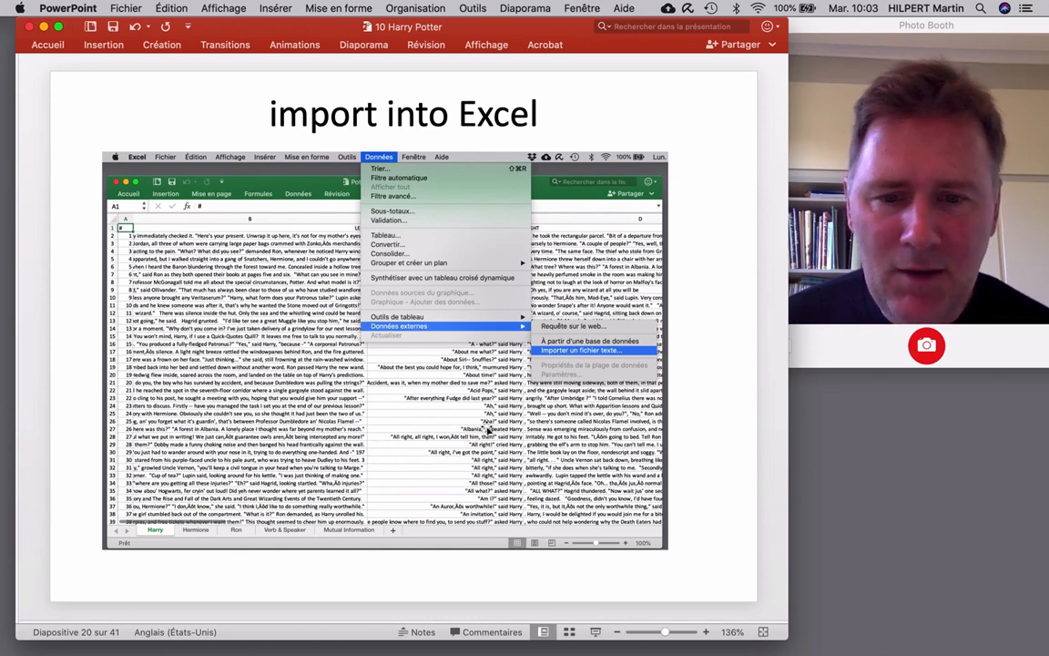
pyautogui.moveTo(454, 430)
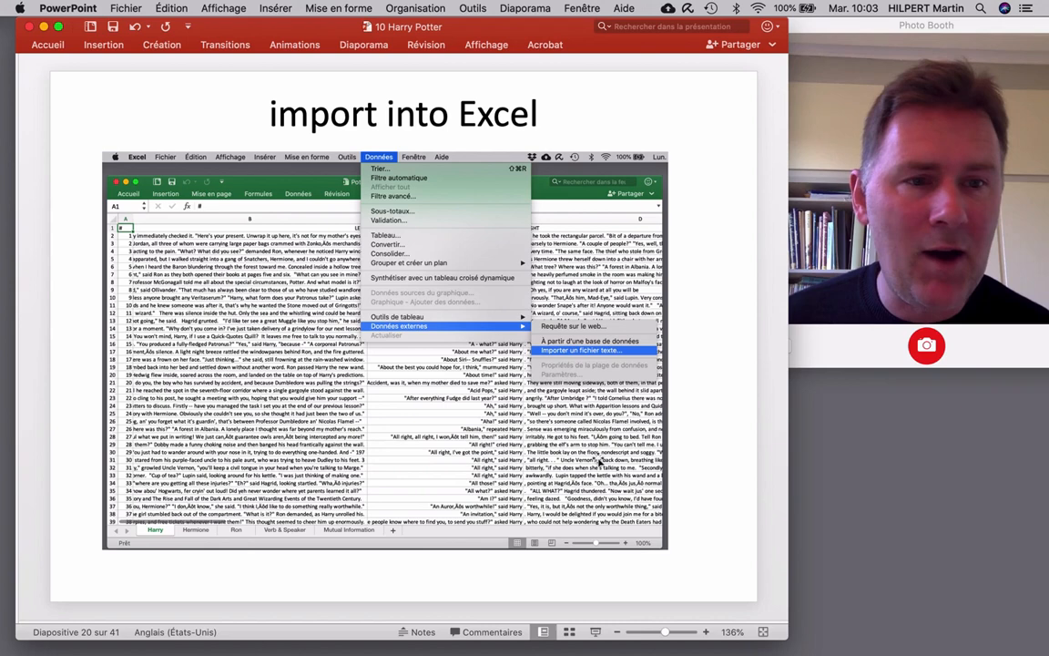
pyautogui.moveTo(725, 276)
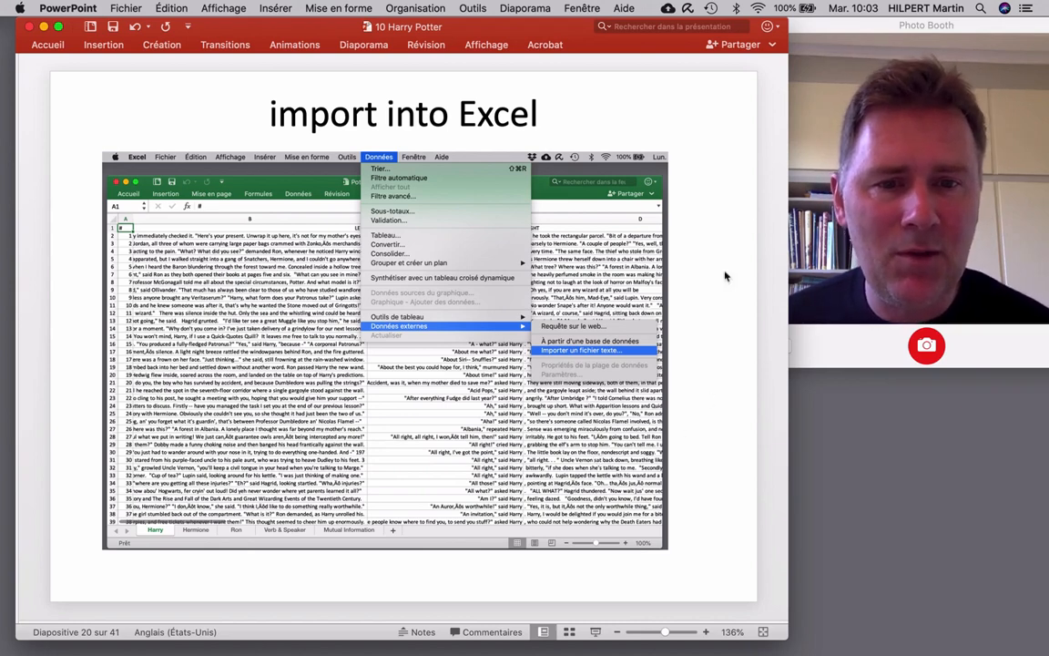
pyautogui.moveTo(782, 404)
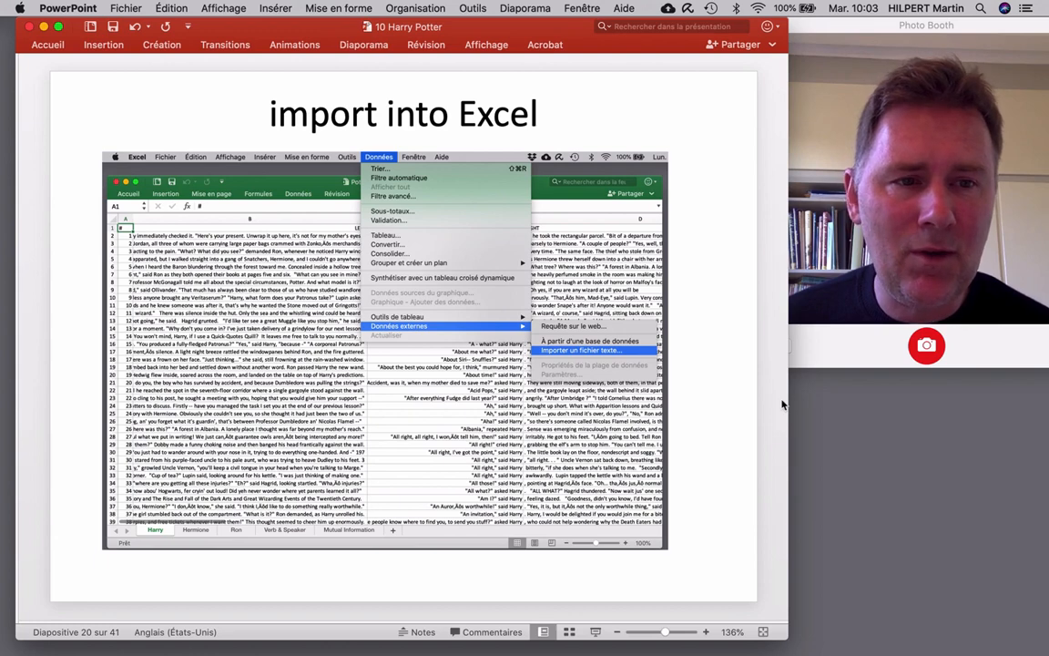
pyautogui.click(593, 350)
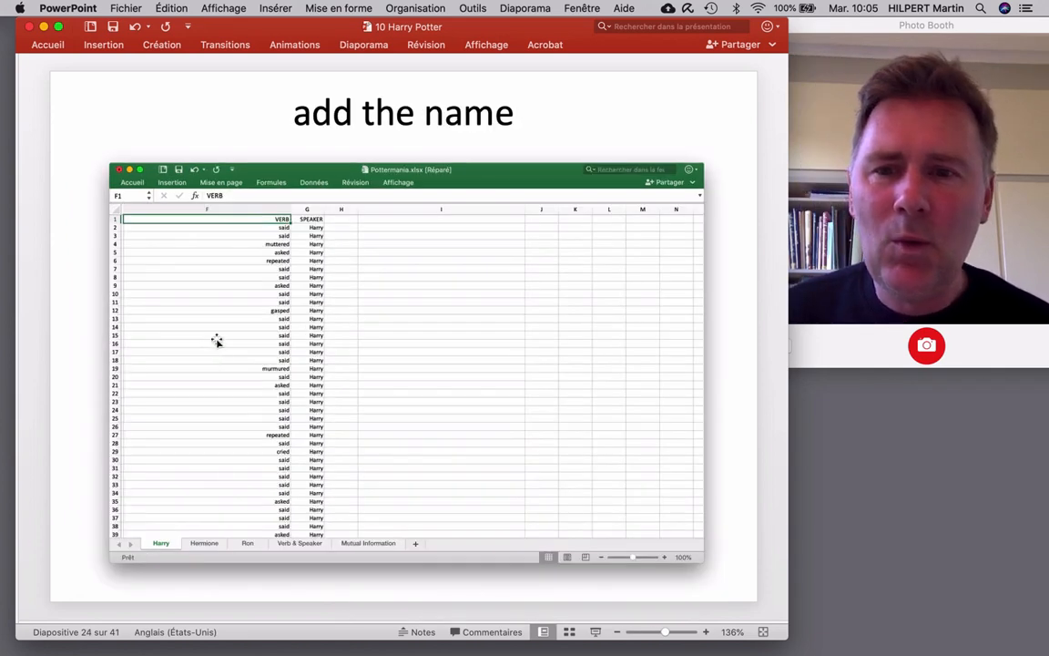
pyautogui.moveTo(258, 417)
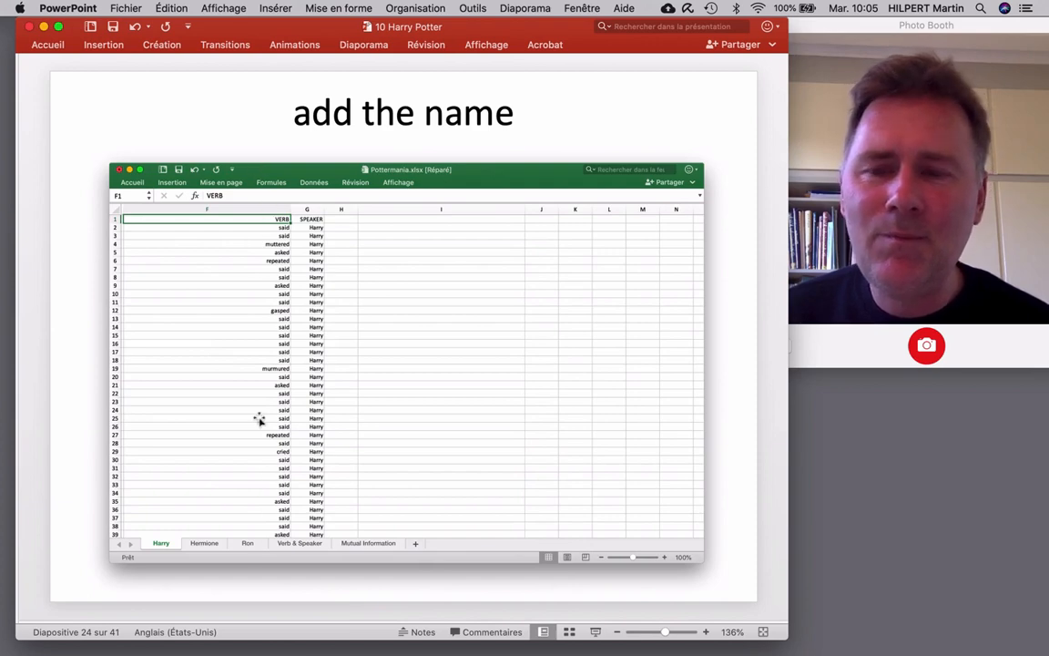
pyautogui.moveTo(258, 446)
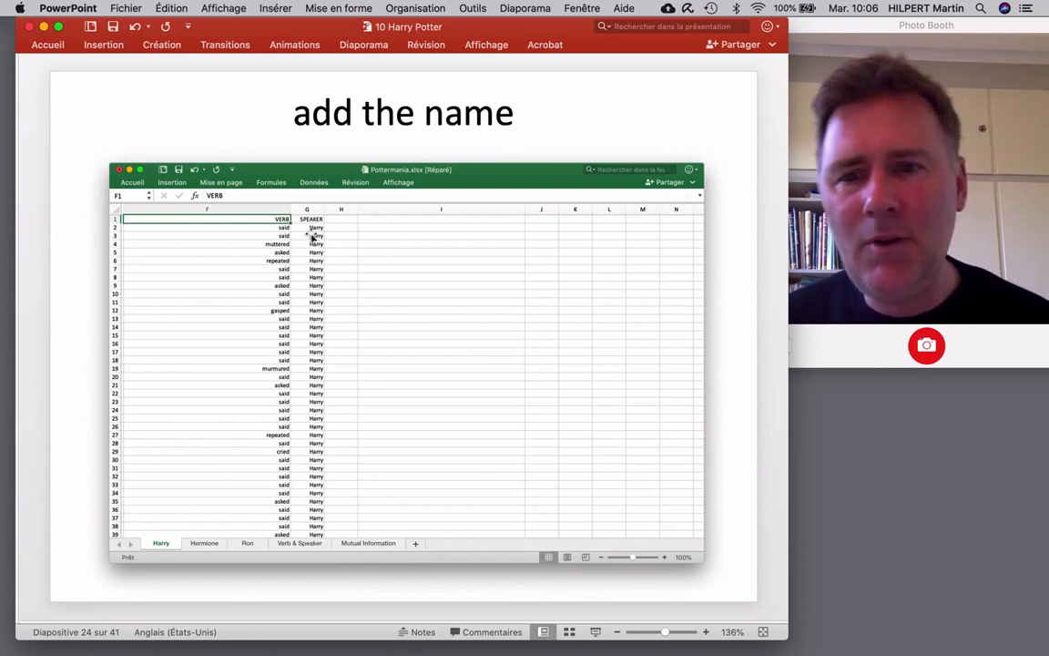
pyautogui.moveTo(349, 520)
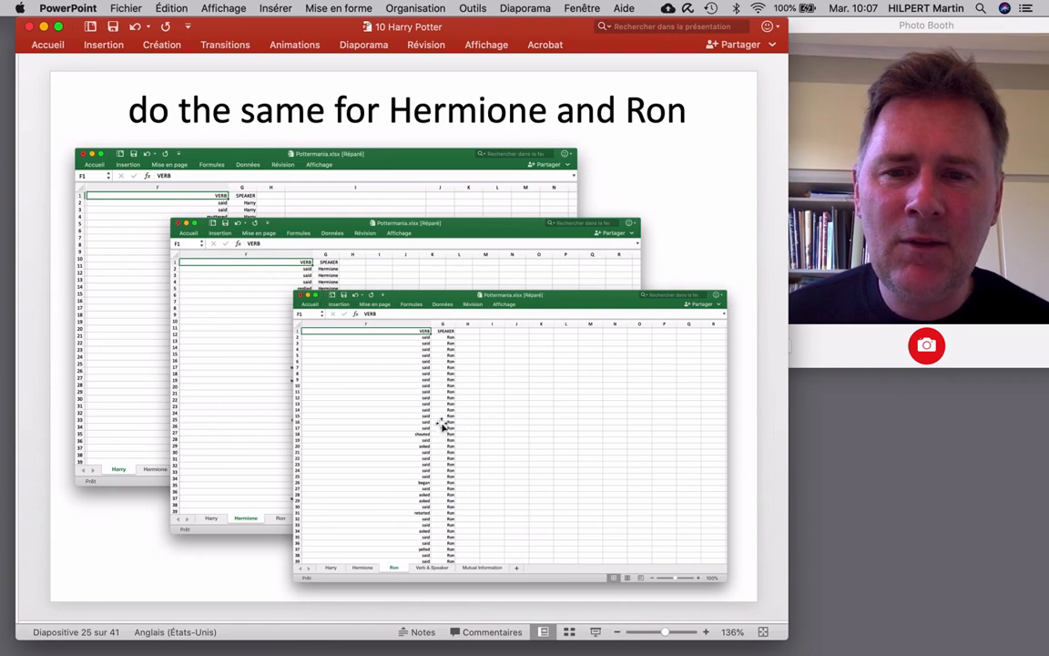
pyautogui.moveTo(413, 437)
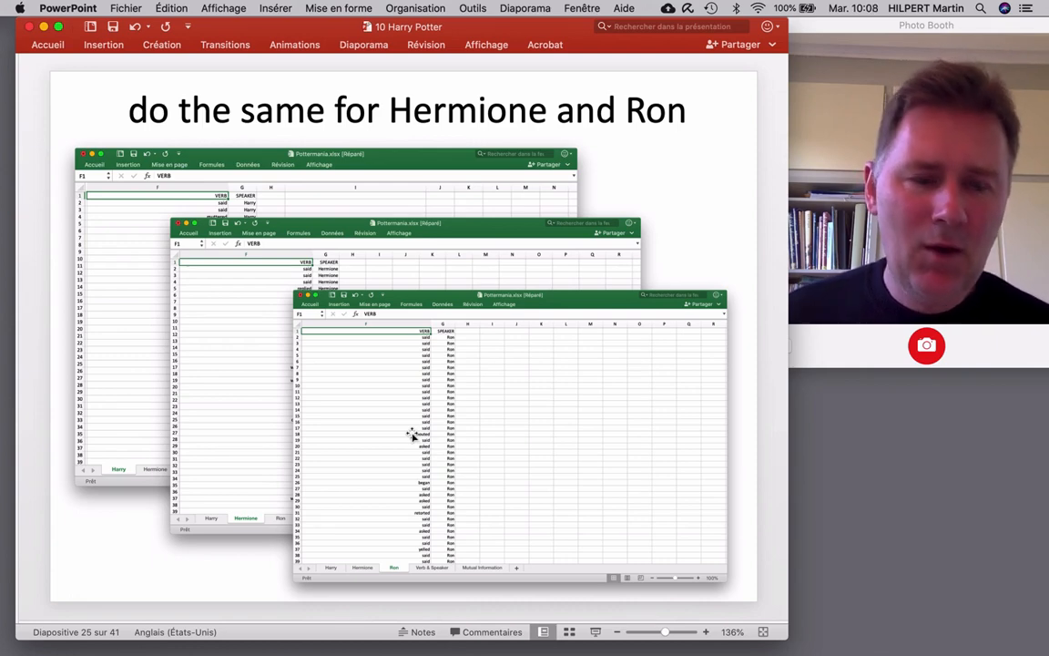
# - Advance to slide 26 showing the Verb & Speaker sheet of Harry's reporting verbs
pyautogui.press('right')
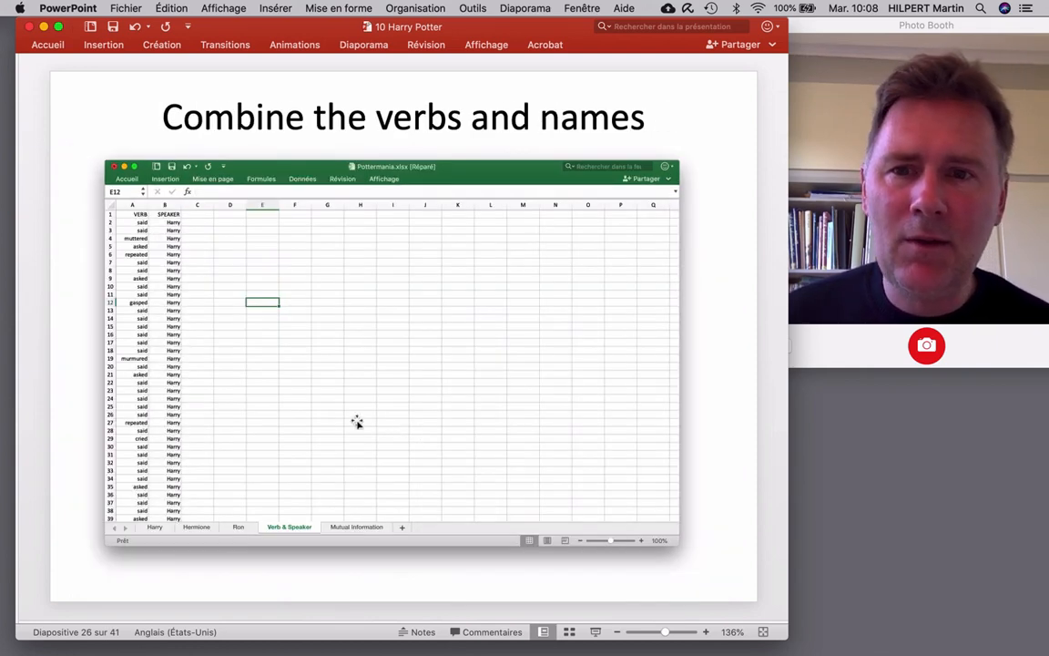
pyautogui.moveTo(159, 231)
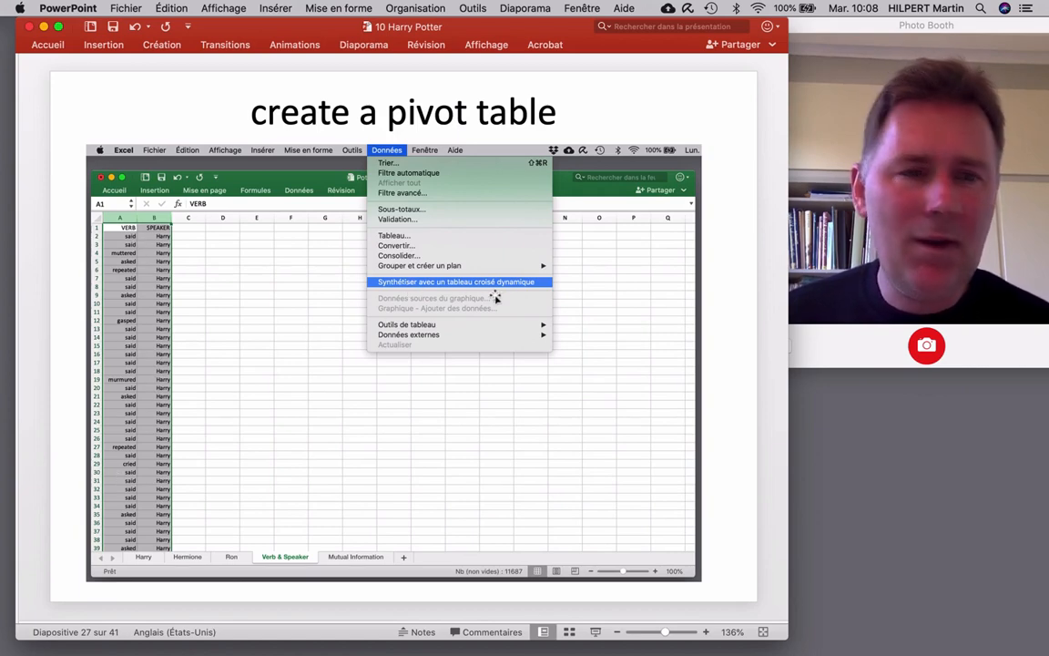
pyautogui.moveTo(511, 292)
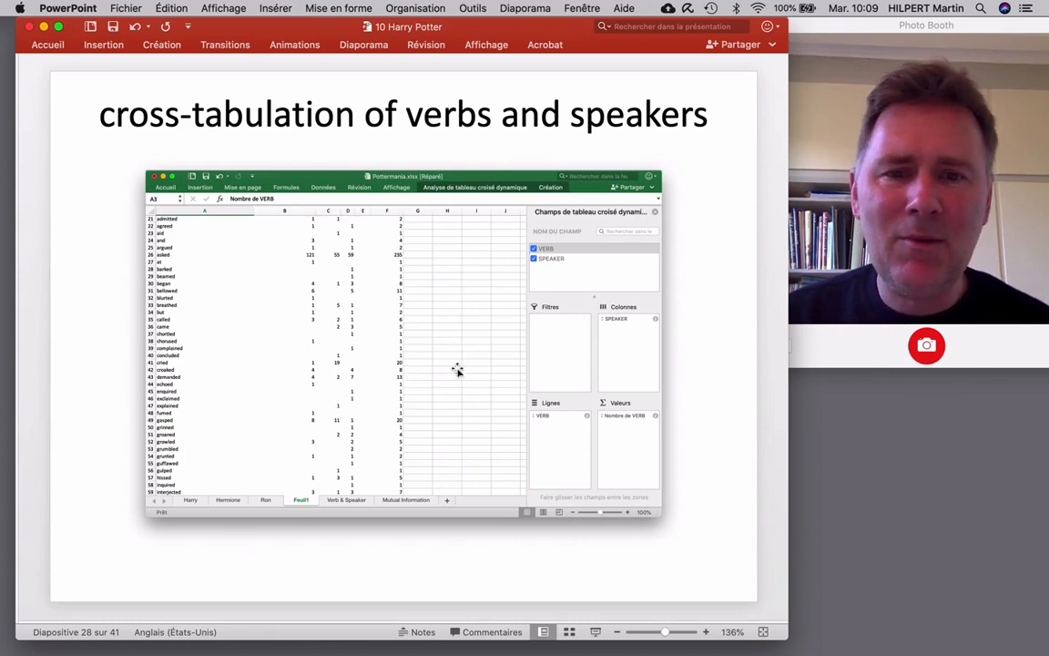
pyautogui.moveTo(315, 343)
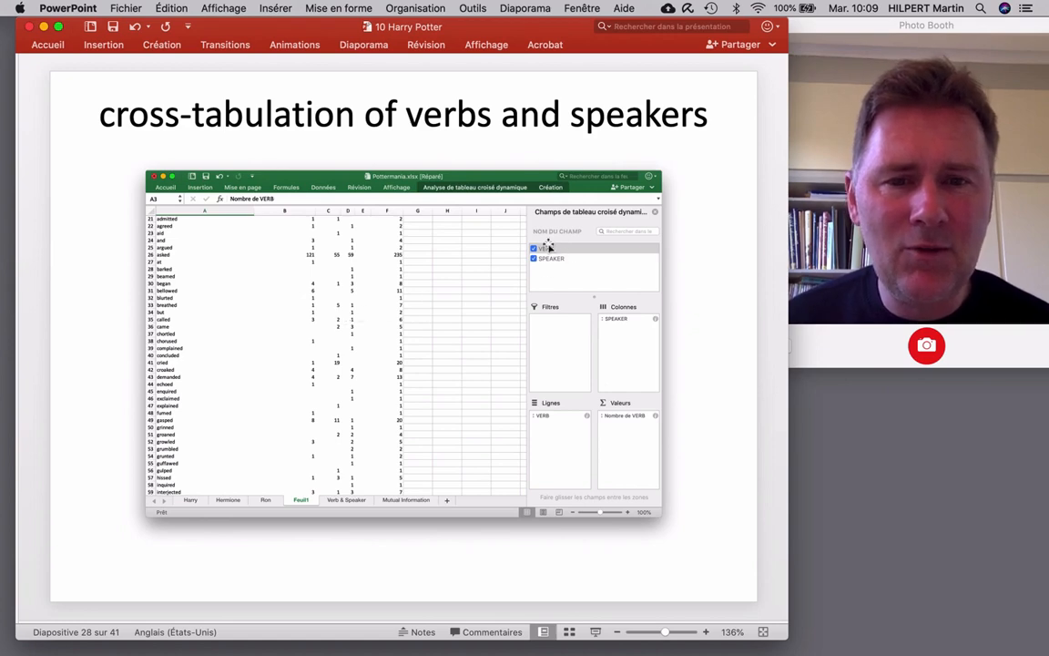
pyautogui.moveTo(561, 390)
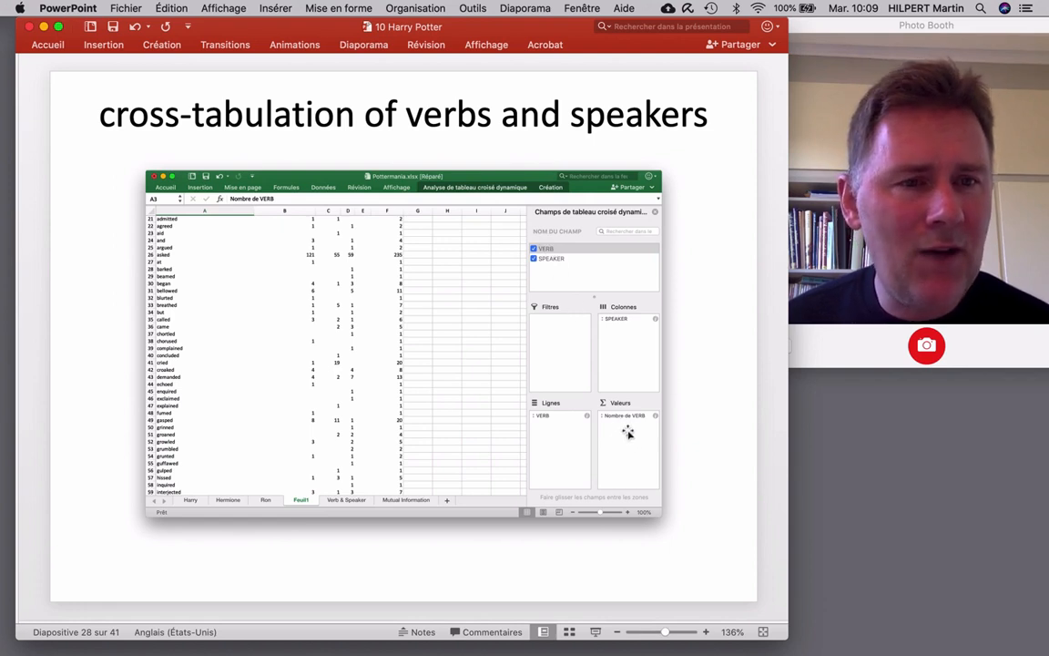
pyautogui.moveTo(248, 346)
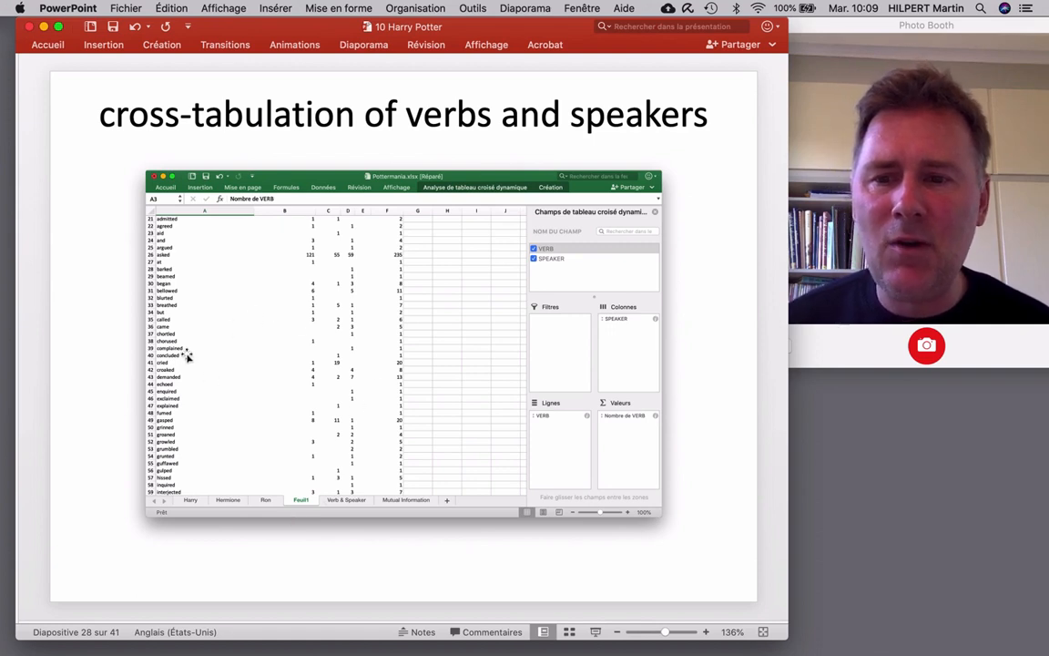
pyautogui.moveTo(383, 374)
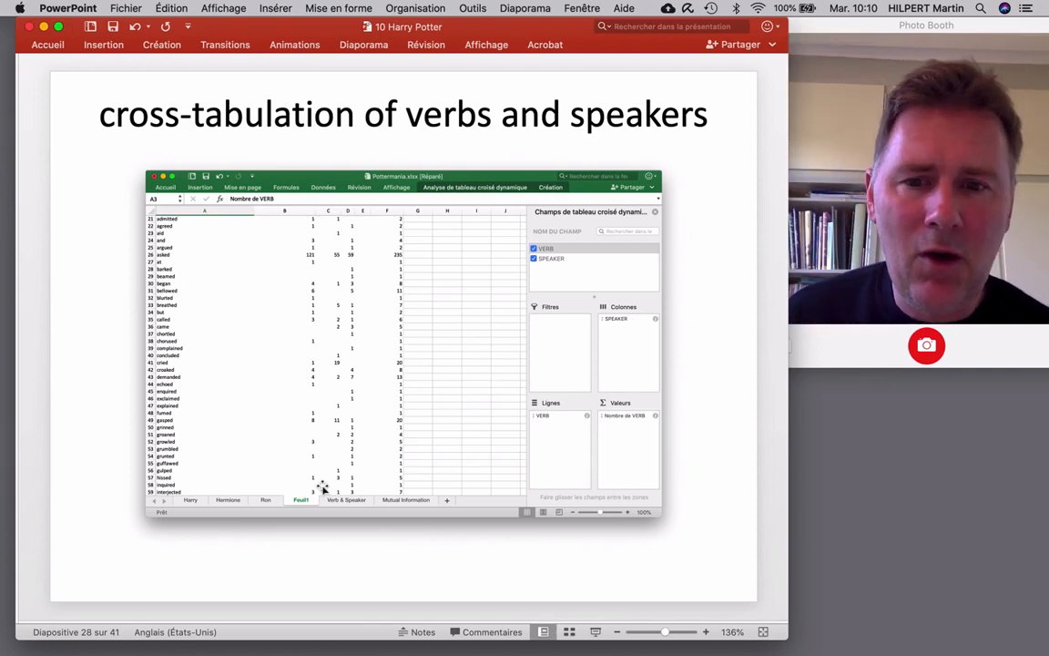
pyautogui.moveTo(190, 270)
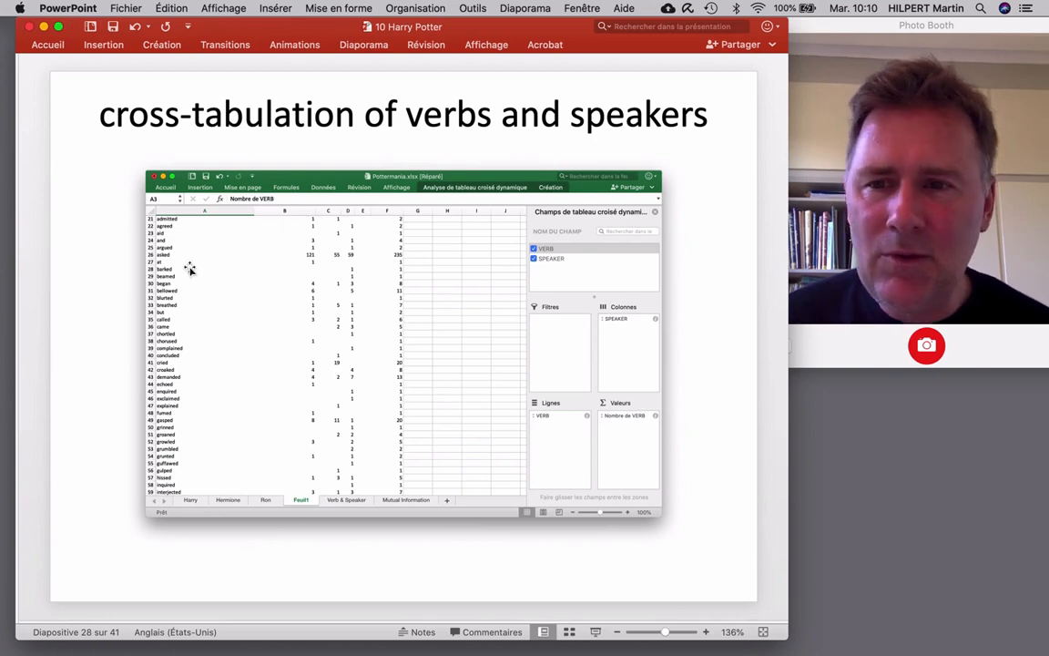
pyautogui.moveTo(323, 452)
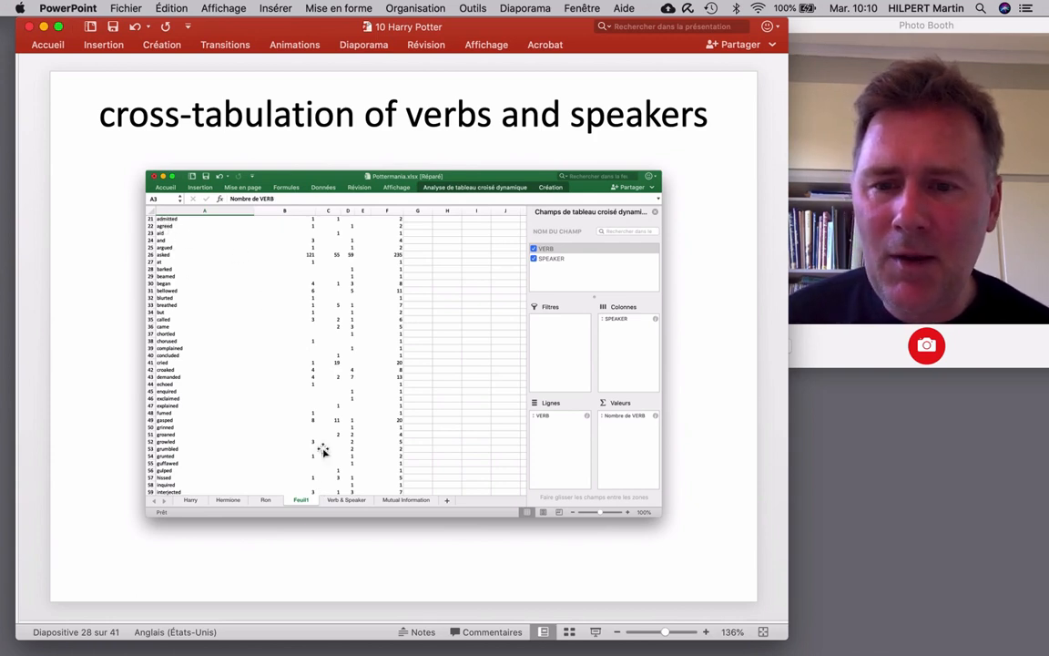
pyautogui.moveTo(382, 430)
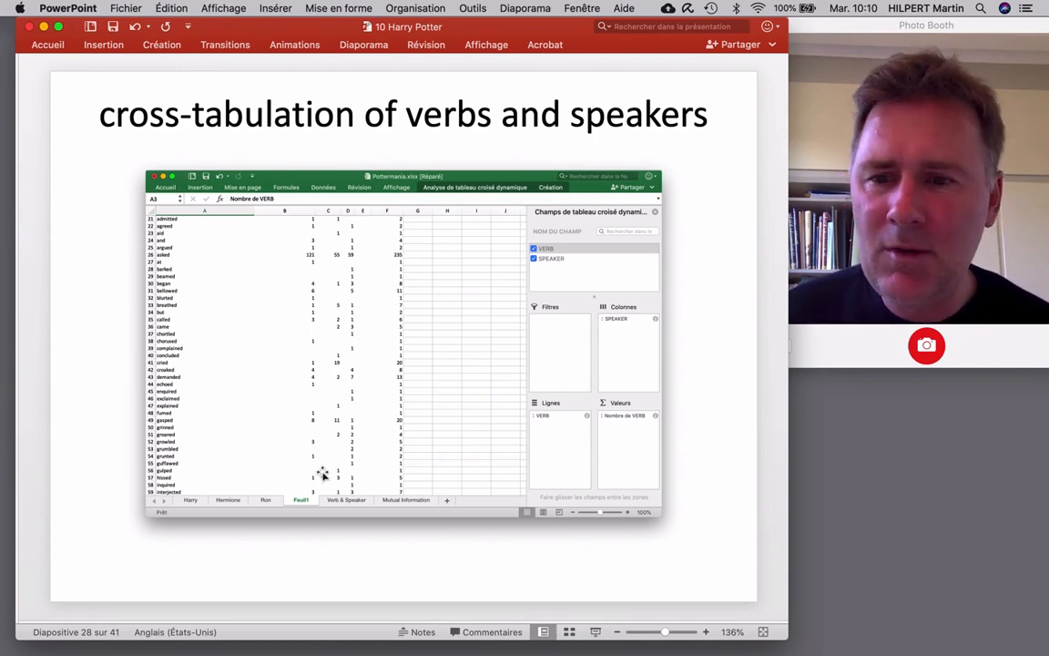
pyautogui.press('right')
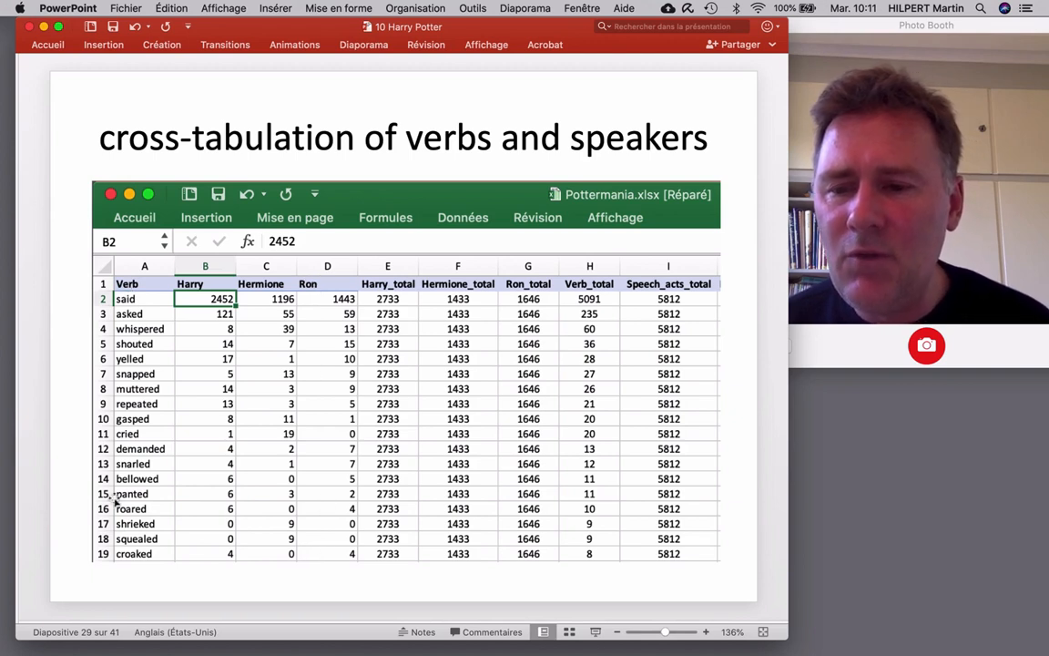
pyautogui.moveTo(204, 549)
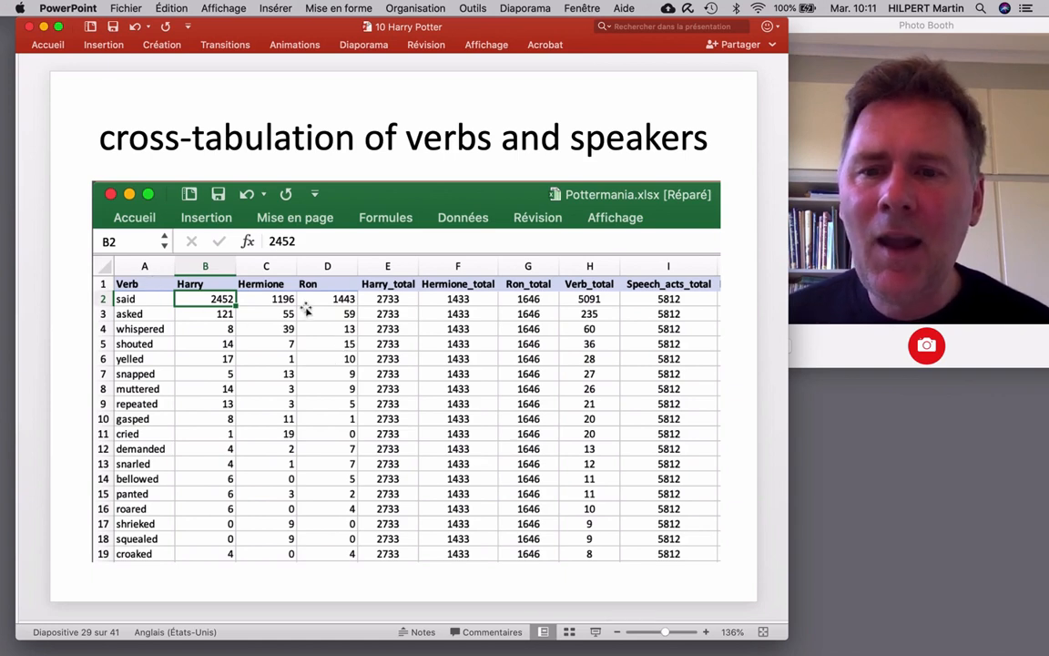
pyautogui.moveTo(182, 328)
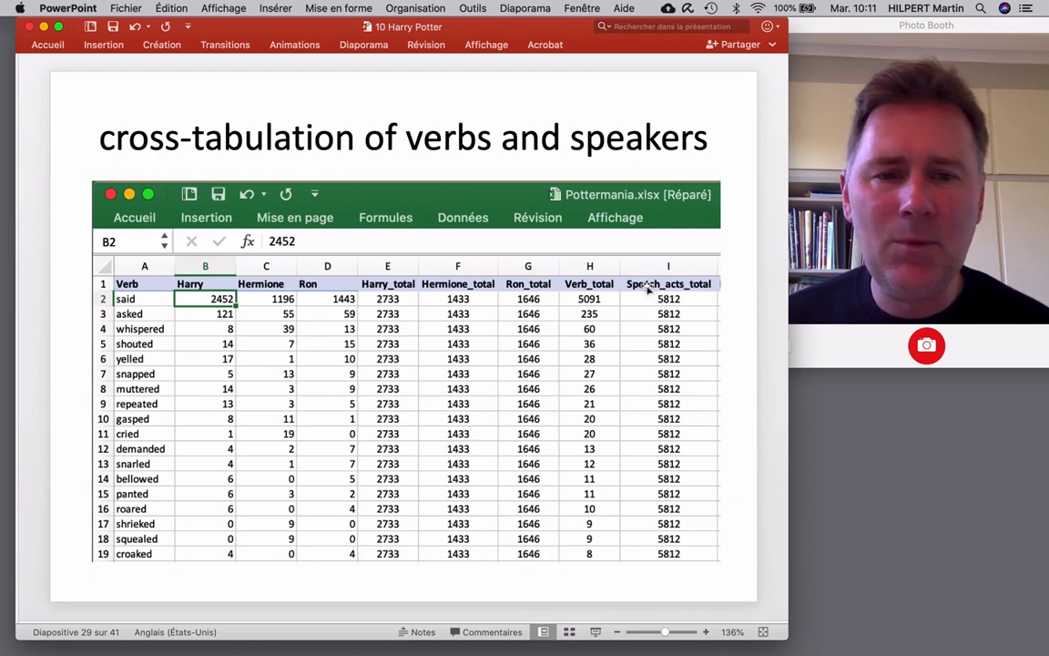
pyautogui.moveTo(601, 318)
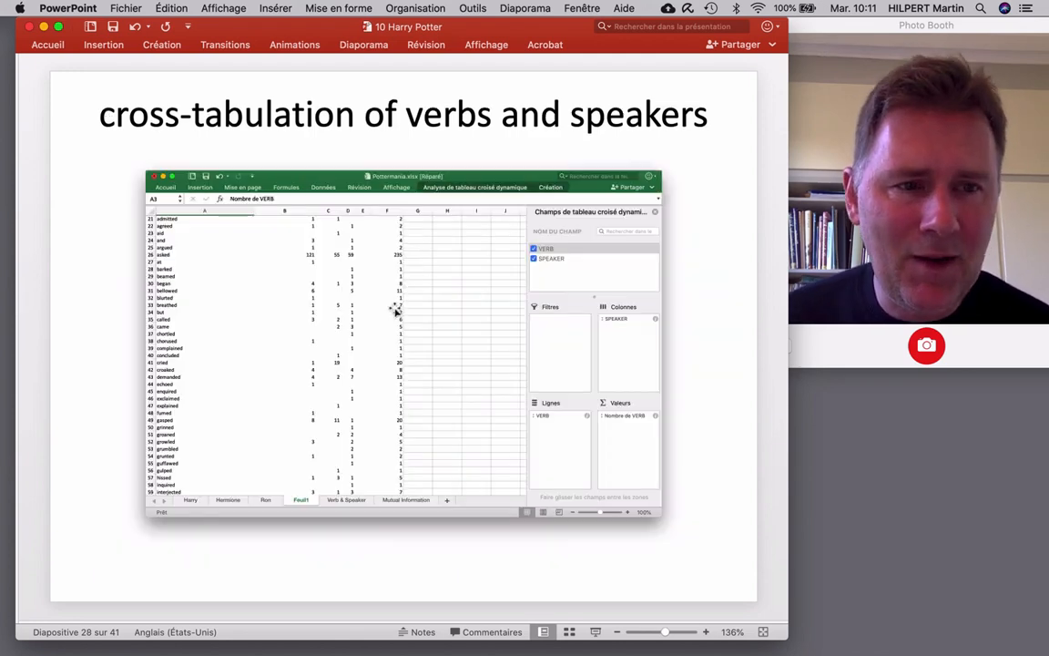
pyautogui.moveTo(161, 269)
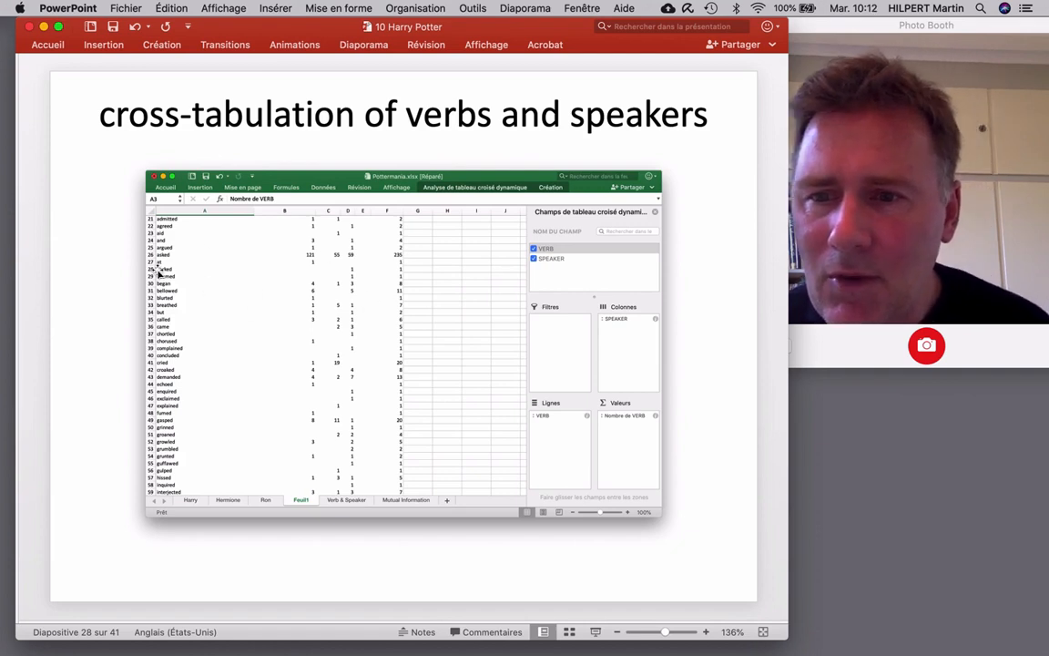
pyautogui.moveTo(301, 313)
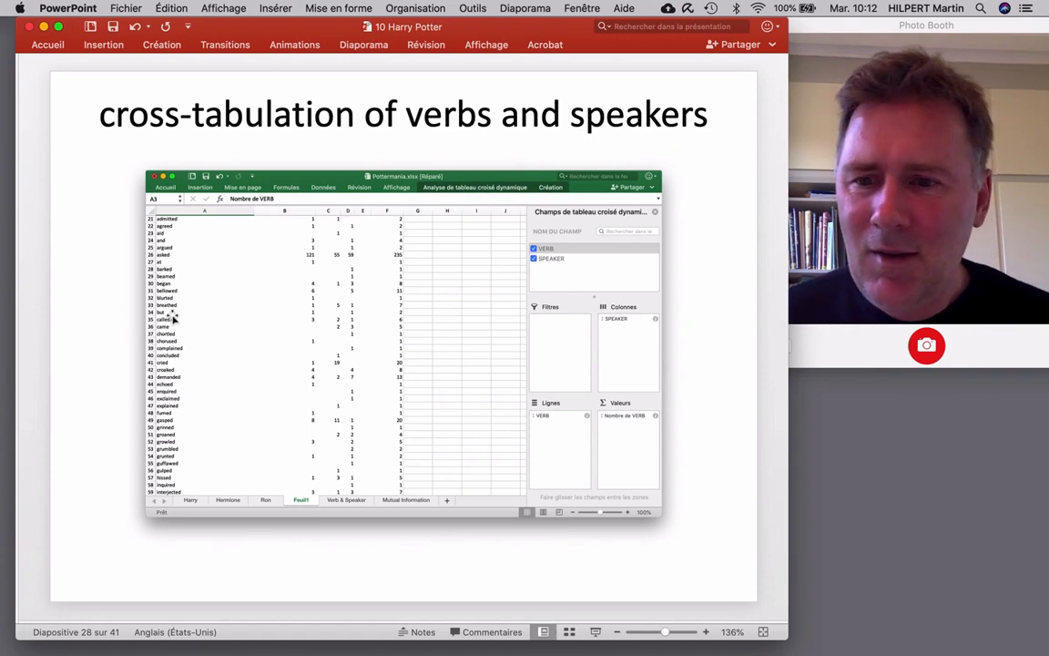
pyautogui.moveTo(255, 389)
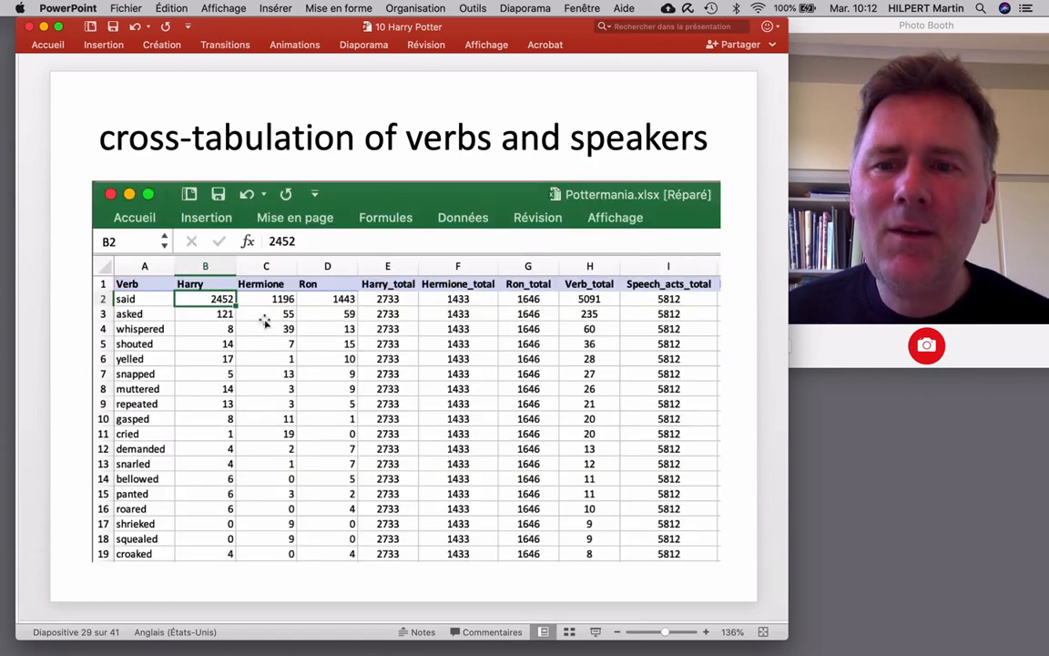
pyautogui.moveTo(241, 482)
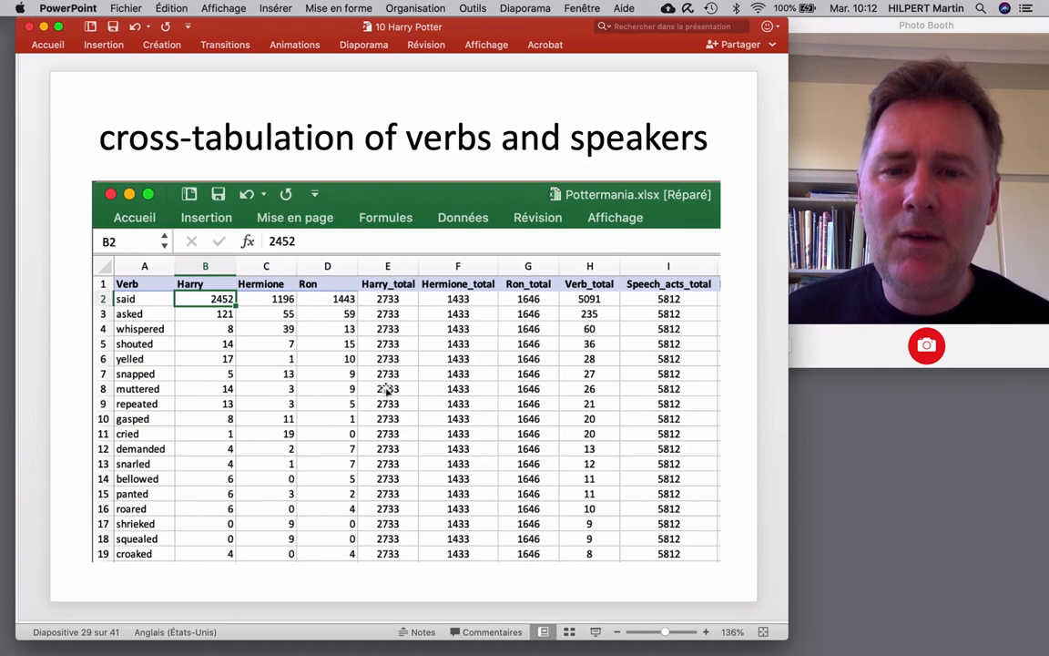
pyautogui.moveTo(515, 516)
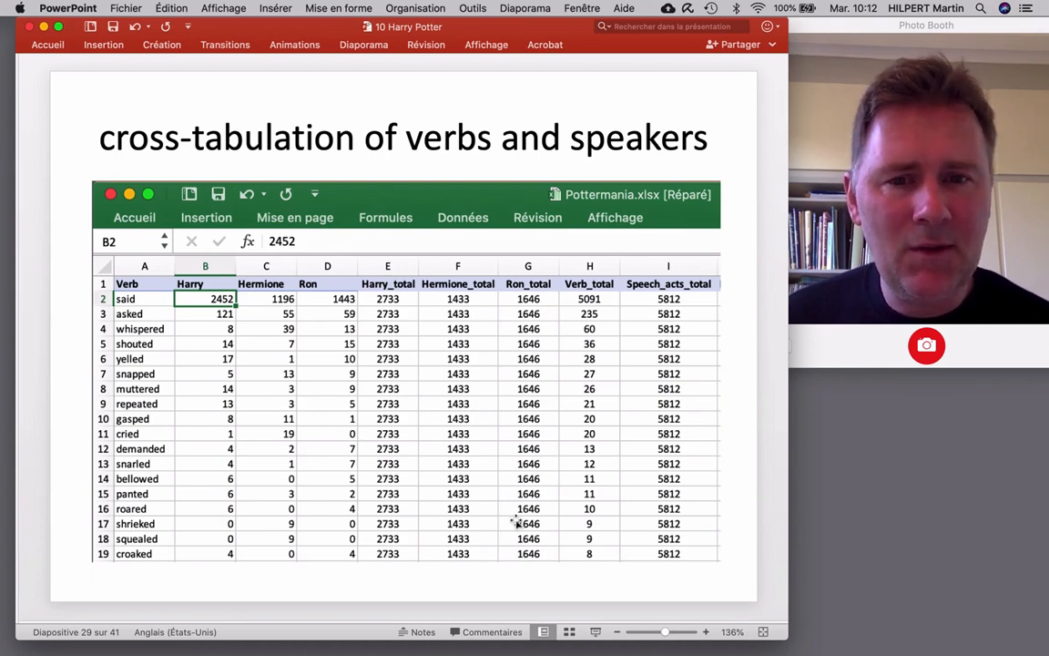
pyautogui.moveTo(397, 314)
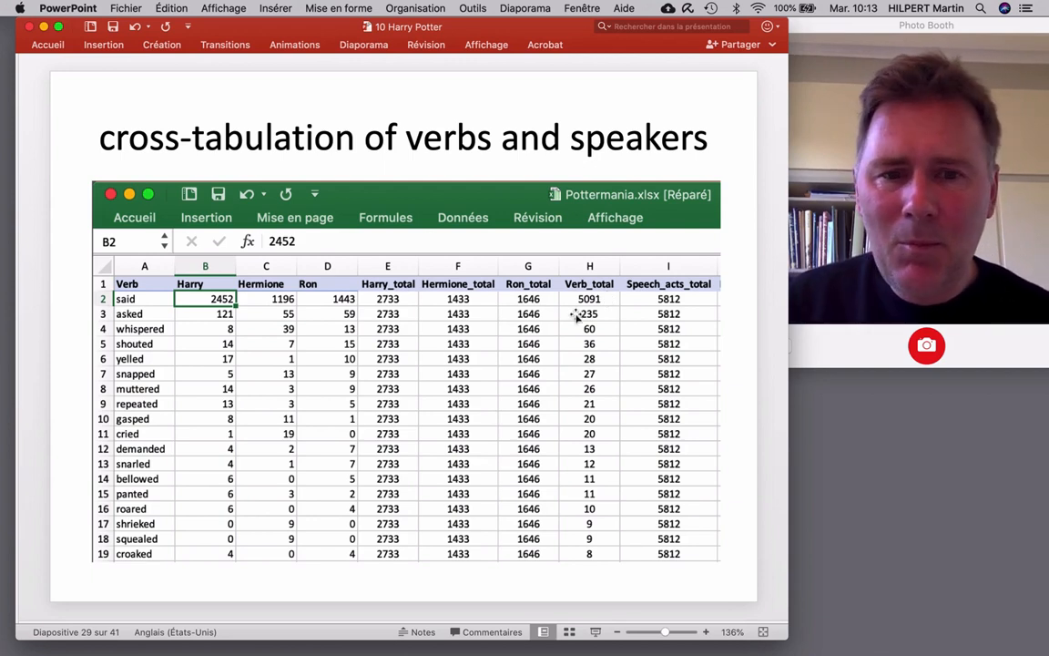
pyautogui.moveTo(627, 336)
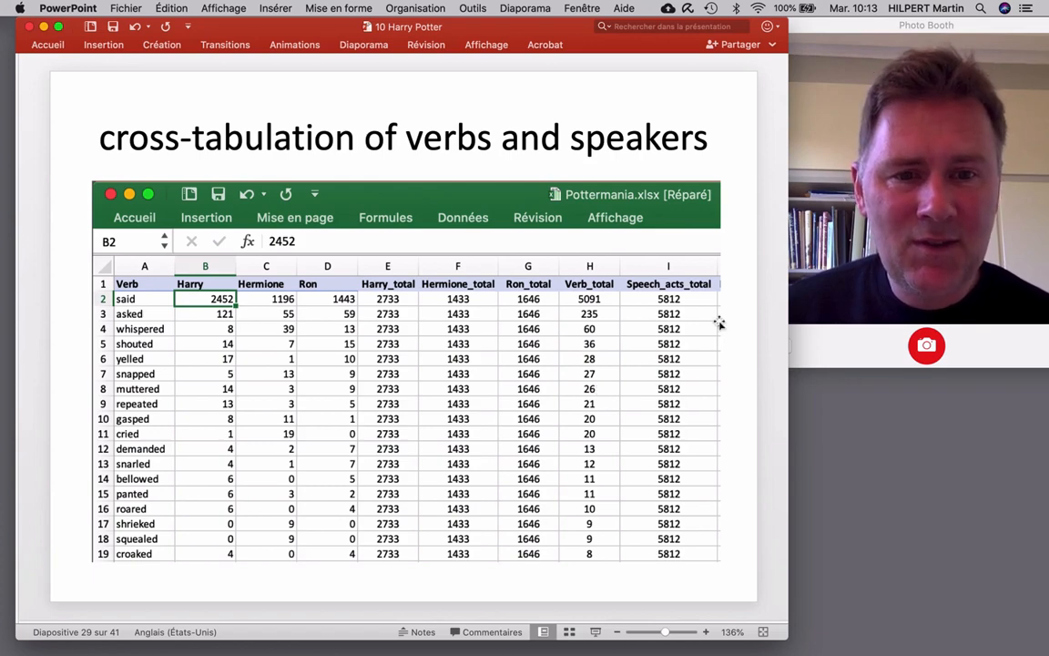
pyautogui.moveTo(674, 267)
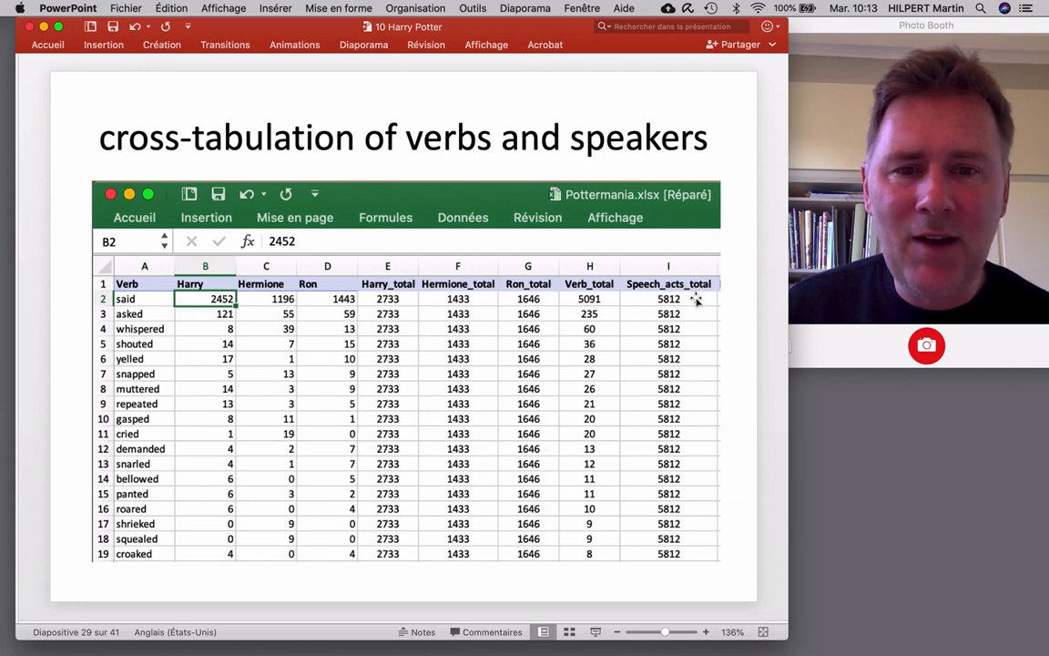
pyautogui.moveTo(536, 298)
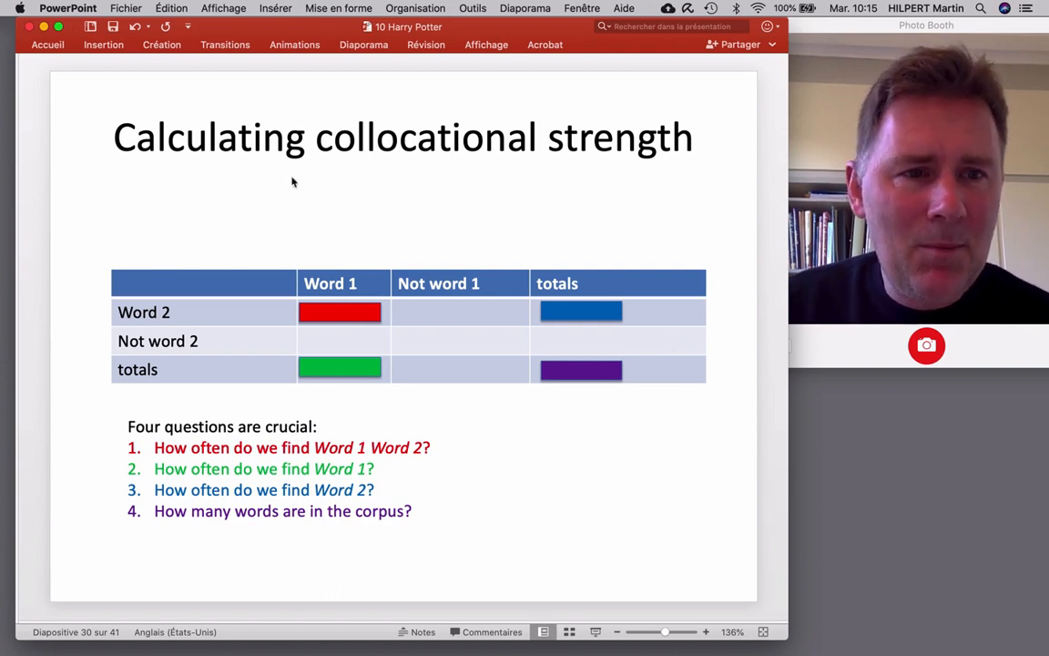
pyautogui.moveTo(439, 253)
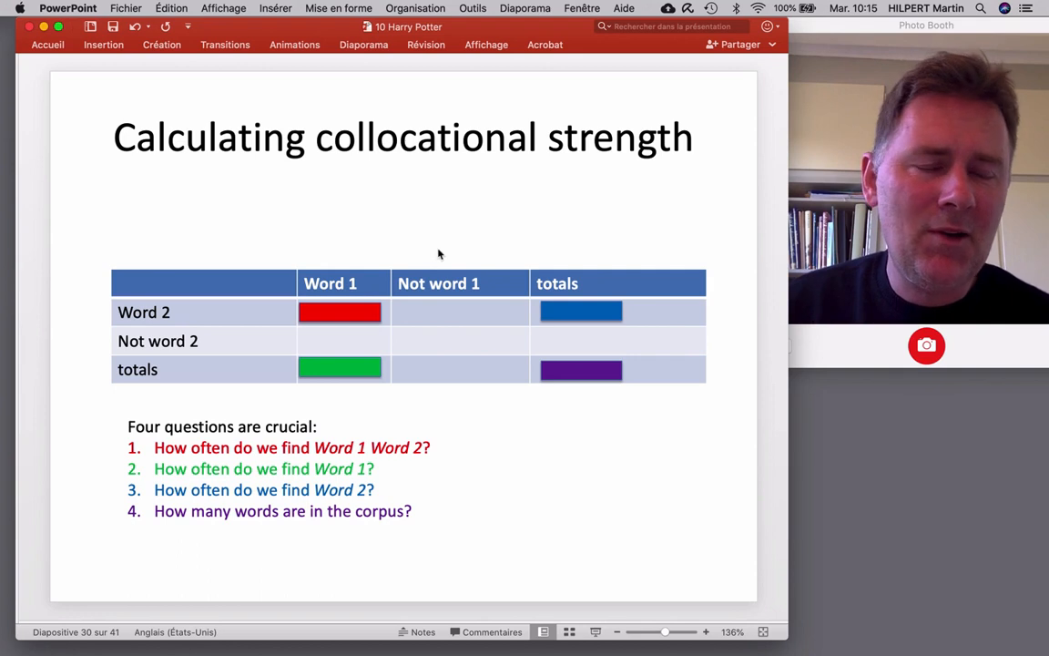
pyautogui.moveTo(410, 263)
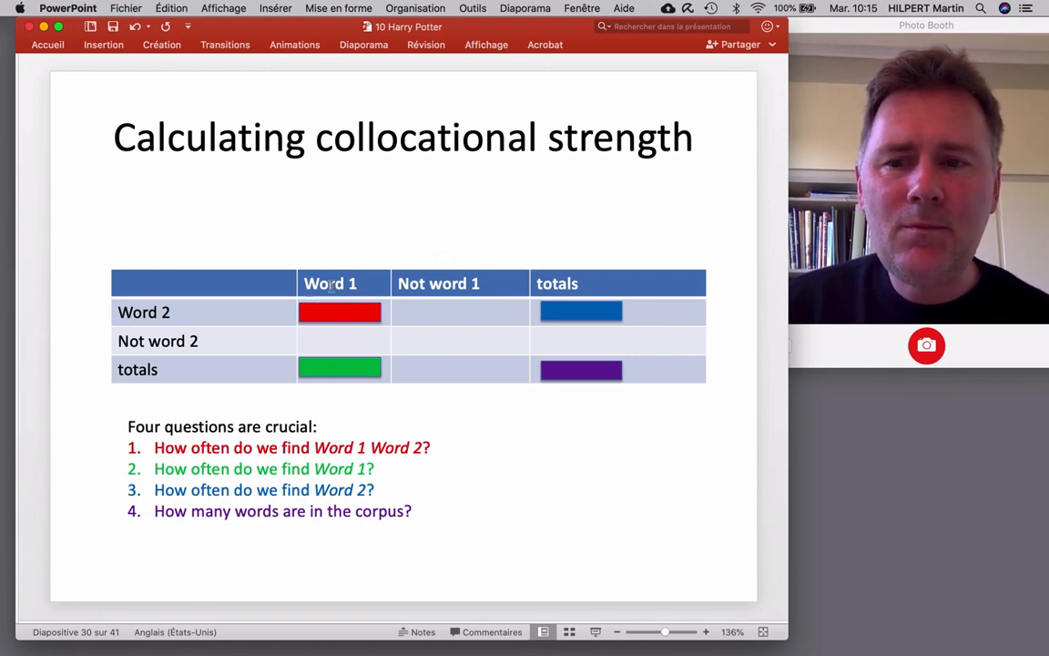
pyautogui.moveTo(311, 307)
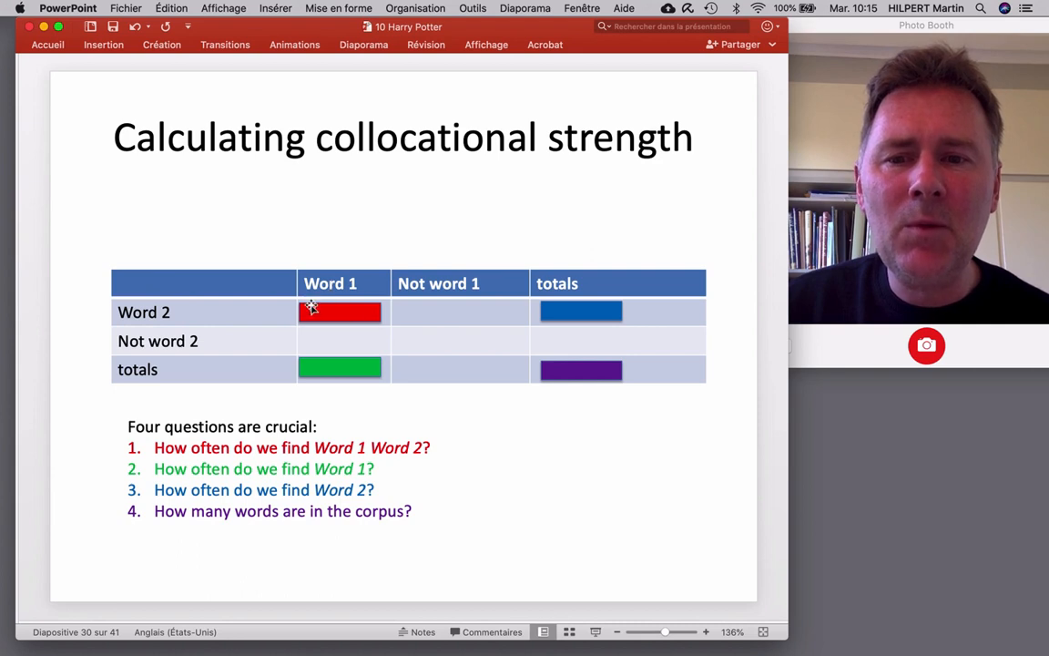
pyautogui.moveTo(327, 326)
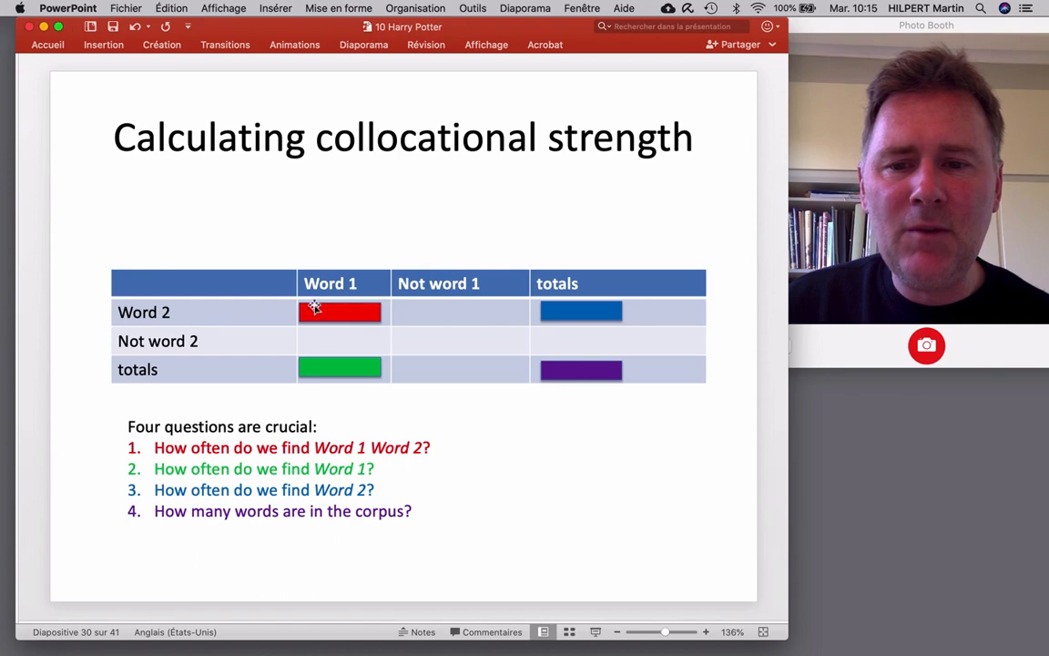
pyautogui.moveTo(349, 325)
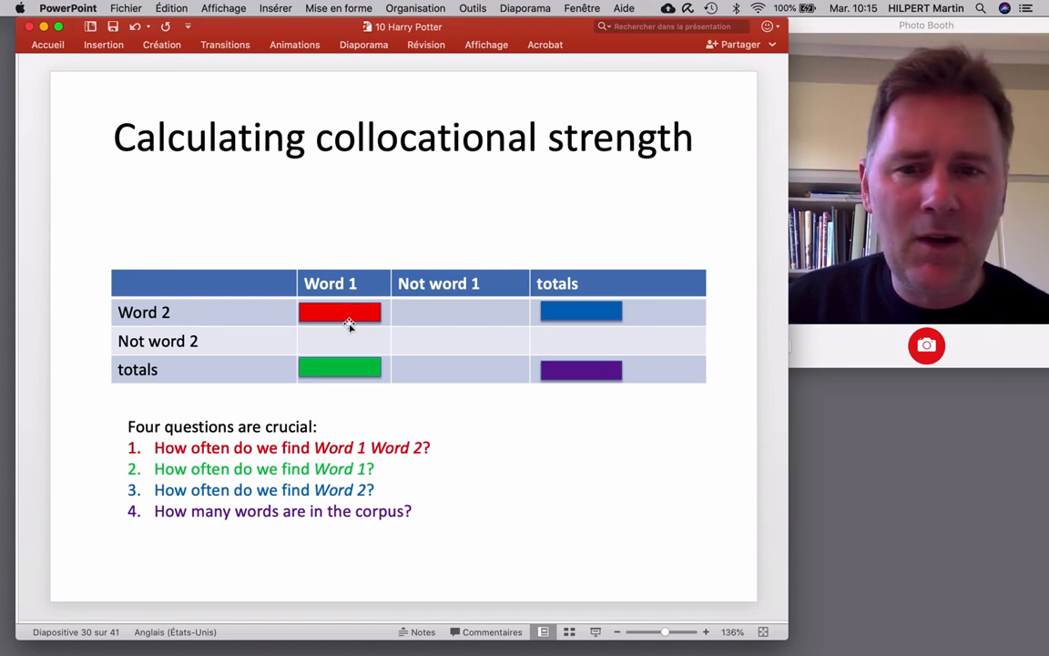
pyautogui.moveTo(326, 364)
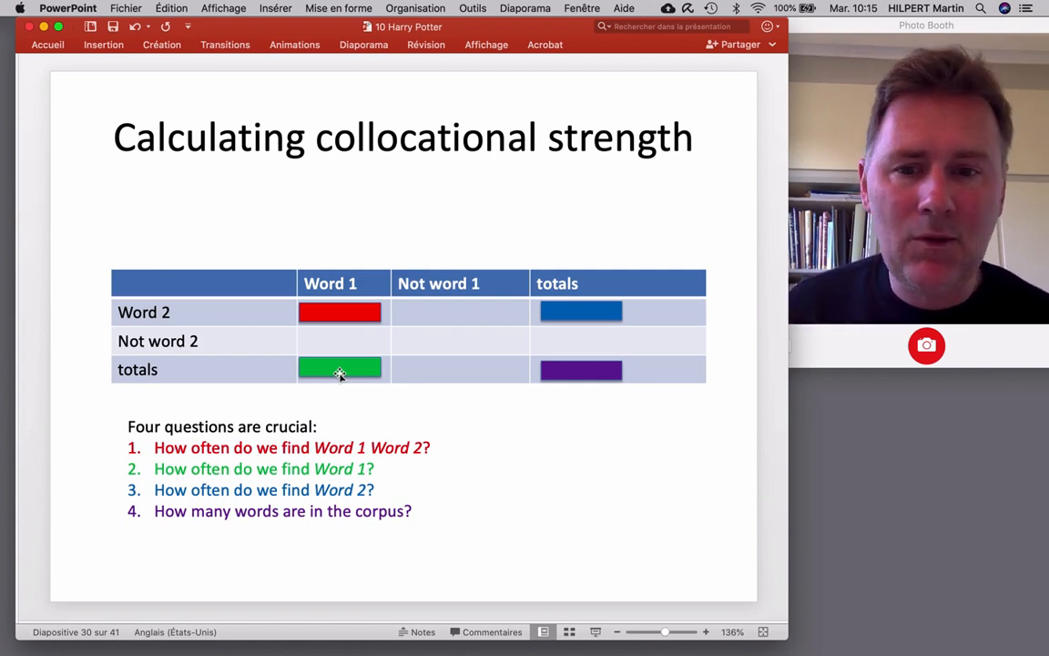
pyautogui.moveTo(582, 305)
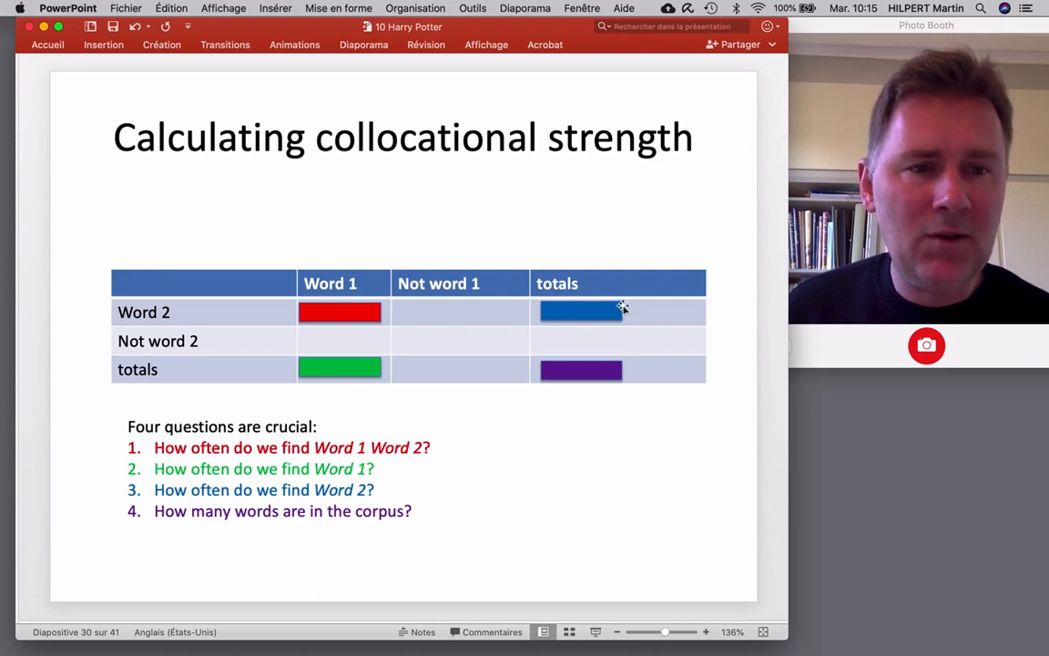
pyautogui.moveTo(583, 419)
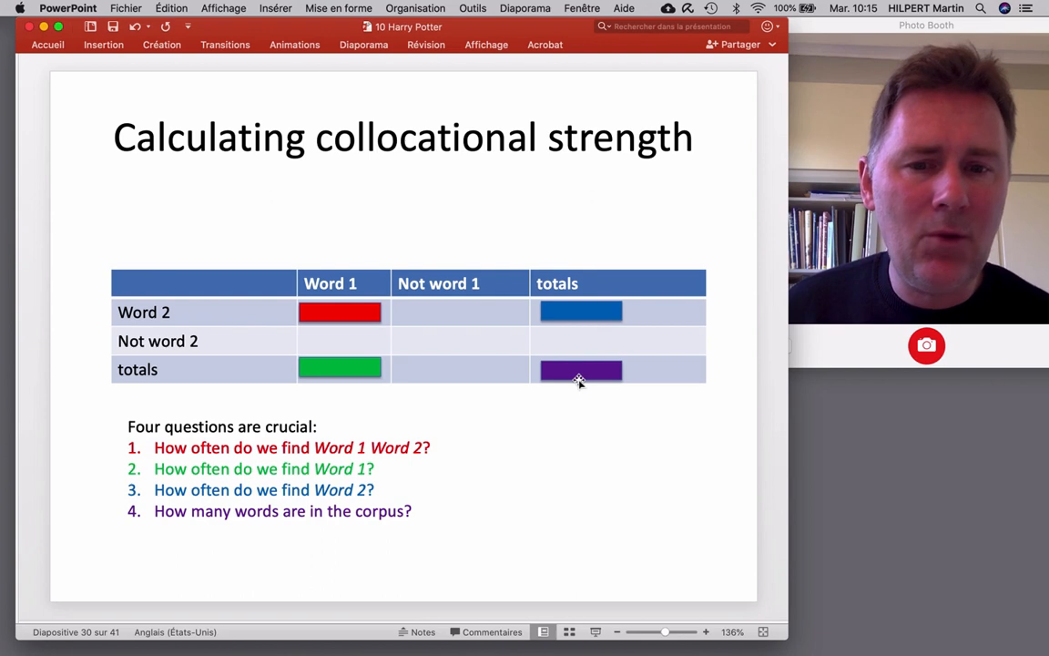
pyautogui.moveTo(660, 419)
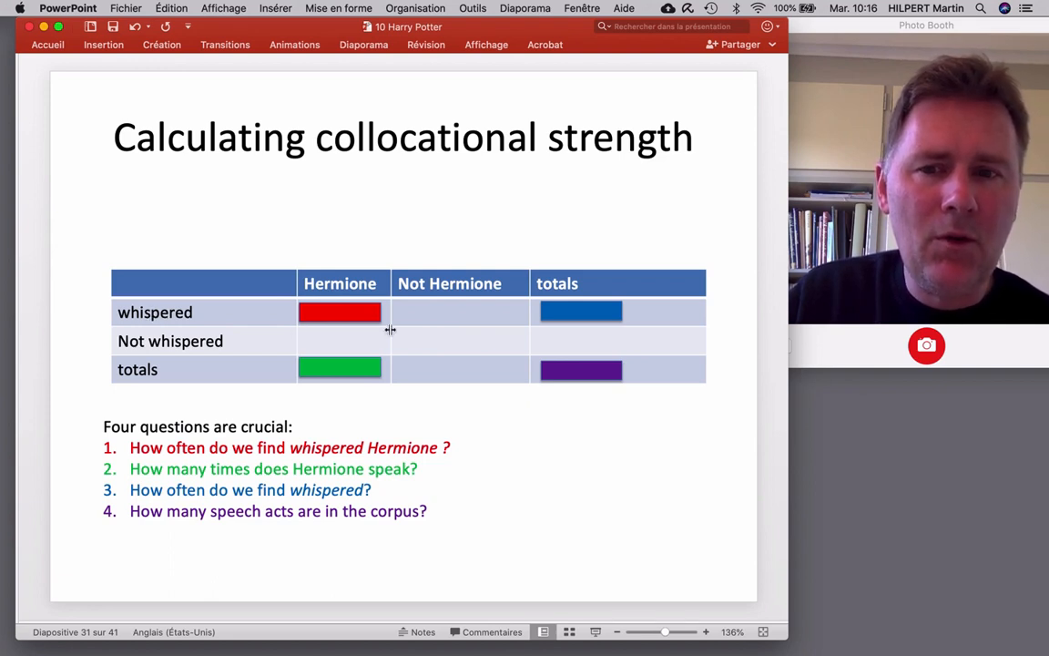
pyautogui.moveTo(488, 360)
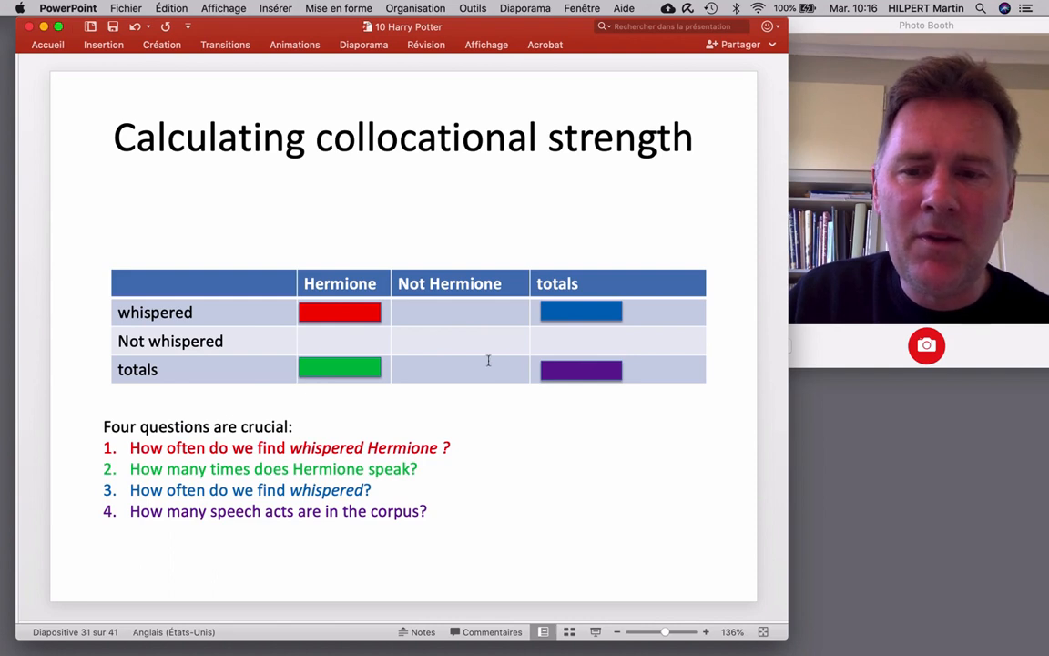
pyautogui.moveTo(337, 314)
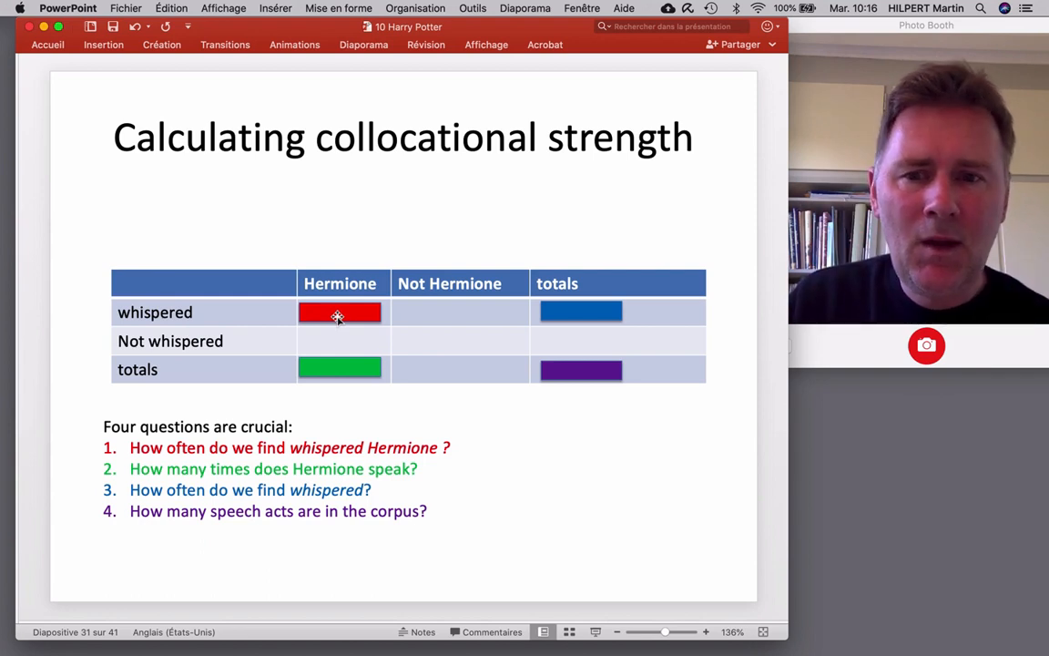
pyautogui.moveTo(325, 349)
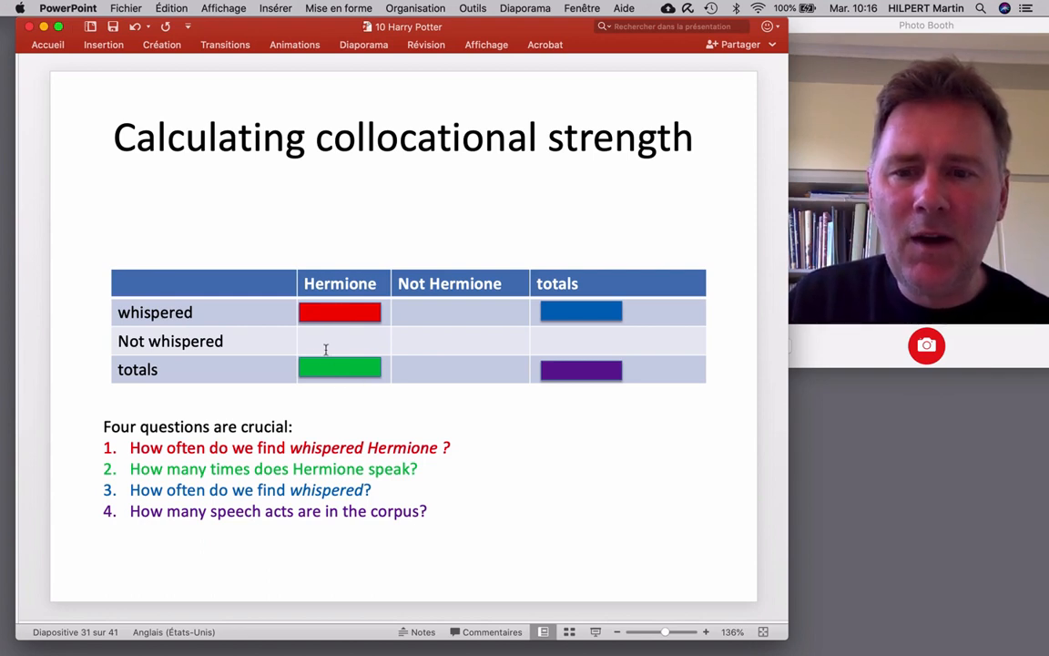
pyautogui.moveTo(333, 382)
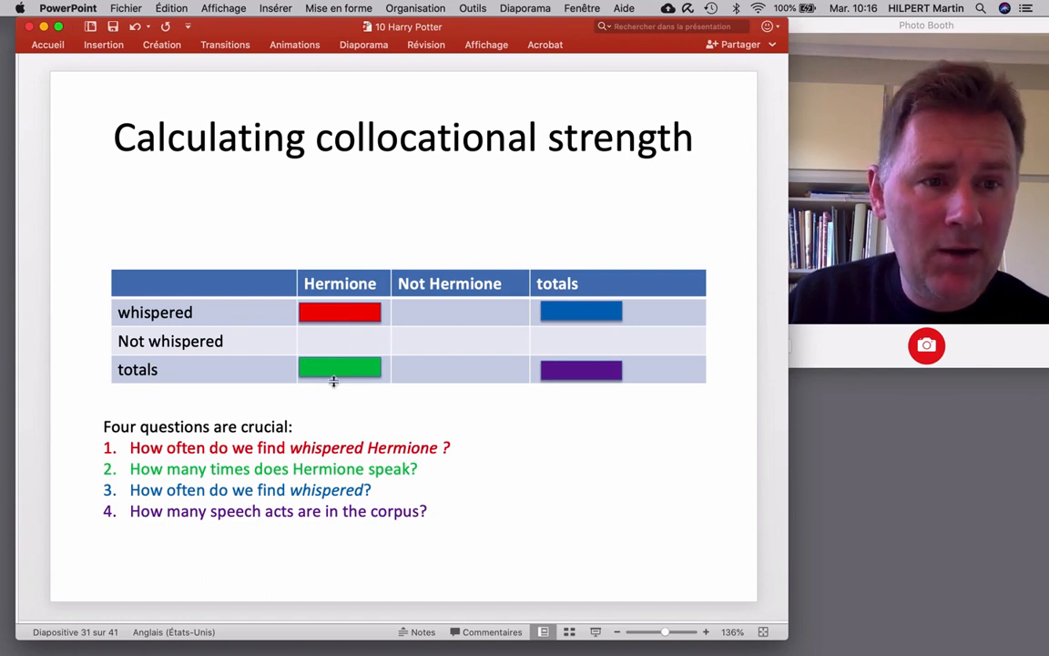
pyautogui.moveTo(341, 376)
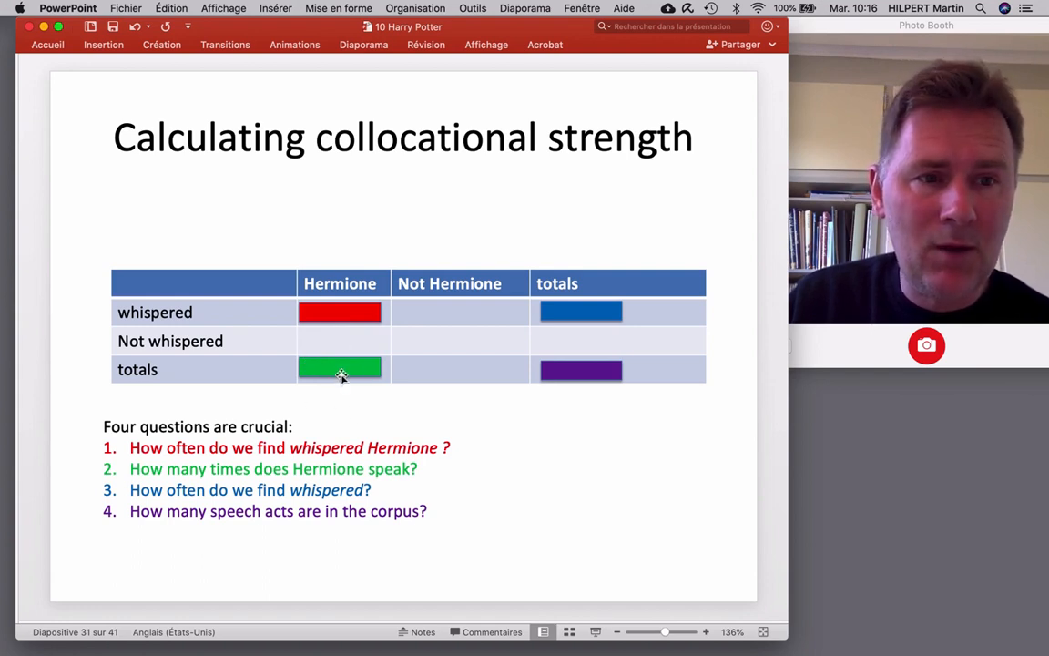
pyautogui.moveTo(586, 313)
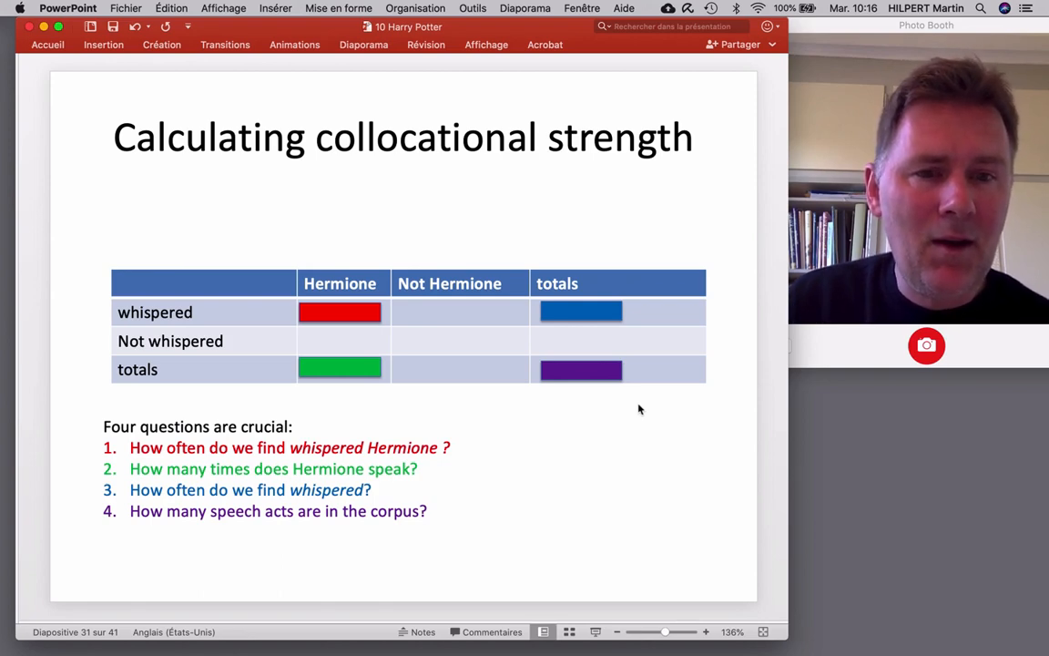
pyautogui.moveTo(276, 260)
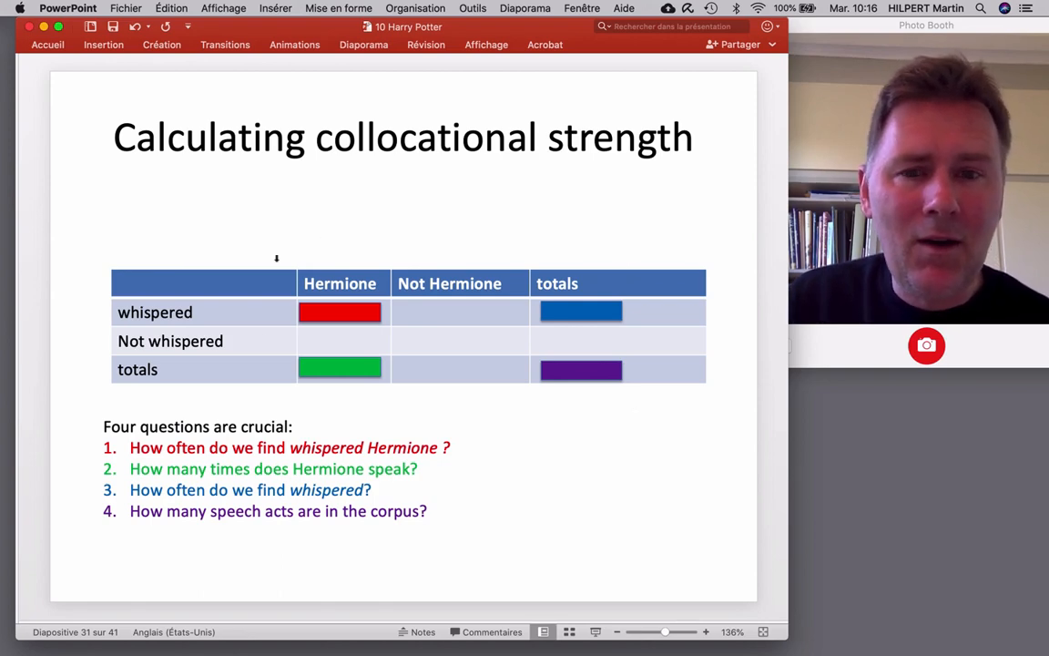
pyautogui.moveTo(513, 371)
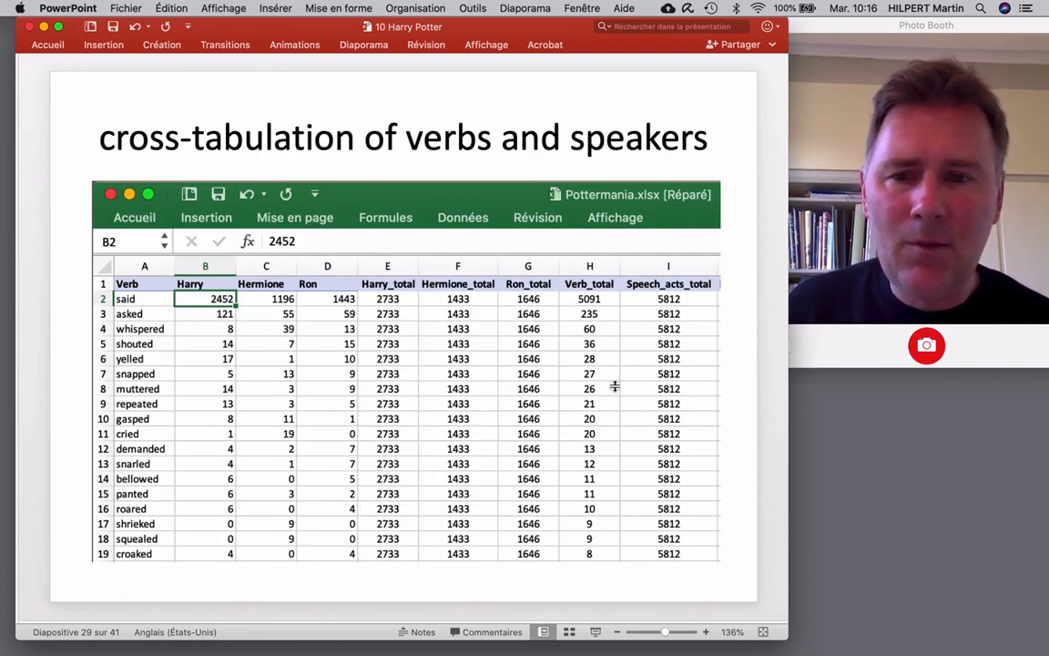
pyautogui.moveTo(426, 351)
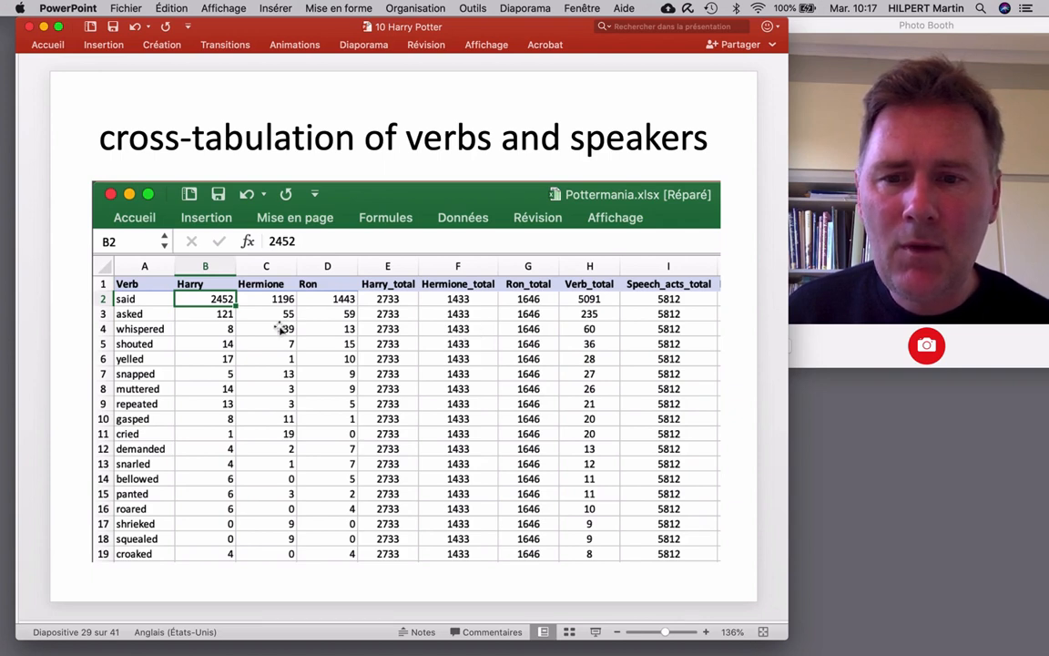
pyautogui.moveTo(396, 334)
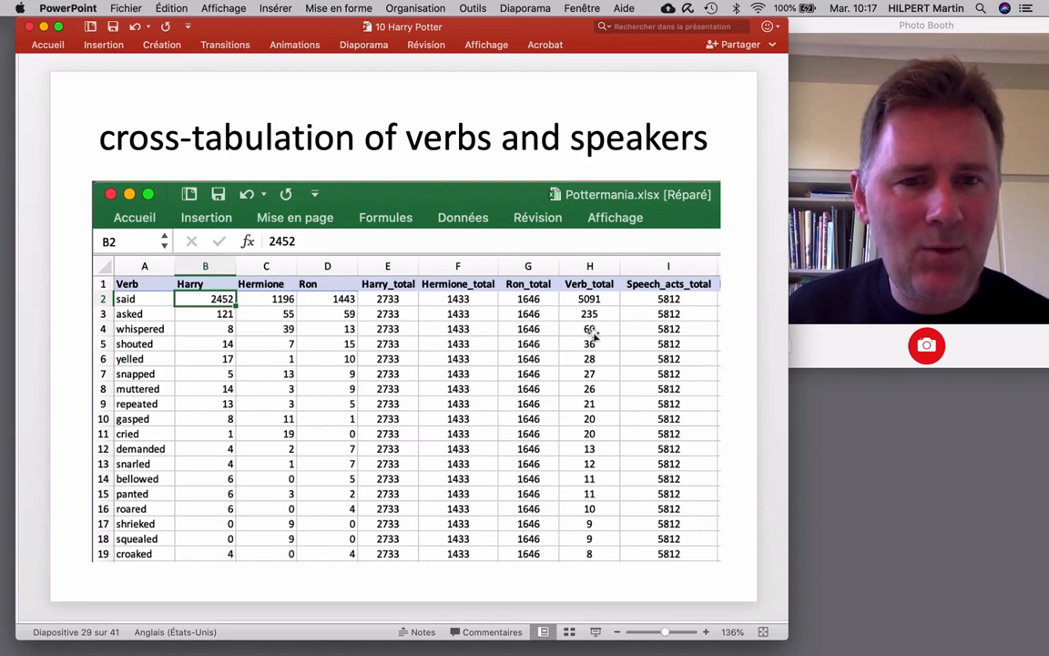
pyautogui.moveTo(649, 332)
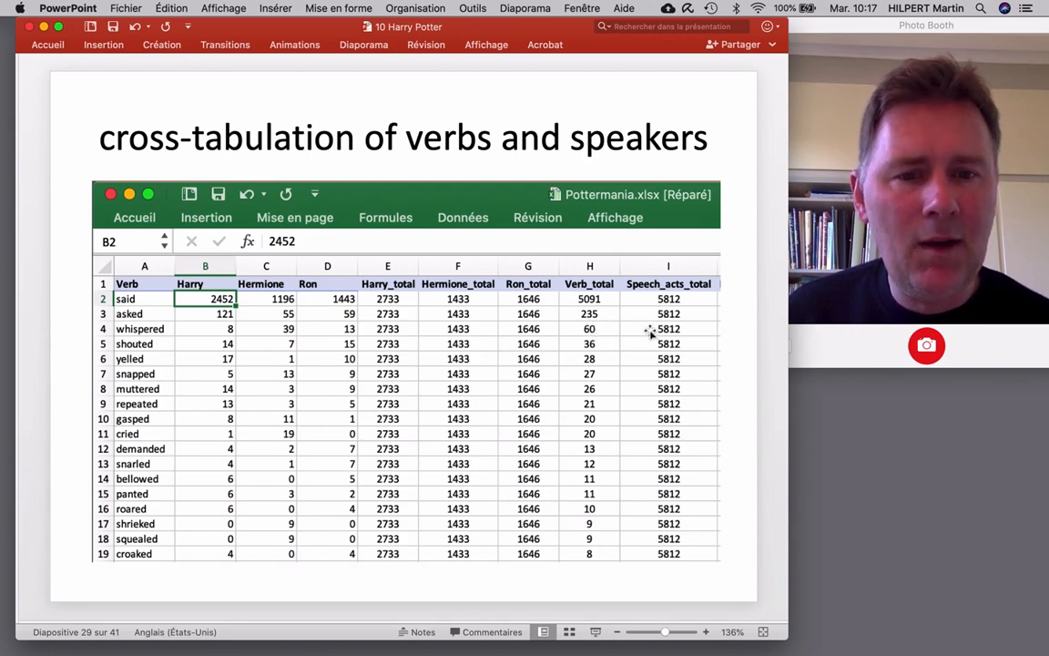
pyautogui.moveTo(699, 330)
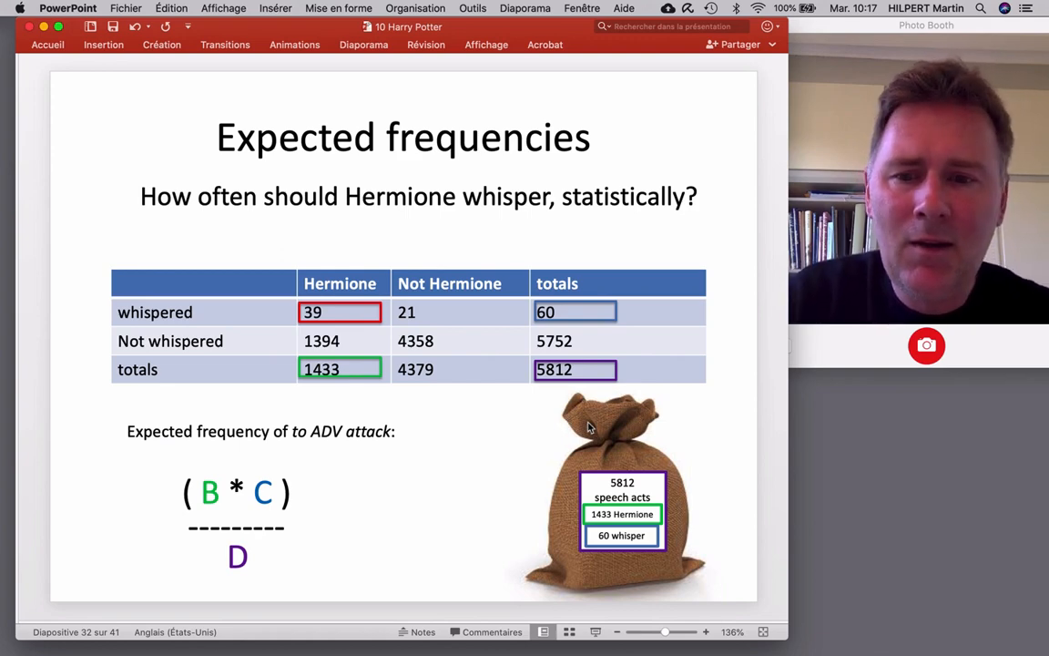
pyautogui.moveTo(510, 487)
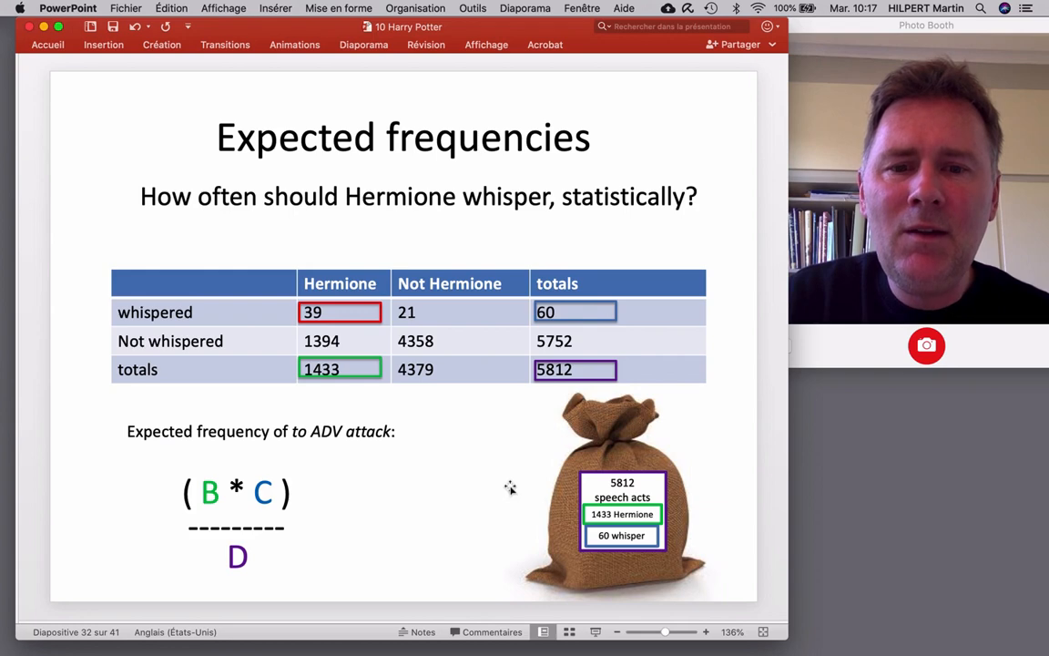
pyautogui.moveTo(381, 376)
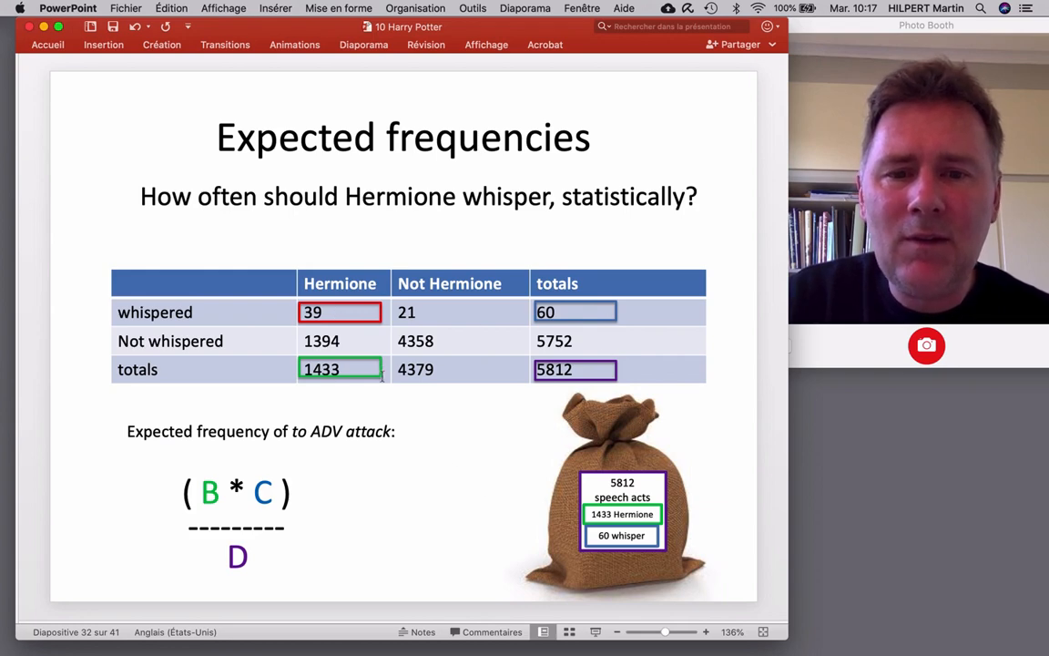
pyautogui.moveTo(319, 385)
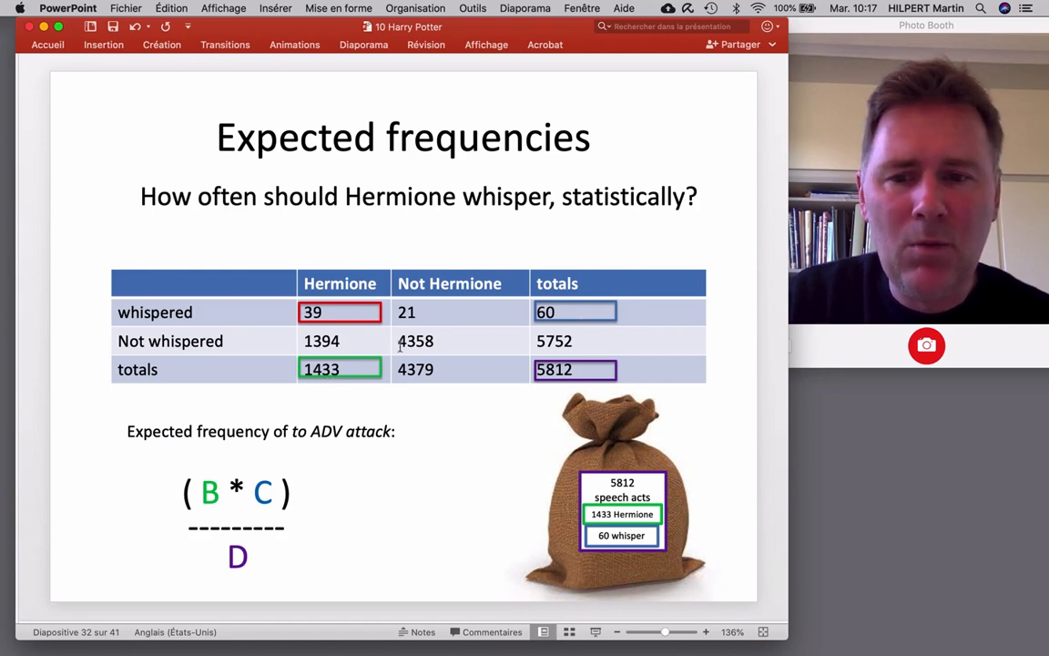
pyautogui.moveTo(602, 382)
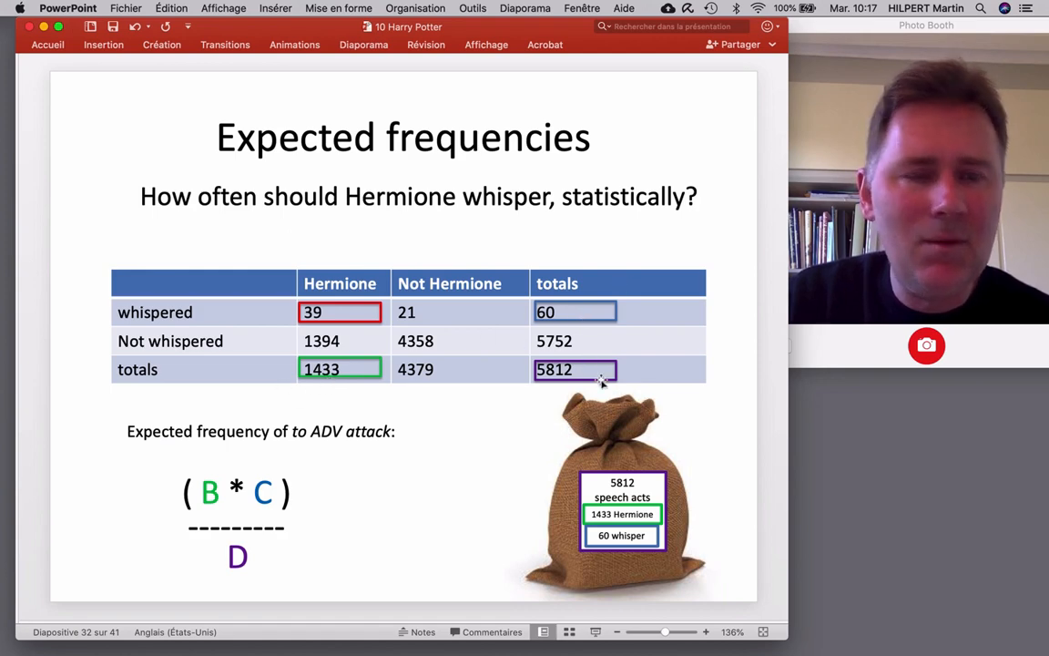
pyautogui.moveTo(604, 390)
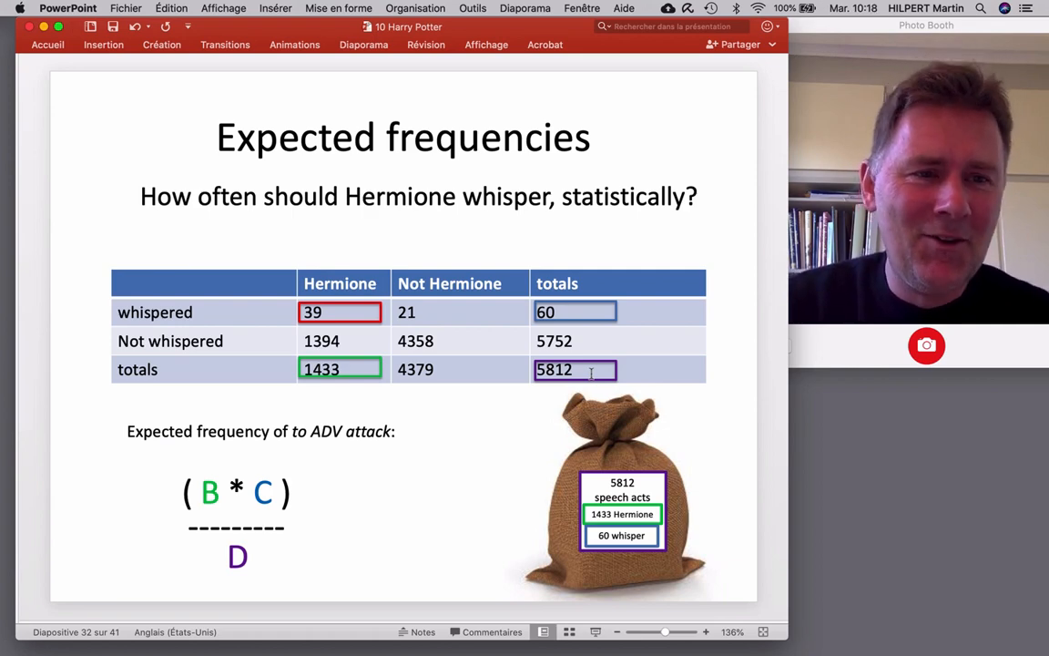
# - Advance to slide 33, computing Hermione's expected whisper frequency as 14.8
pyautogui.press('right')
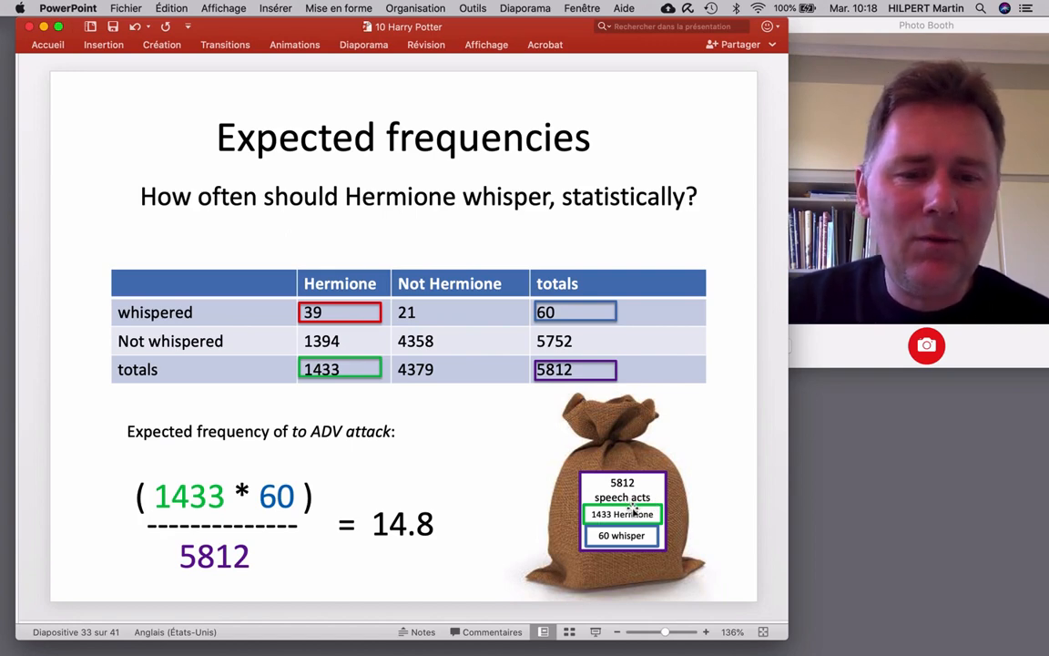
pyautogui.moveTo(606, 537)
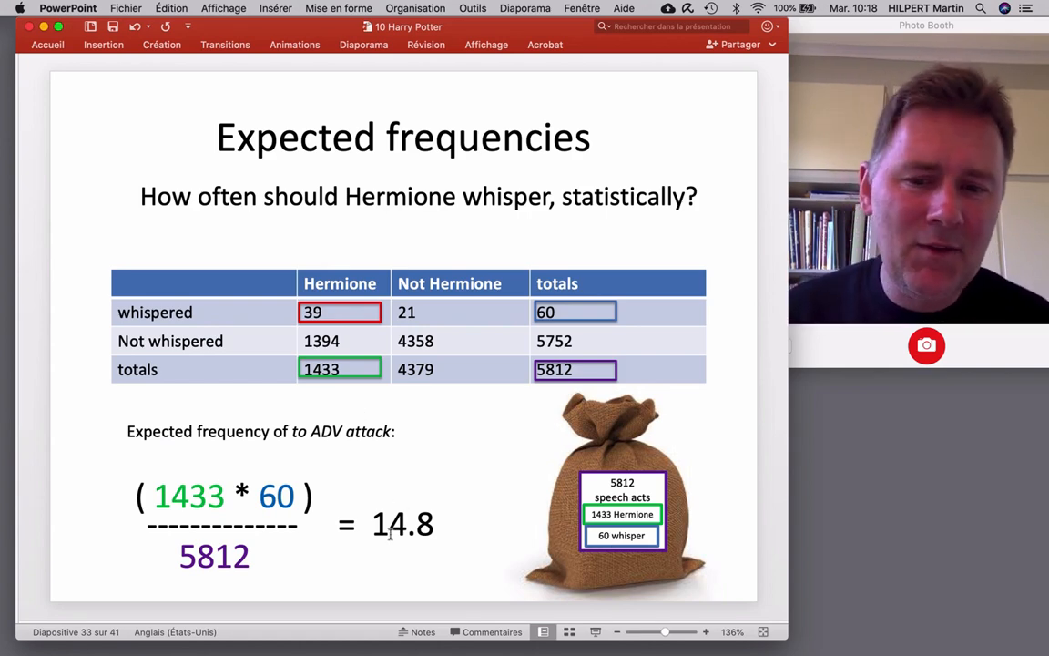
pyautogui.moveTo(332, 458)
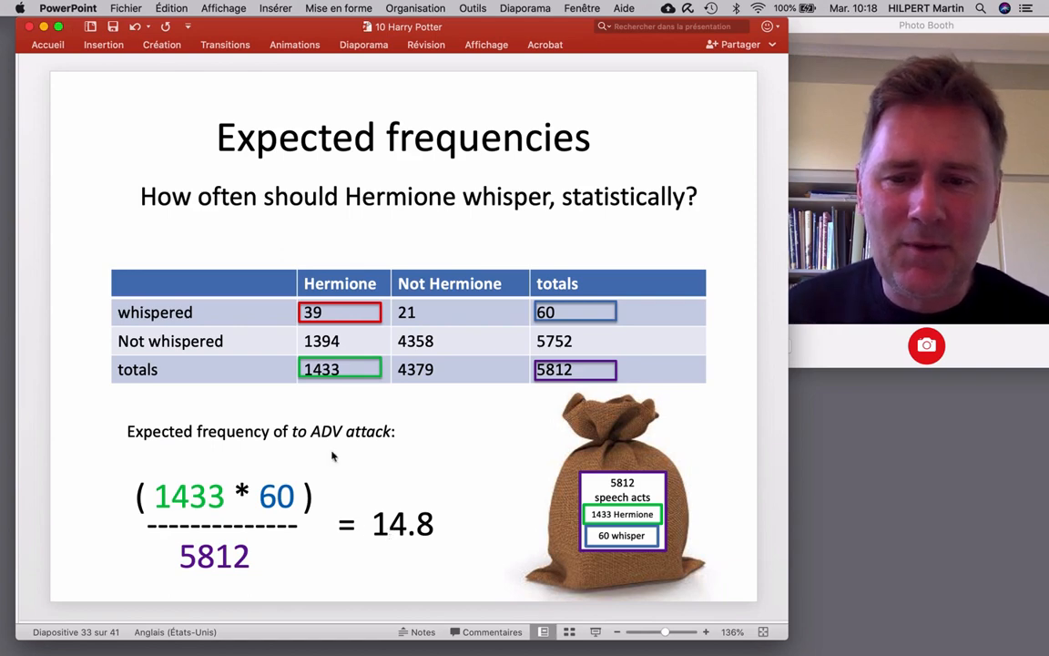
pyautogui.moveTo(564, 453)
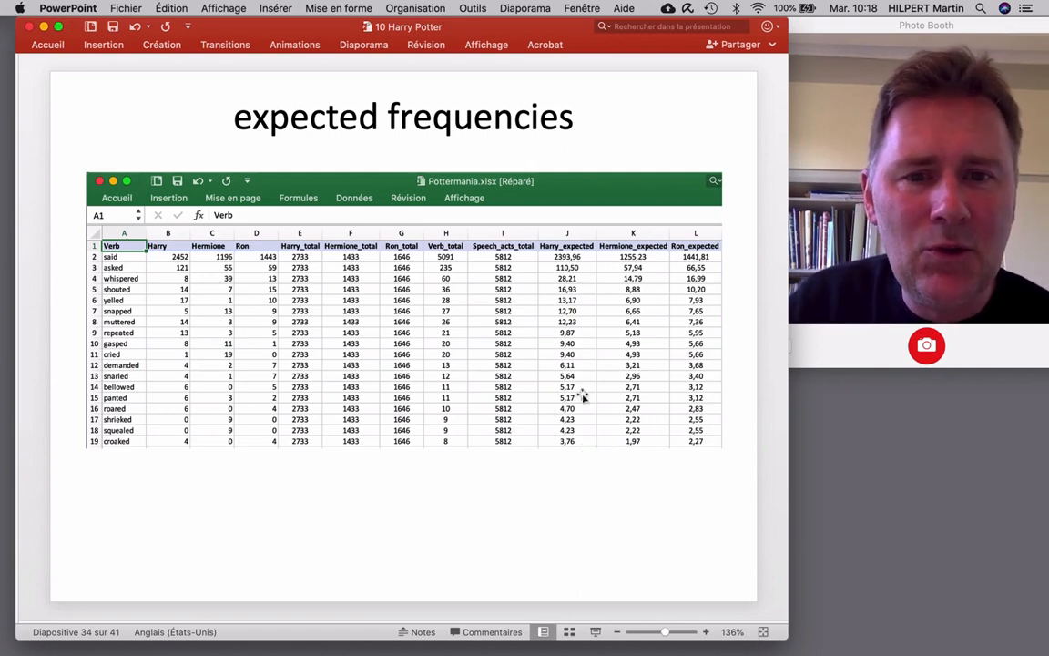
pyautogui.moveTo(685, 390)
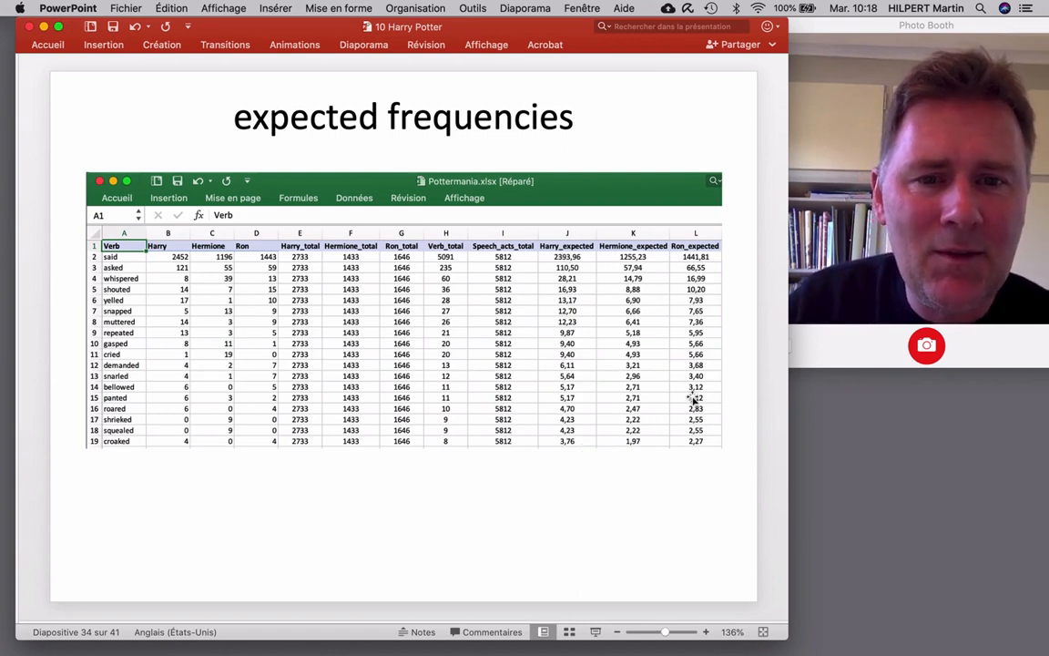
pyautogui.moveTo(560, 348)
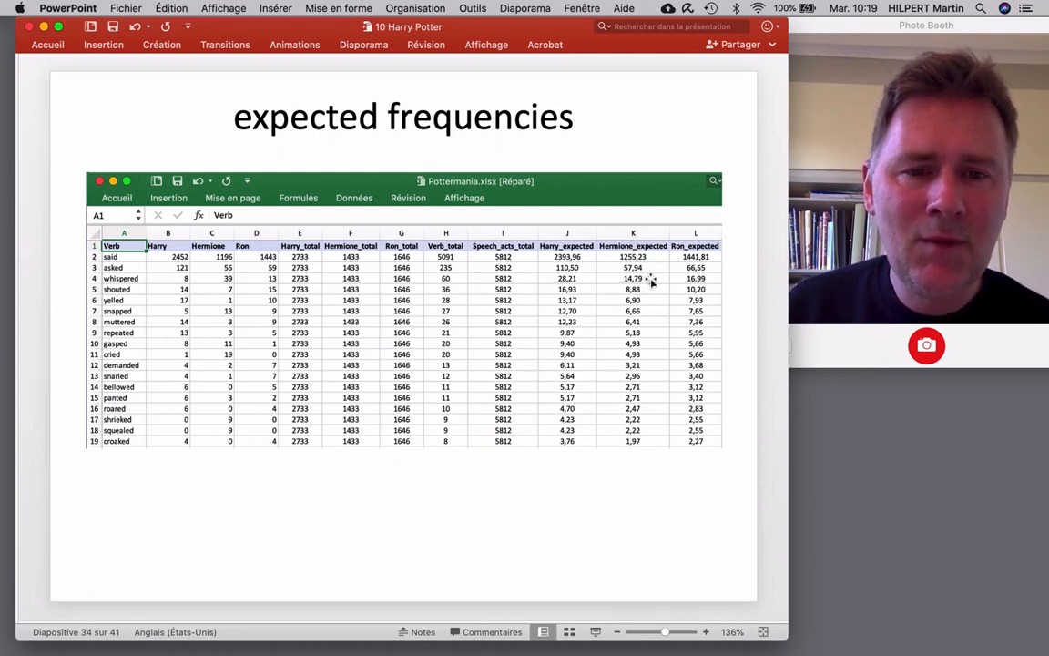
pyautogui.moveTo(740, 427)
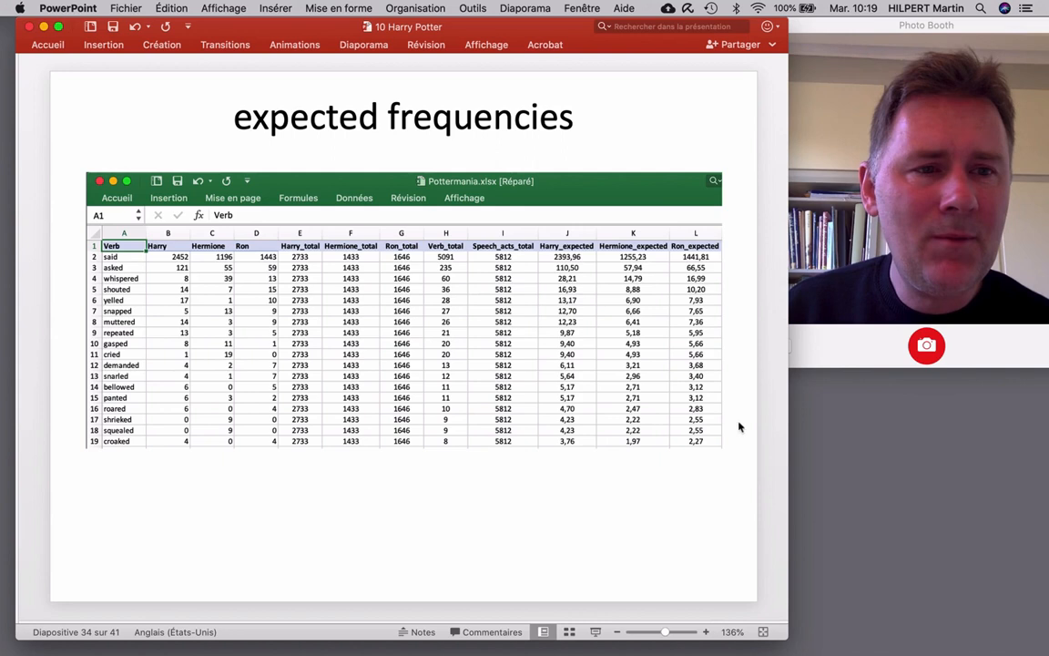
pyautogui.moveTo(539, 415)
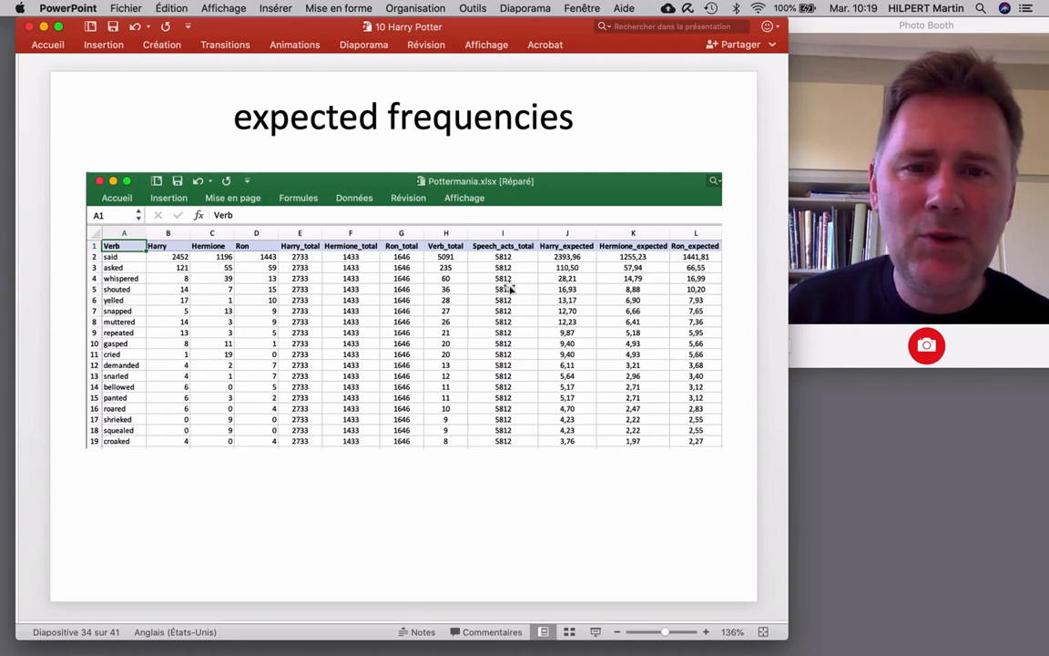
pyautogui.moveTo(738, 266)
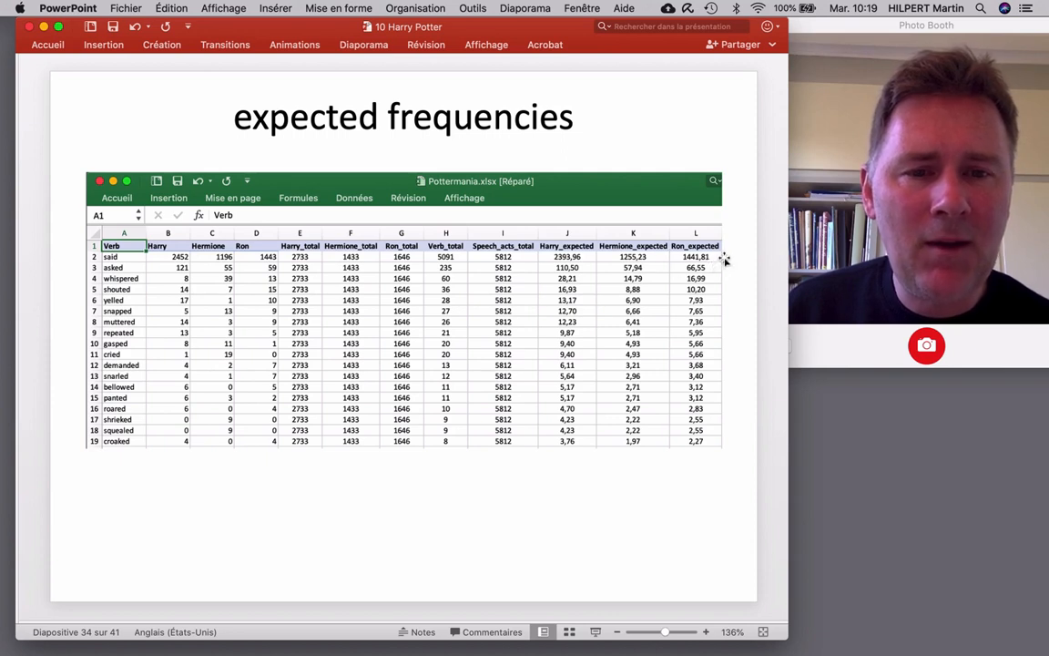
pyautogui.moveTo(687, 261)
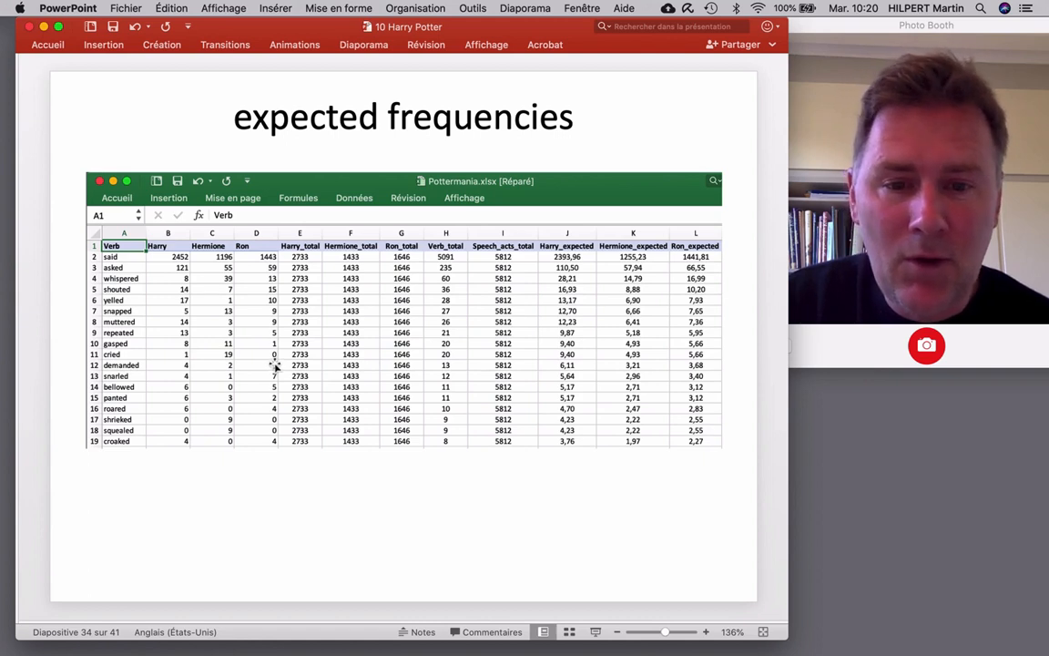
pyautogui.moveTo(176, 365)
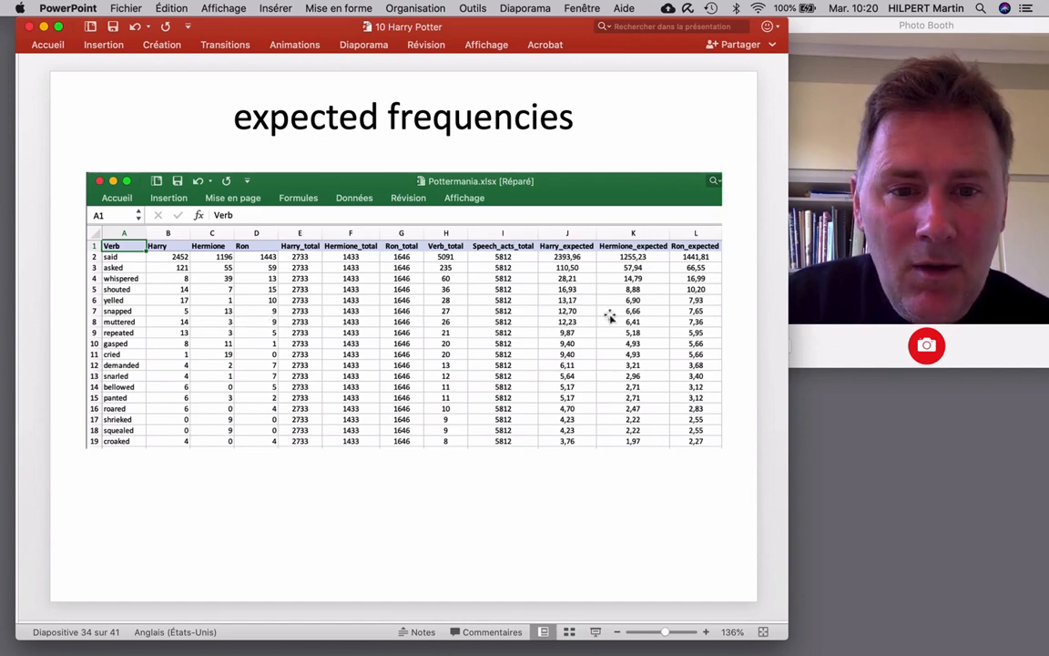
pyautogui.moveTo(638, 321)
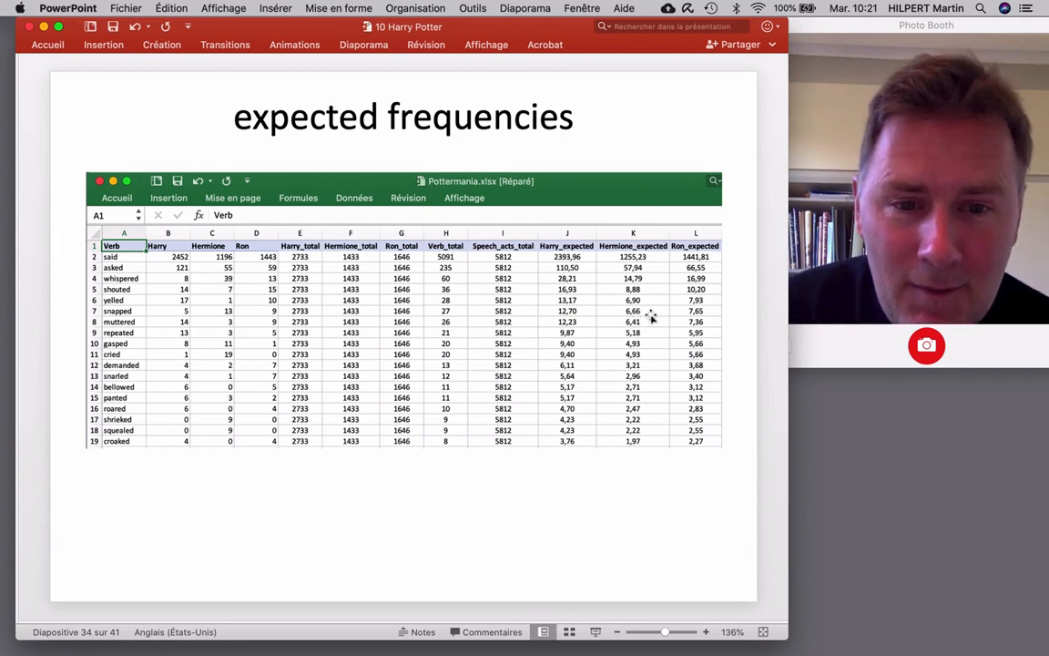
pyautogui.moveTo(654, 318)
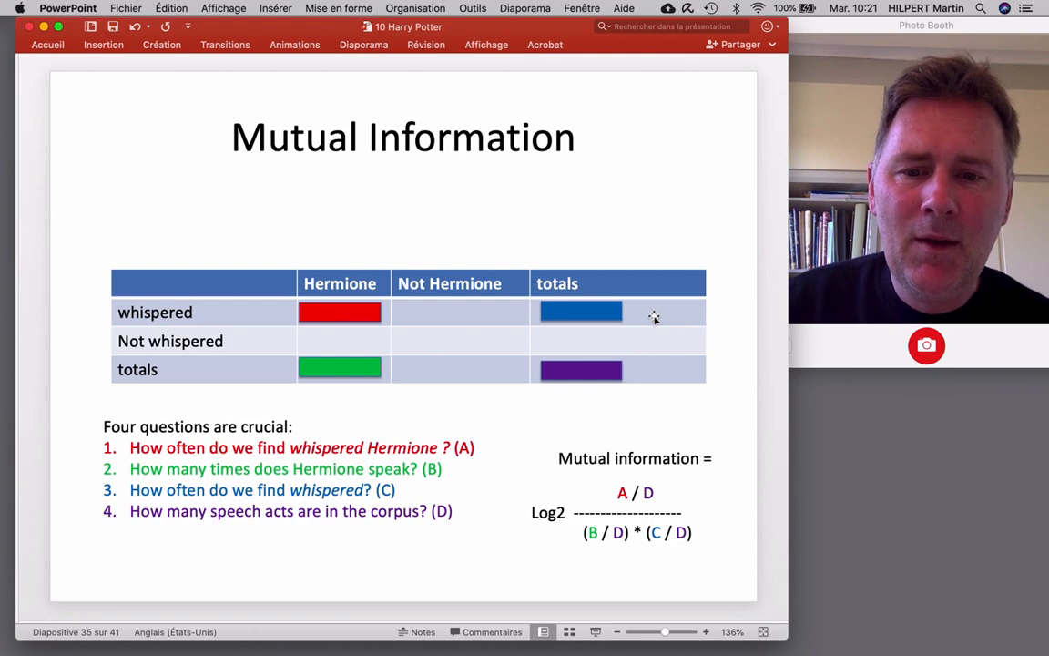
pyautogui.moveTo(328, 374)
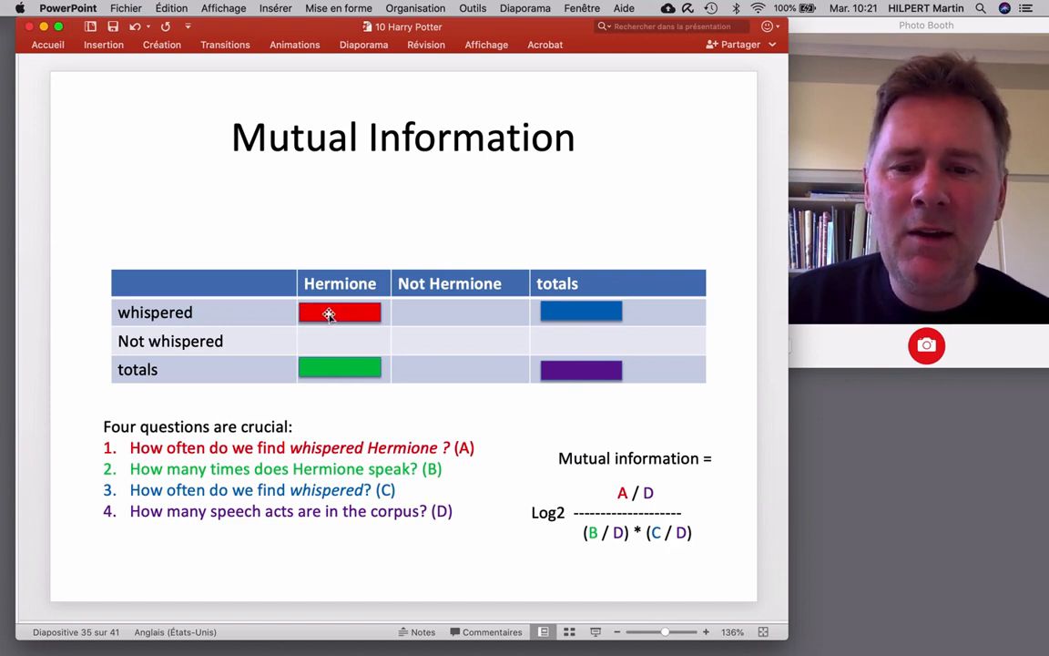
pyautogui.moveTo(353, 367)
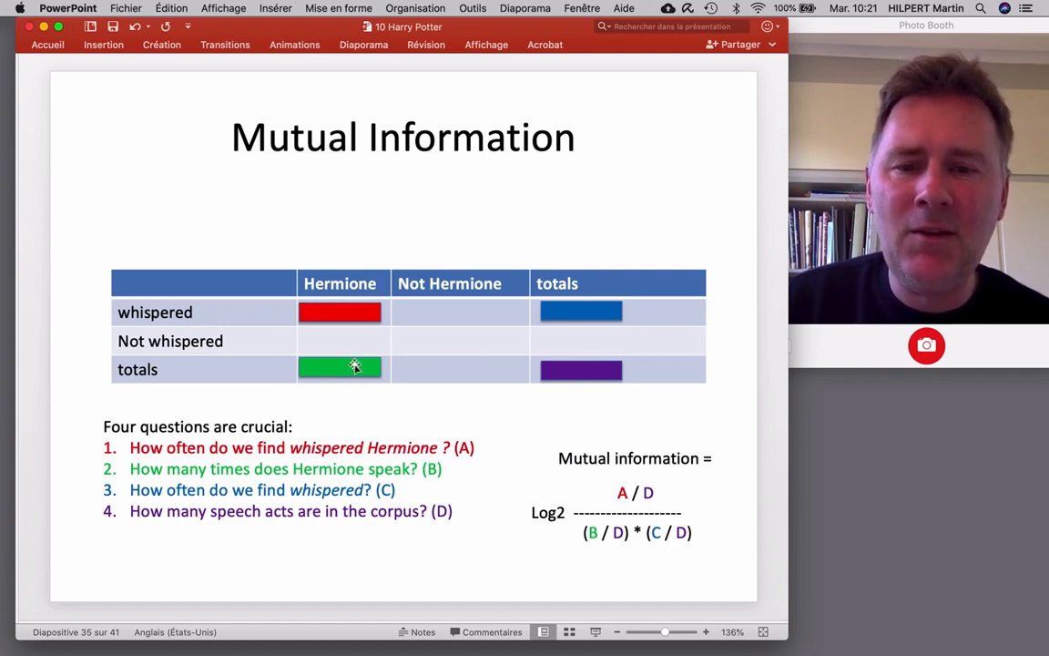
pyautogui.moveTo(575, 362)
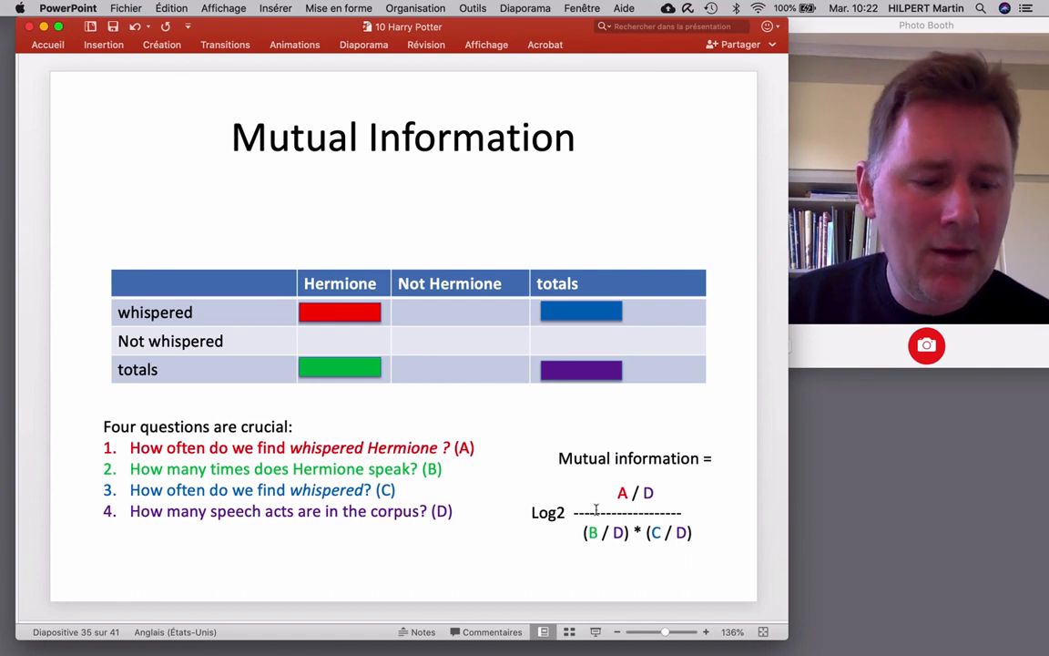
# - Advance to slide 36, the whispered–Hermione mutual information example giving 1.4
pyautogui.press('right')
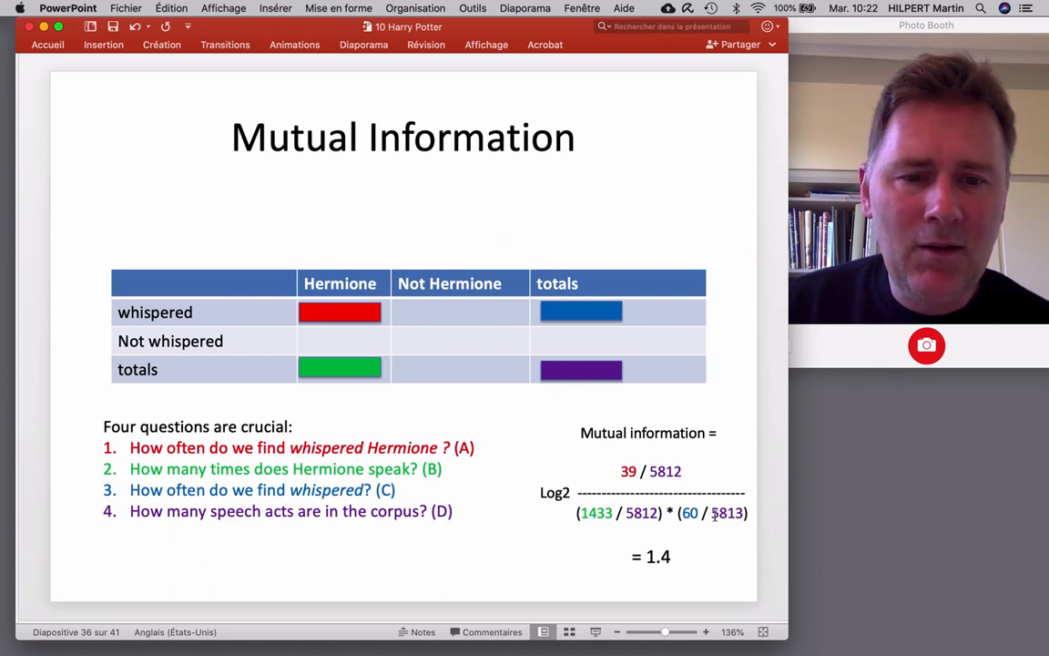
pyautogui.moveTo(634, 590)
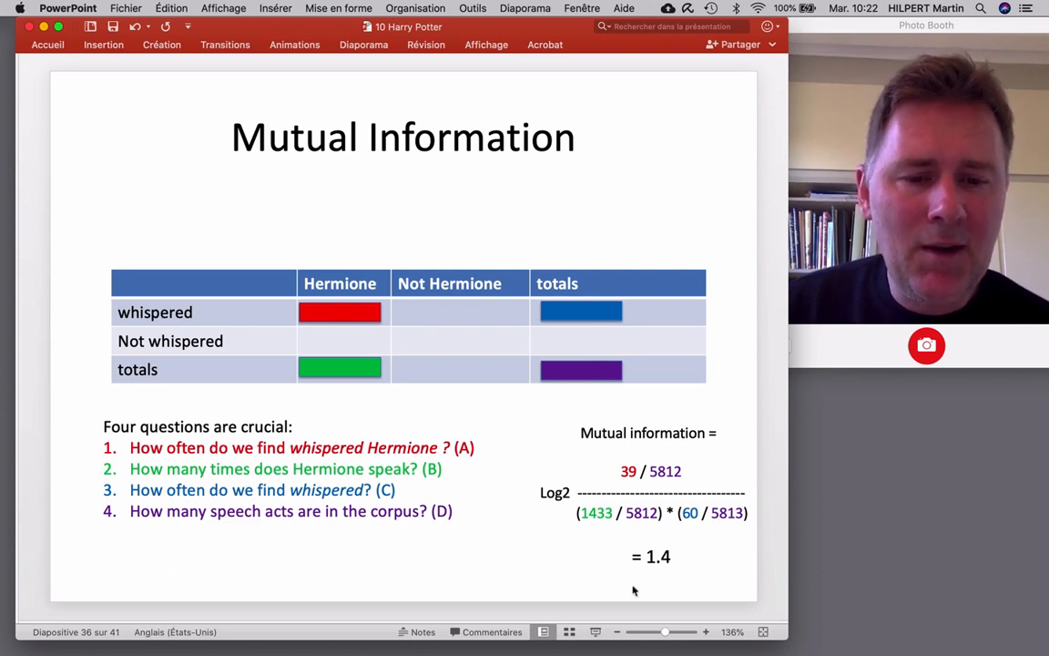
pyautogui.moveTo(688, 561)
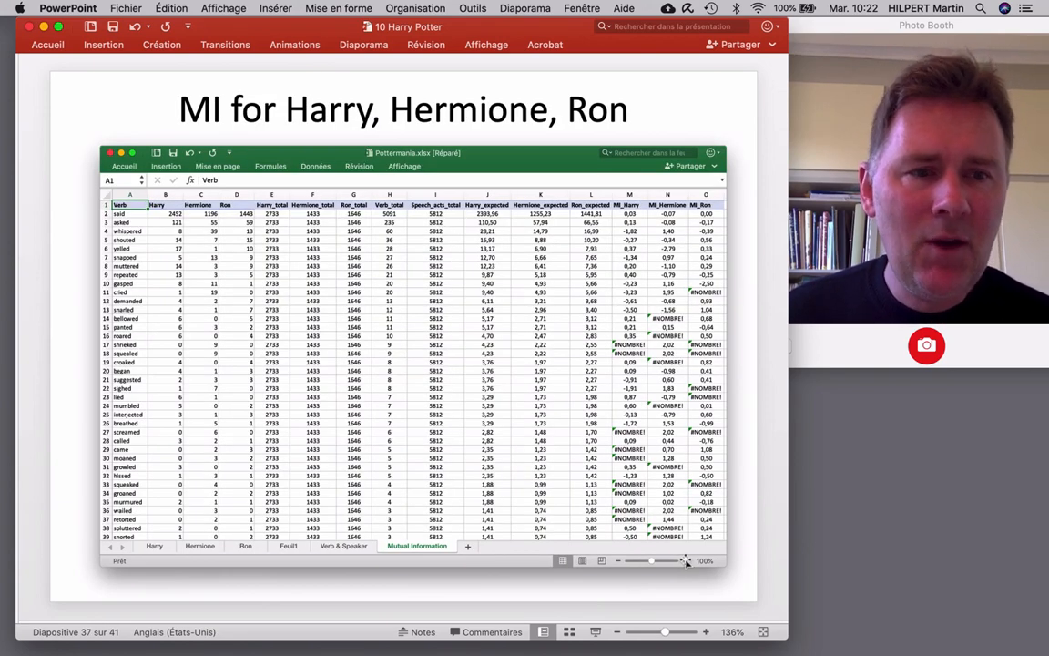
pyautogui.moveTo(644, 384)
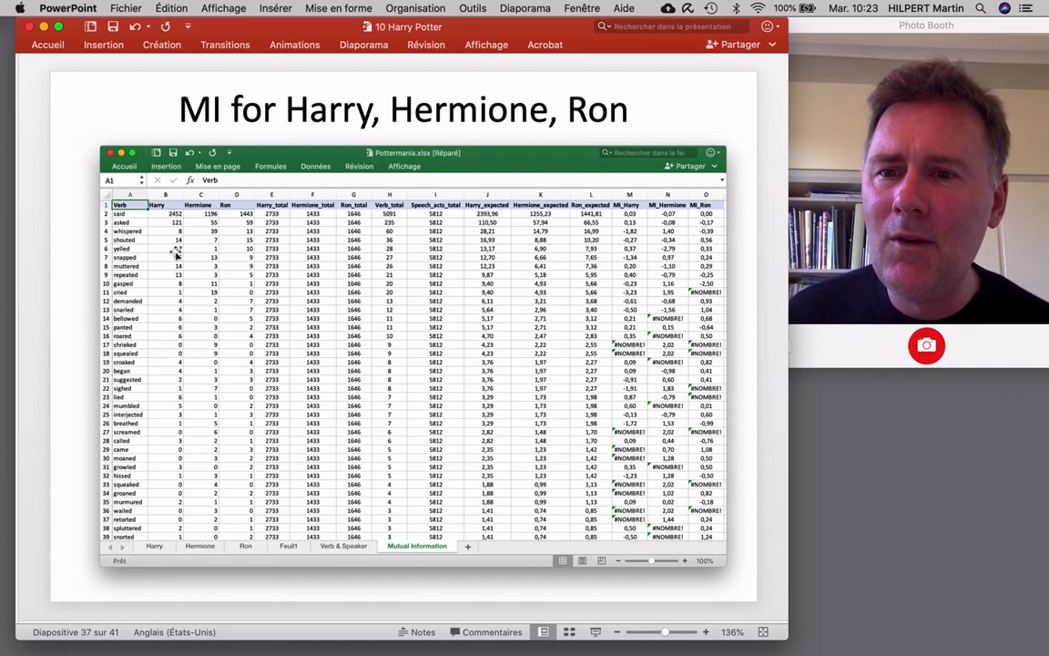
pyautogui.moveTo(253, 258)
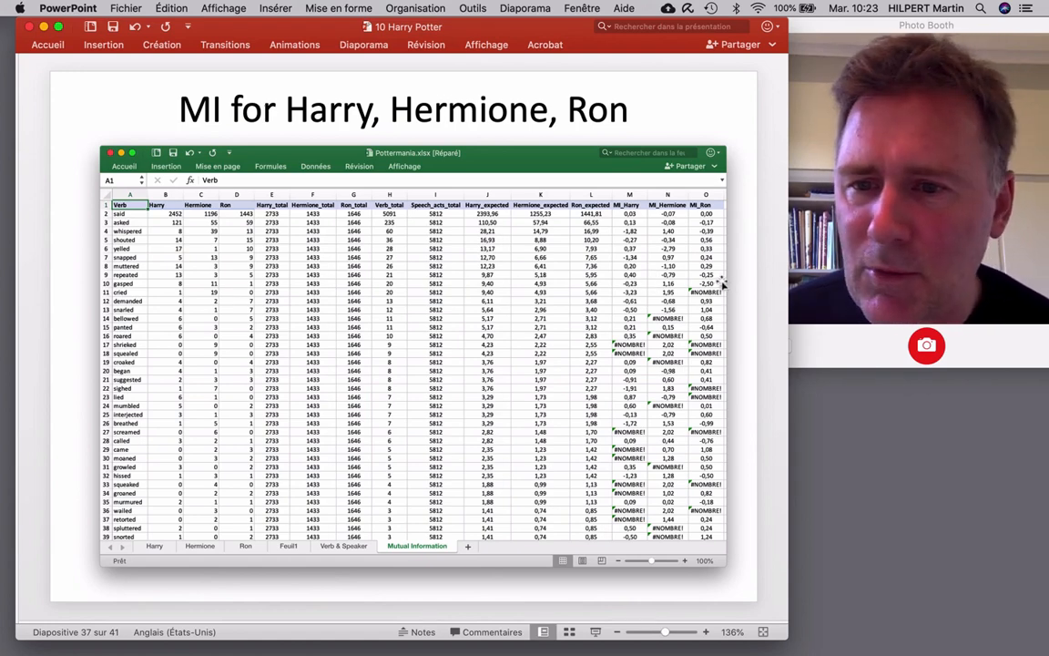
pyautogui.moveTo(668, 290)
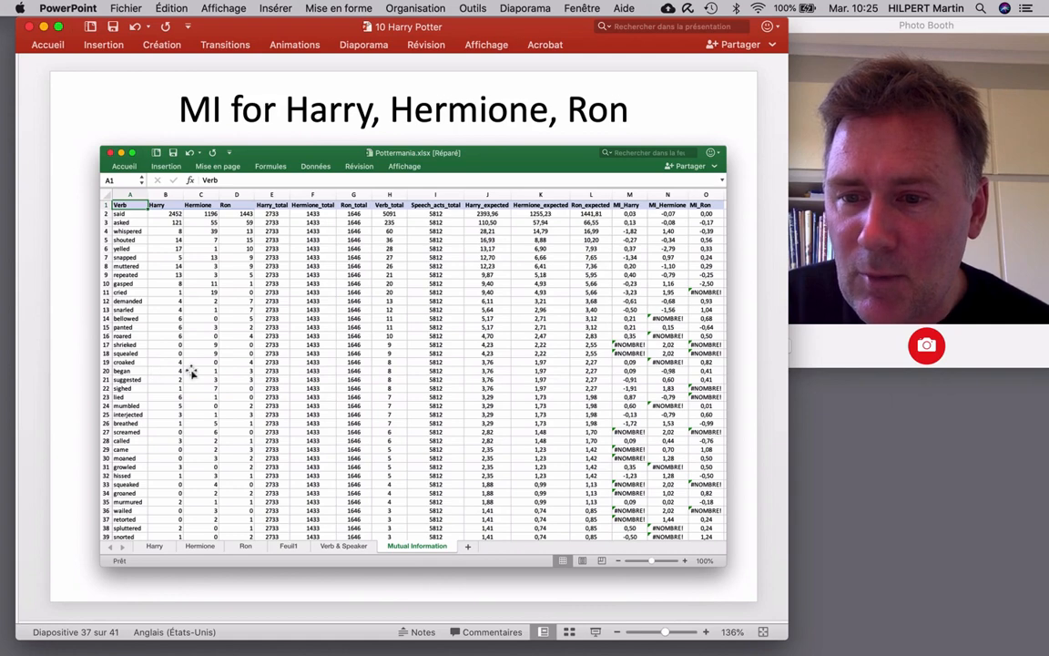
pyautogui.moveTo(335, 370)
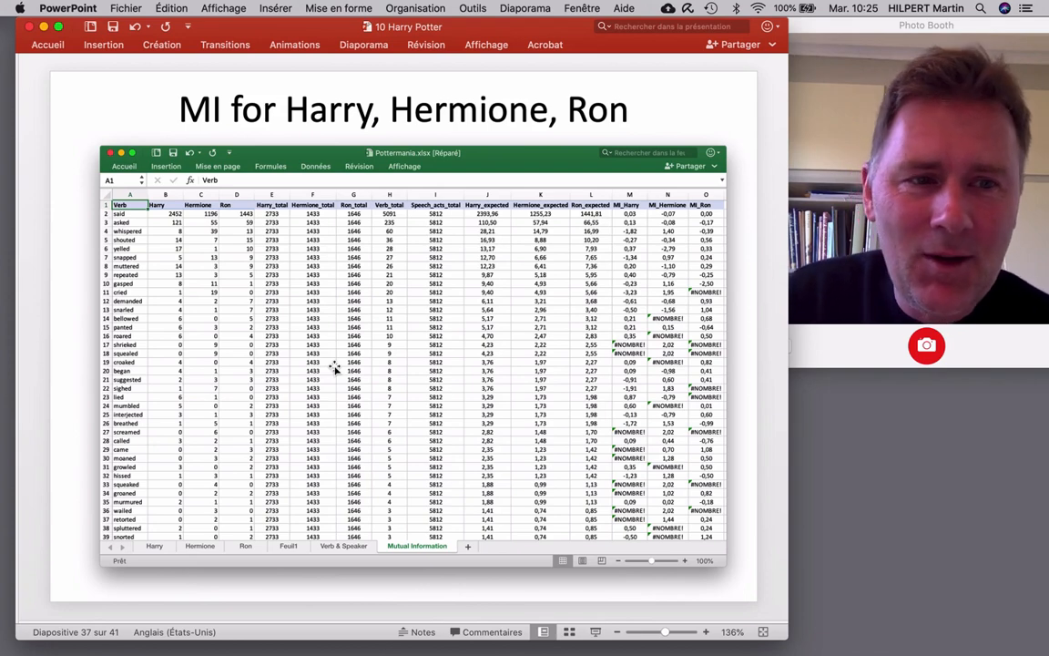
pyautogui.moveTo(617, 353)
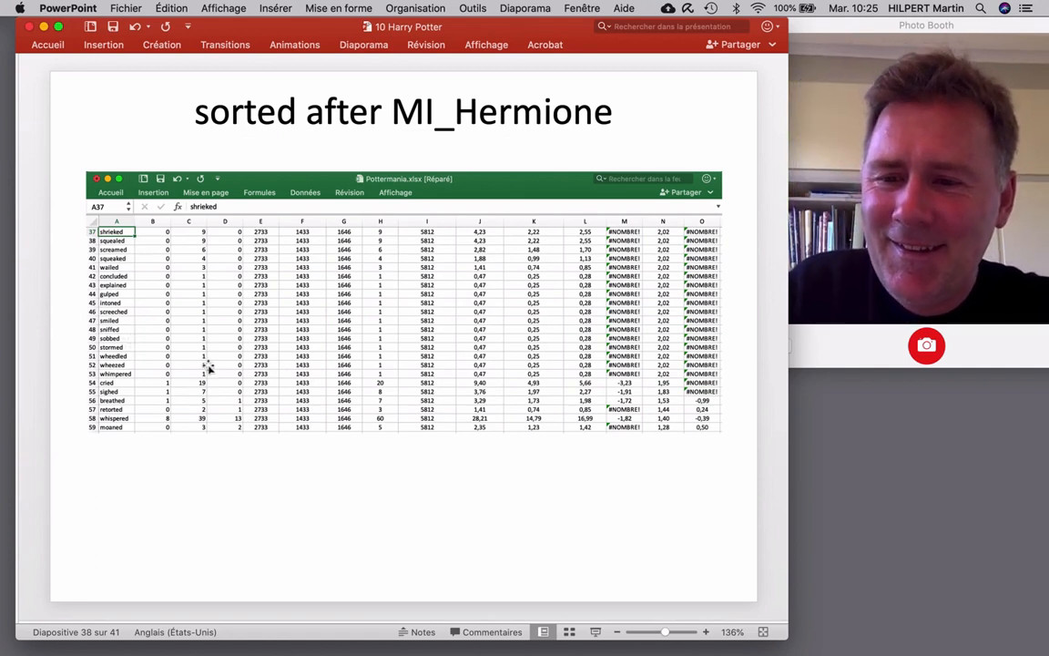
pyautogui.moveTo(253, 395)
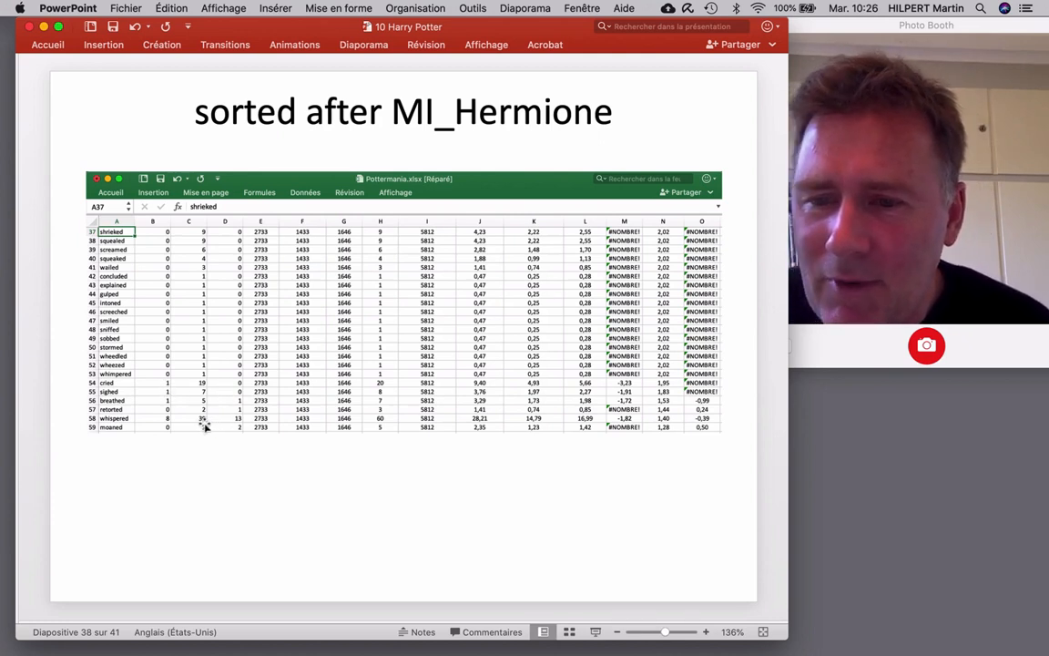
pyautogui.moveTo(191, 412)
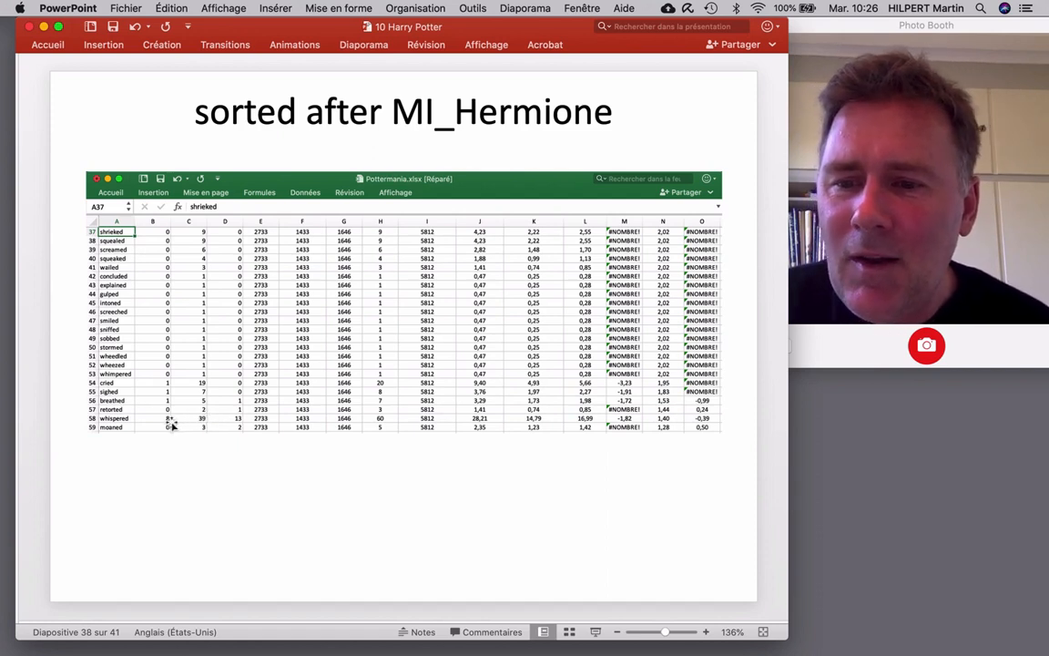
pyautogui.moveTo(241, 429)
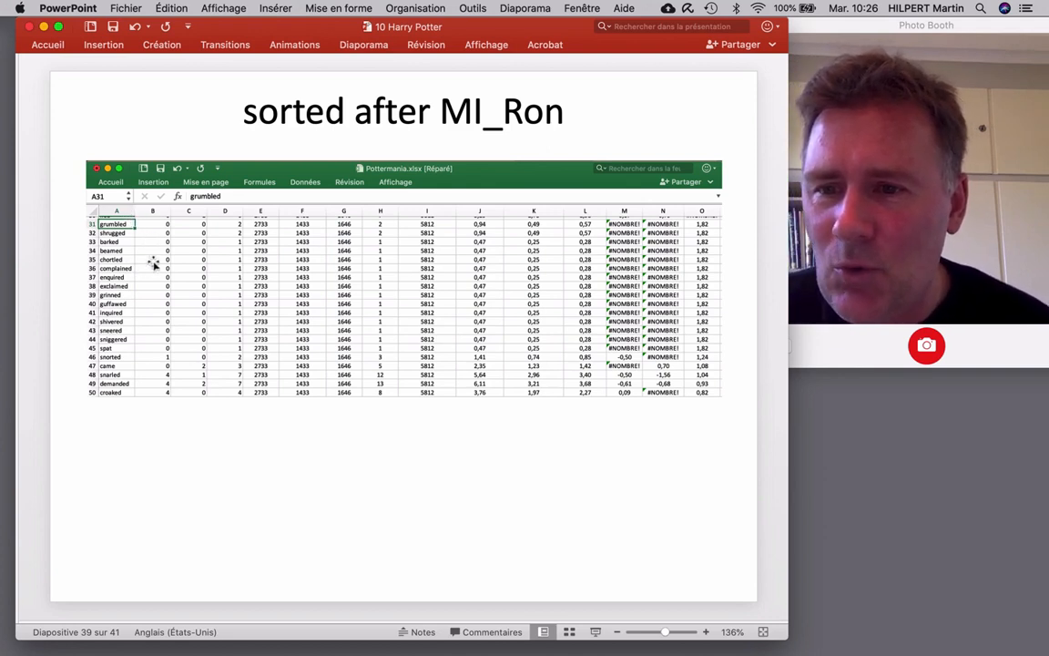
pyautogui.moveTo(133, 302)
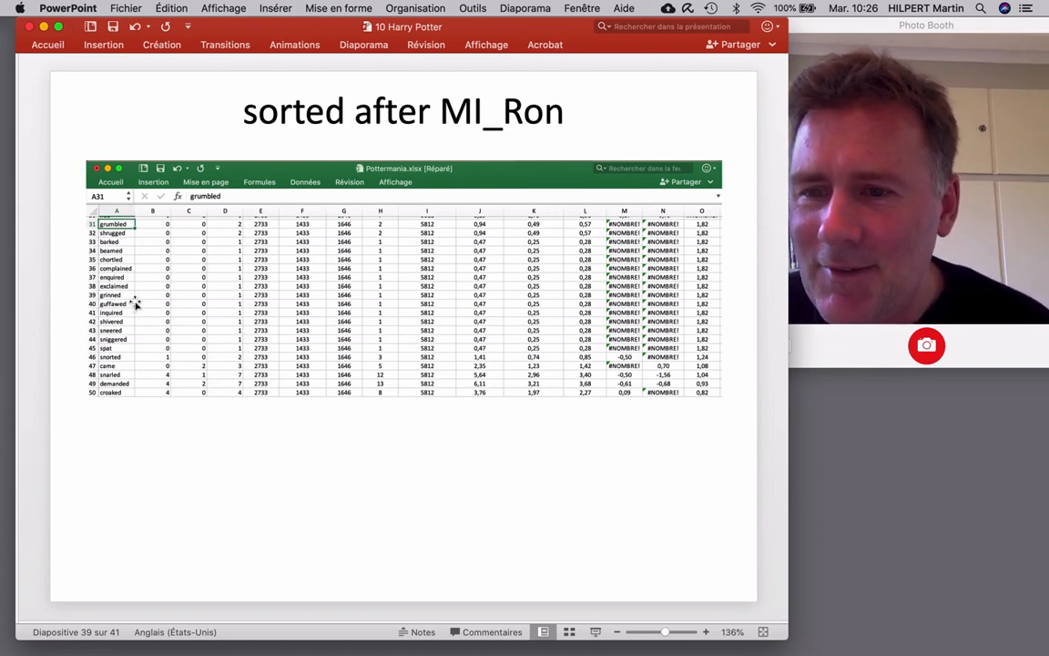
pyautogui.moveTo(145, 330)
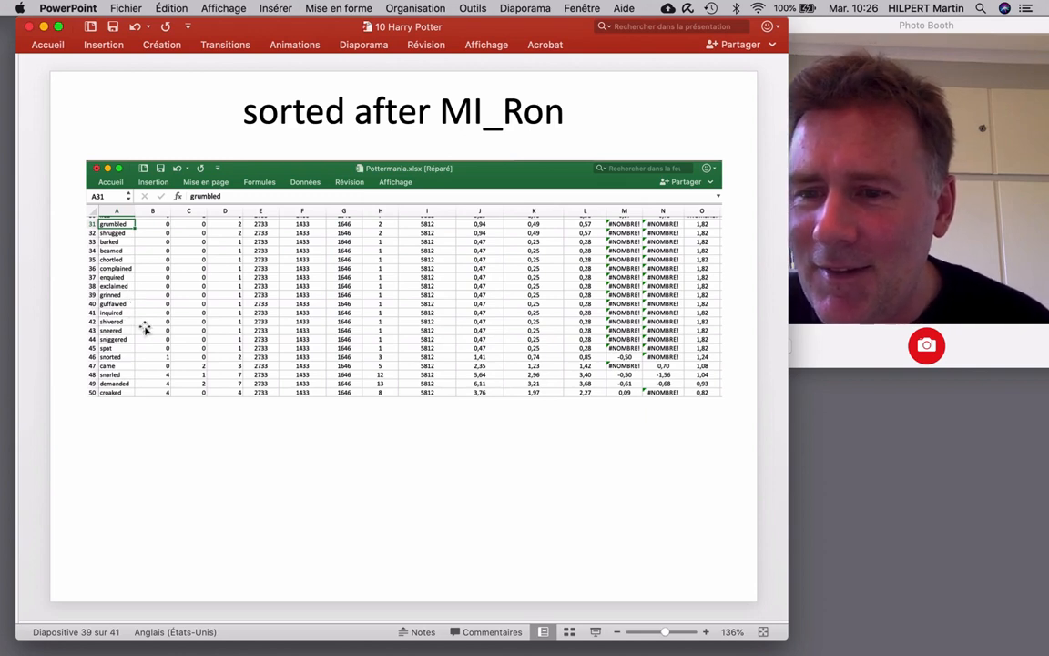